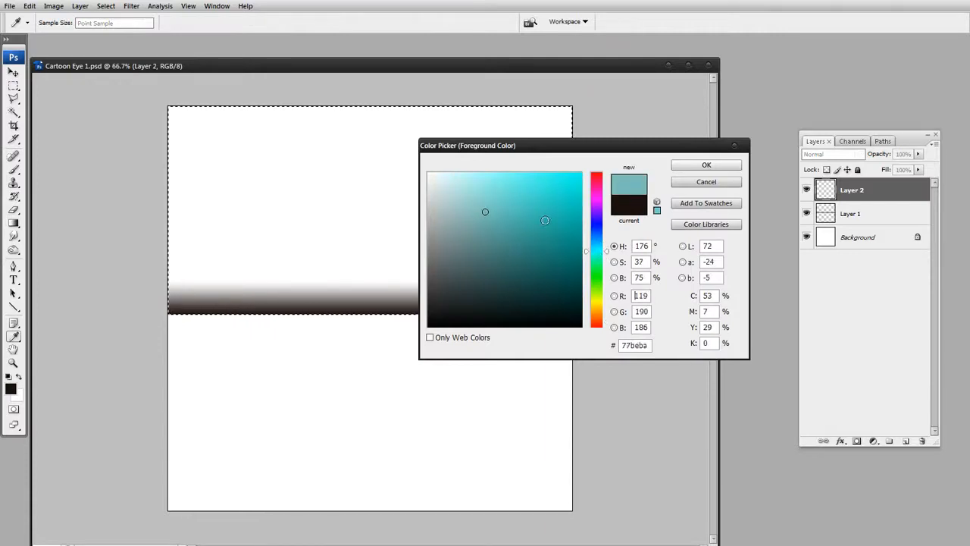
Set teal then deeper blue colours and drag a vertical teal-to-blue gradient across the top strip.
click(705, 165)
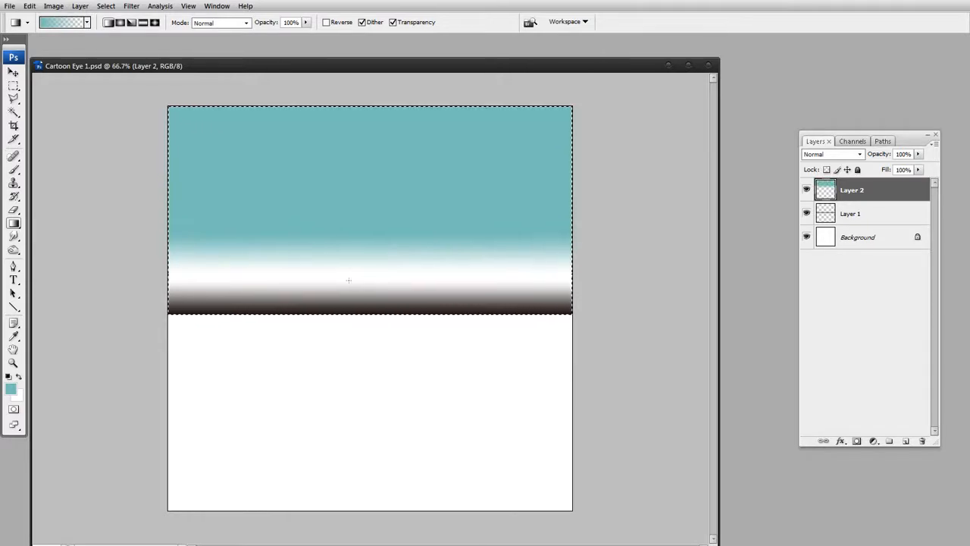
mouse_move(750, 271)
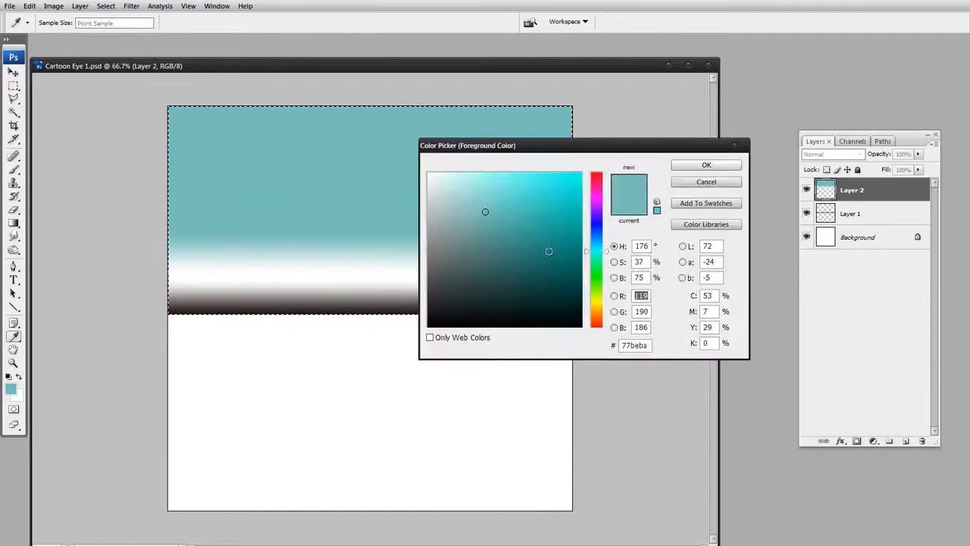
click(496, 205)
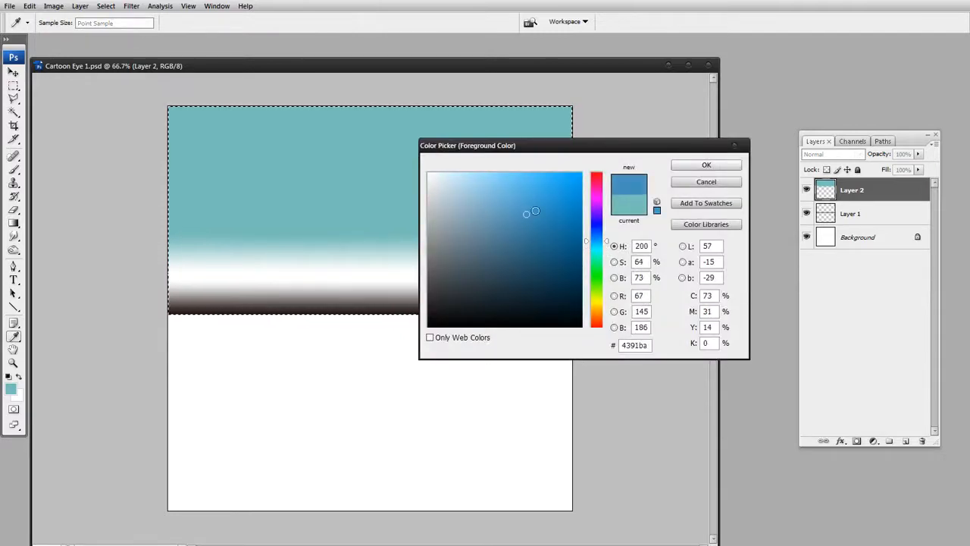
click(705, 164)
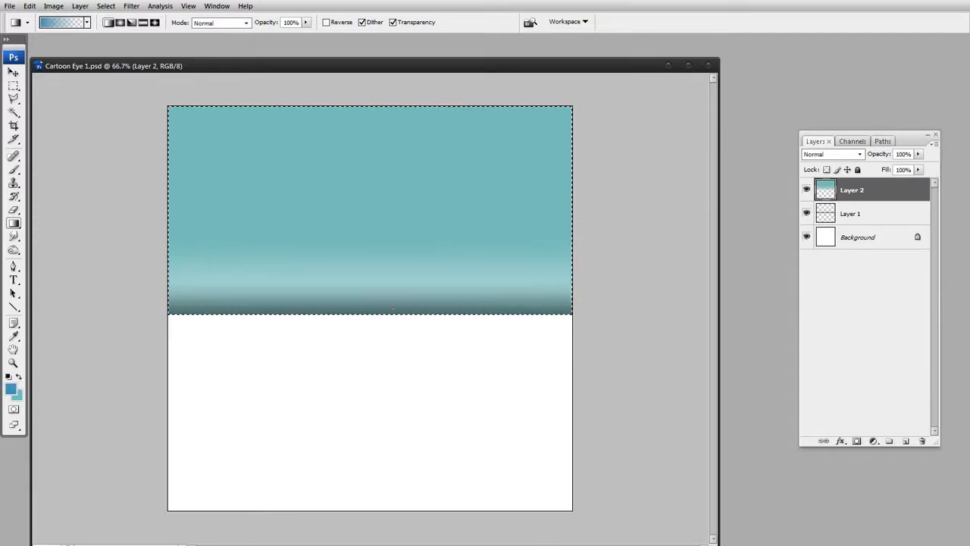
drag(393, 257, 392, 316)
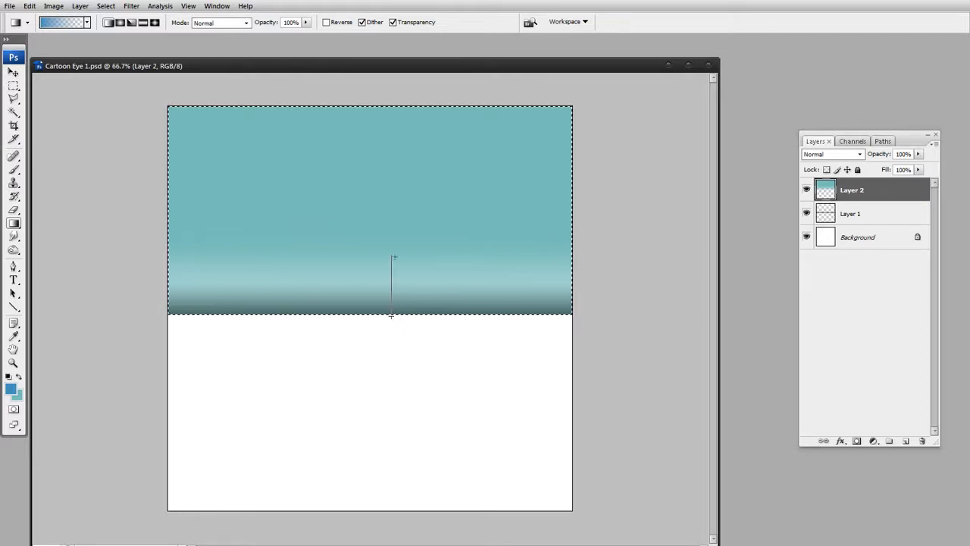
drag(392, 258, 393, 315)
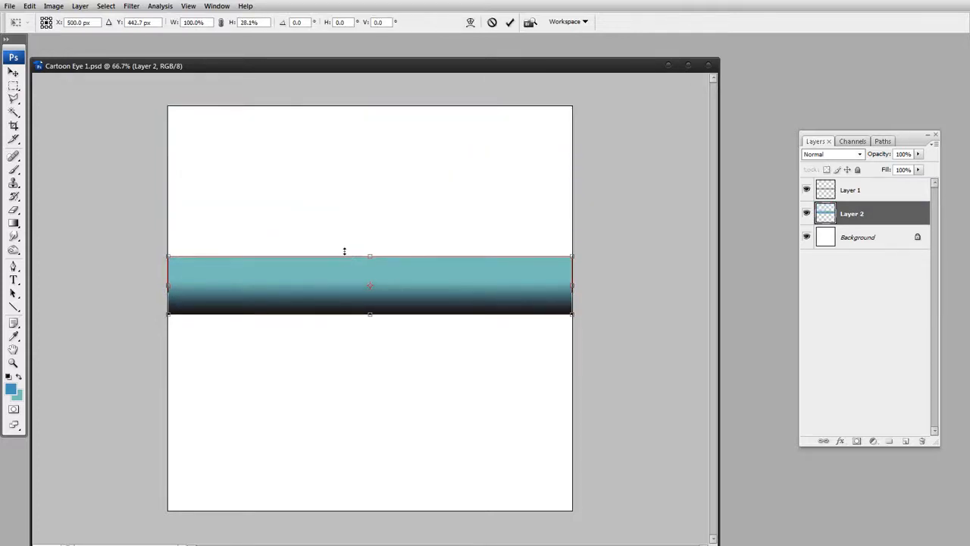
Commit the squashed teal strip and squash the dark edge layer into the band.
click(850, 190)
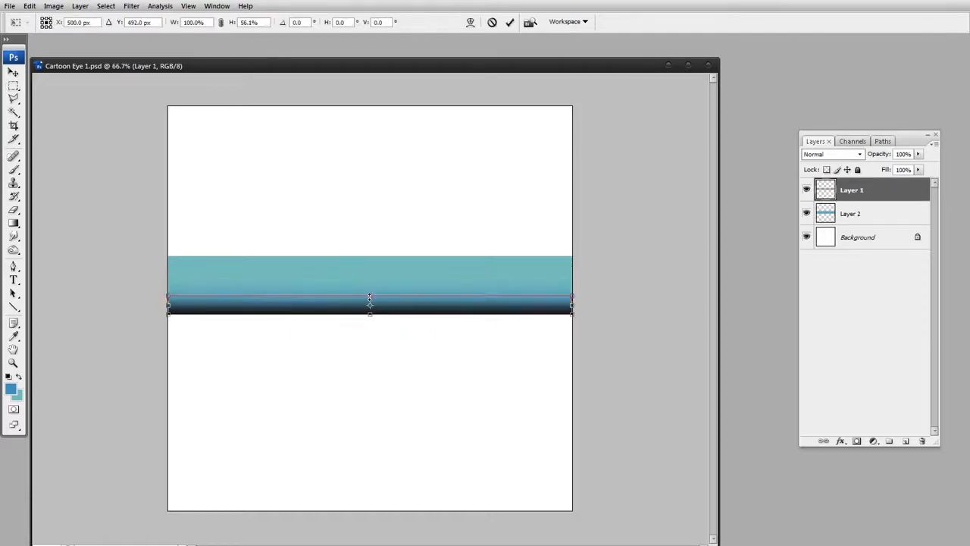
drag(369, 296, 369, 307)
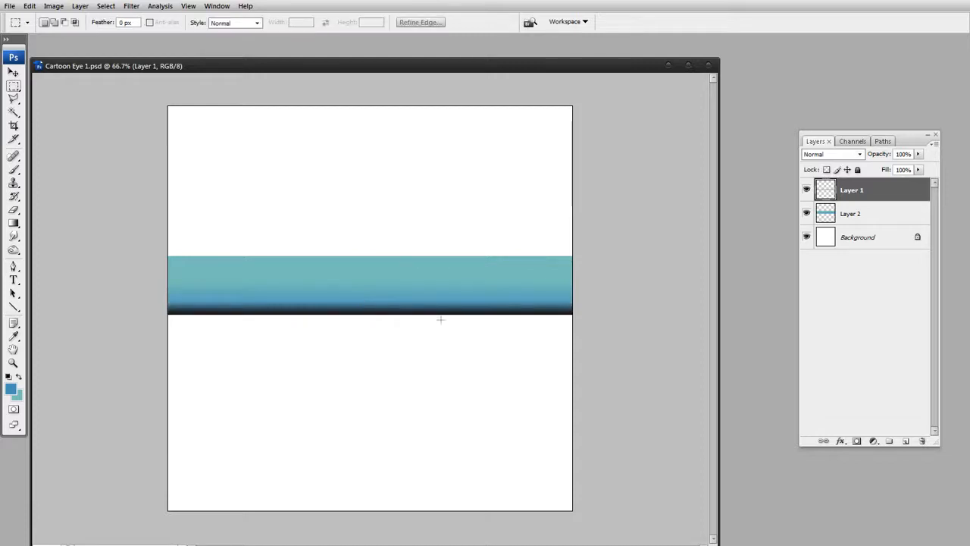
mouse_move(394, 321)
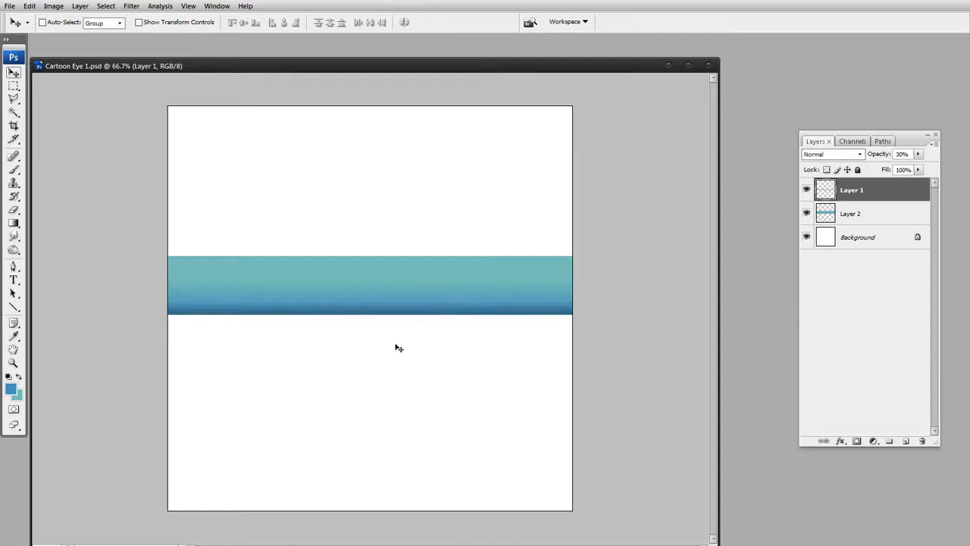
mouse_move(480, 320)
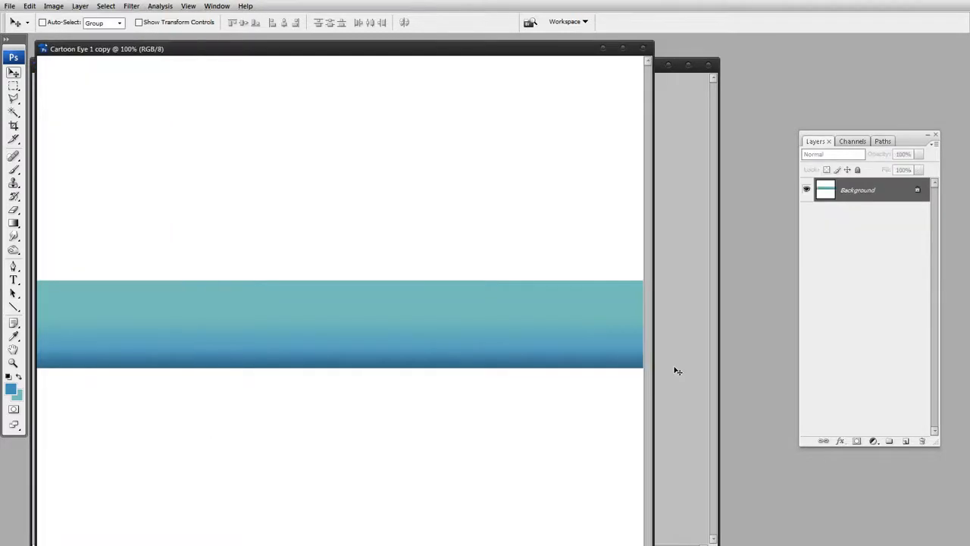
Wrap the band into a teal ring with Polar Coordinates, then select Layer 2.
click(131, 6)
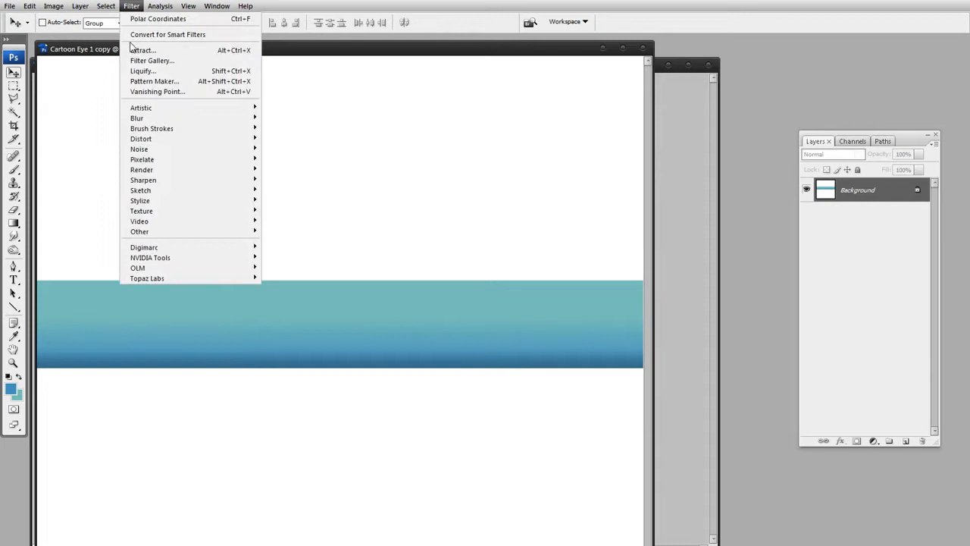
mouse_move(203, 149)
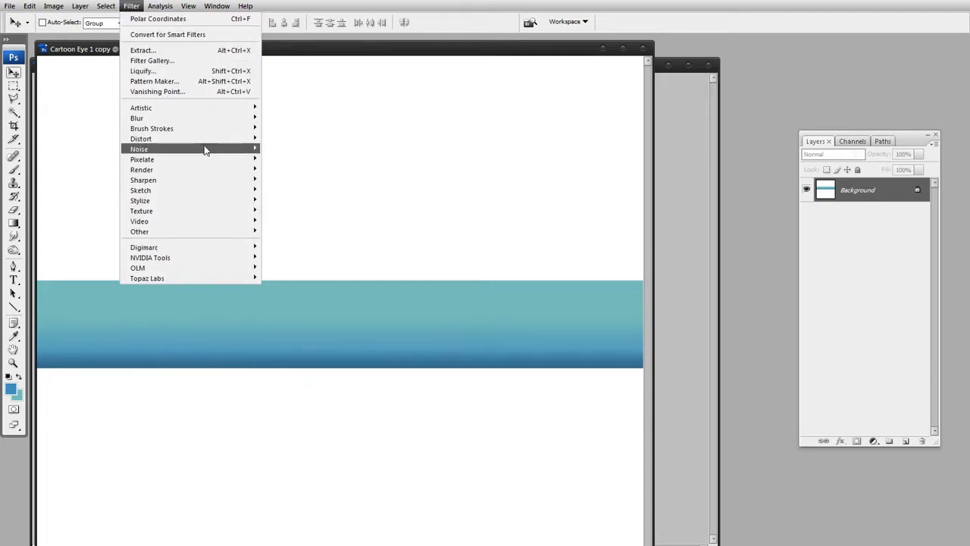
mouse_move(141, 139)
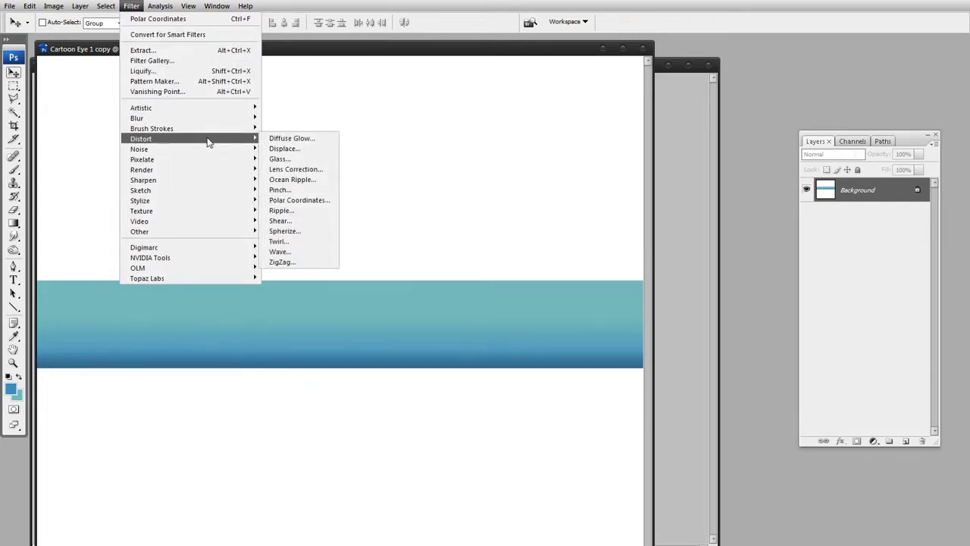
mouse_move(299, 199)
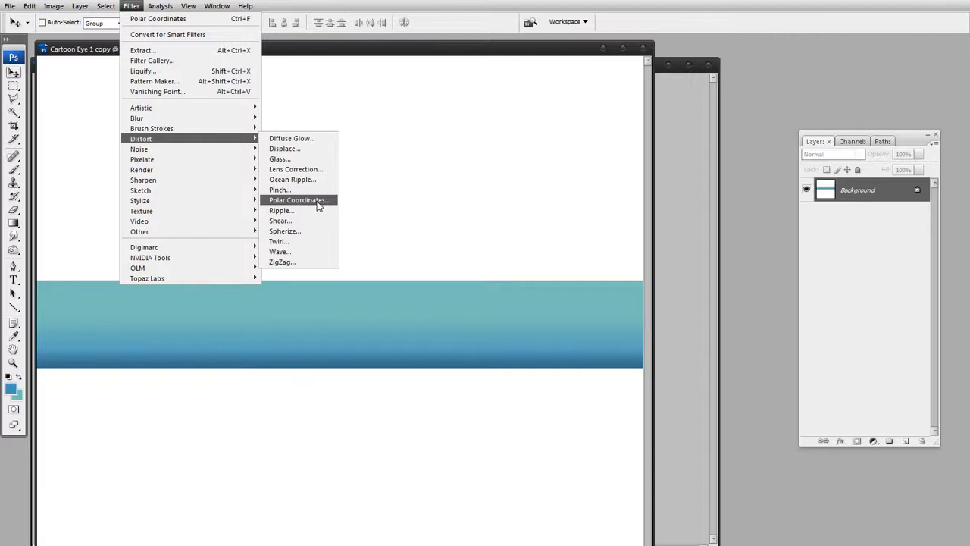
click(297, 199)
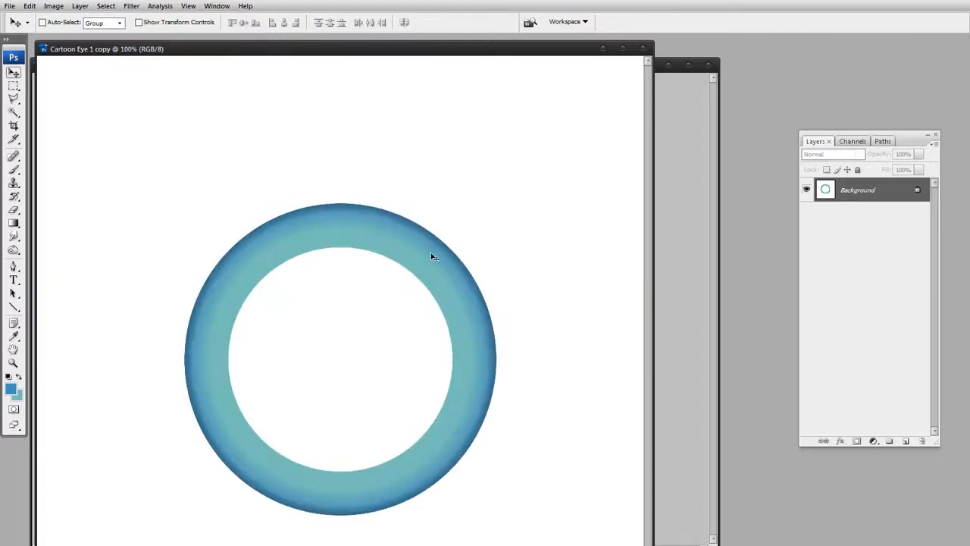
mouse_move(555, 299)
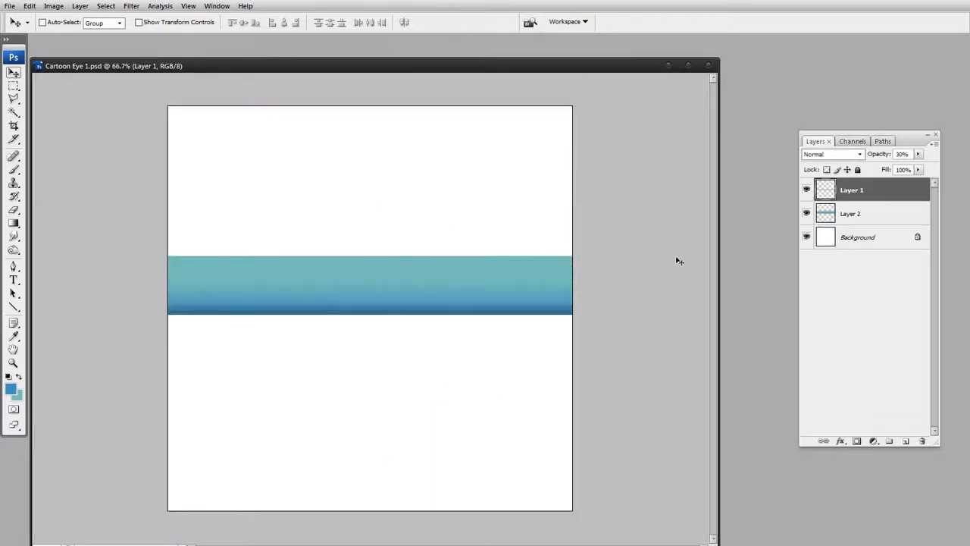
click(851, 213)
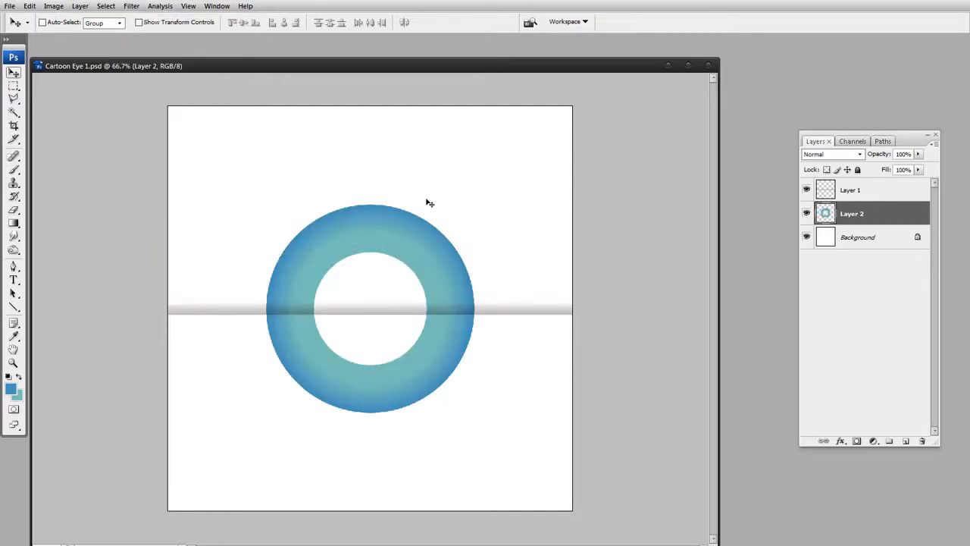
mouse_move(424, 197)
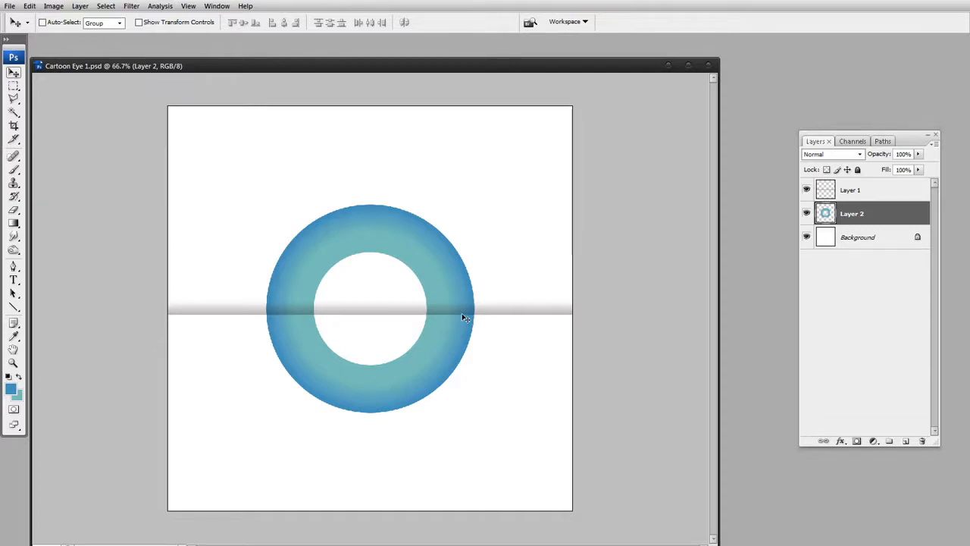
mouse_move(464, 330)
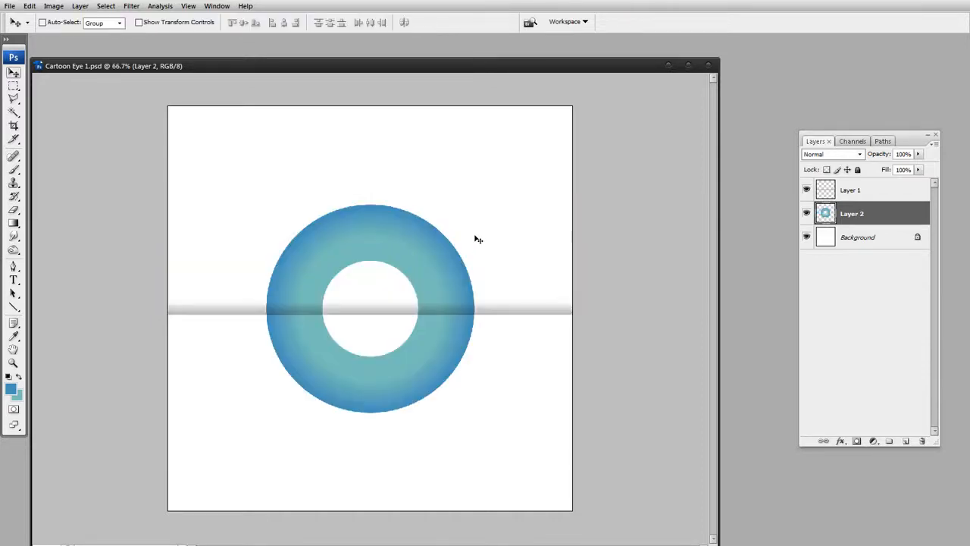
mouse_move(512, 223)
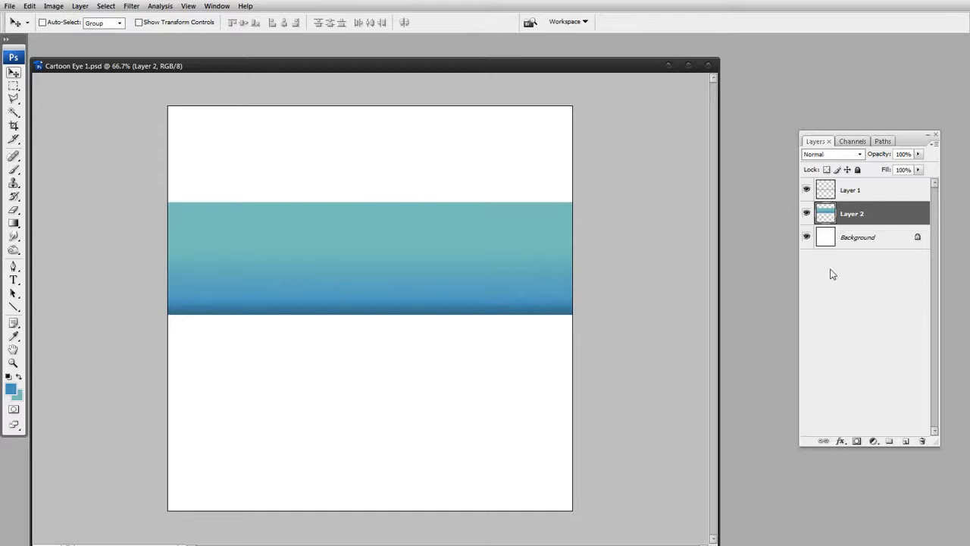
Add a new empty Layer 3 above the teal gradient layer.
click(902, 441)
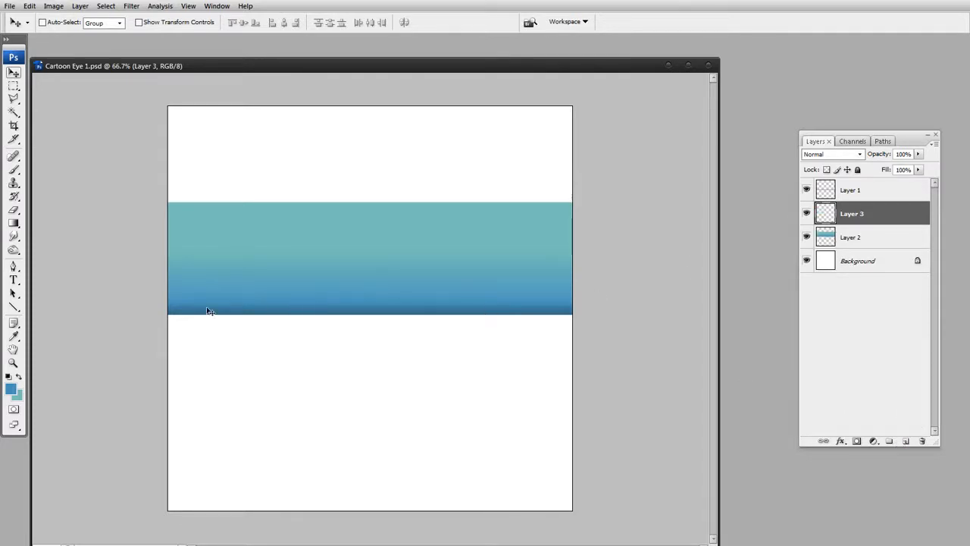
mouse_move(242, 289)
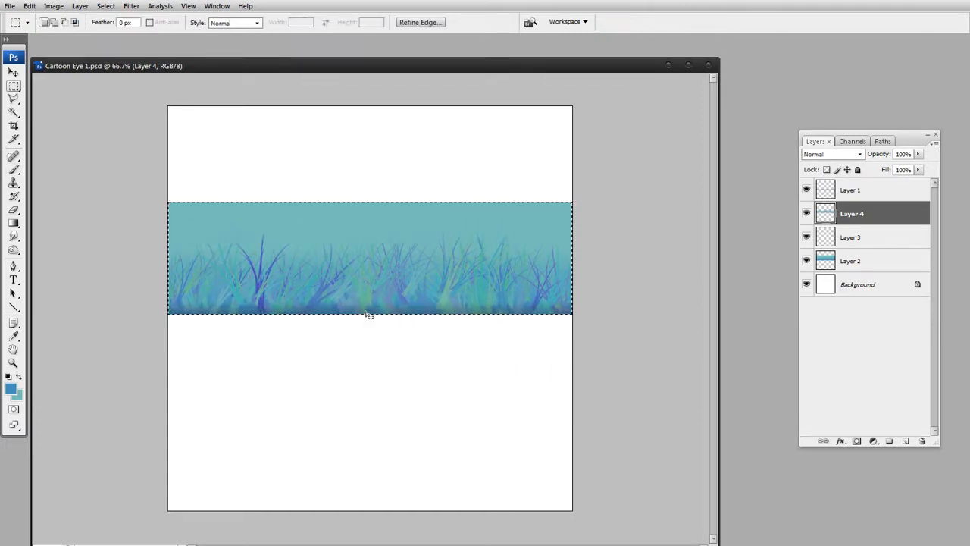
Motion-blur Layer 4's grass into -89° vertical streaks with slightly shortened length, skipping the repeat.
click(131, 6)
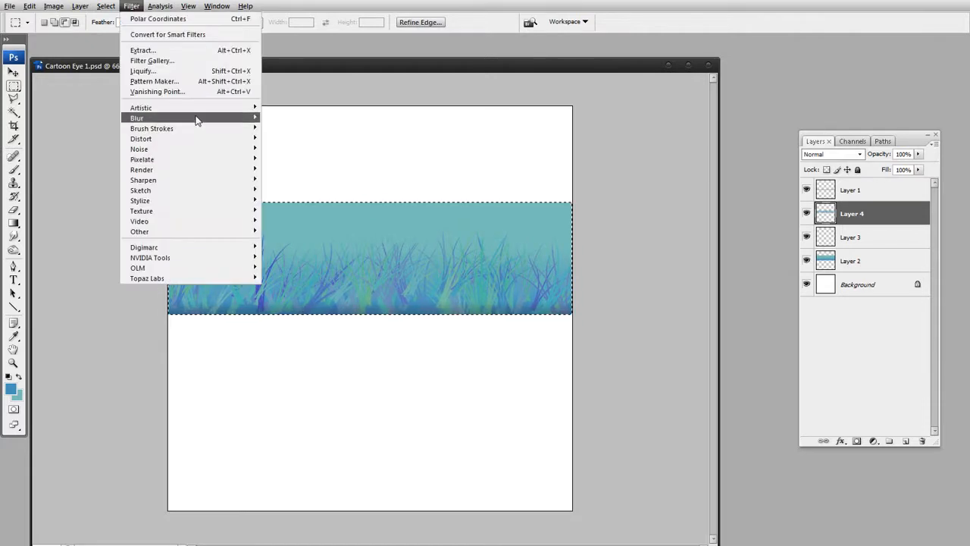
mouse_move(137, 118)
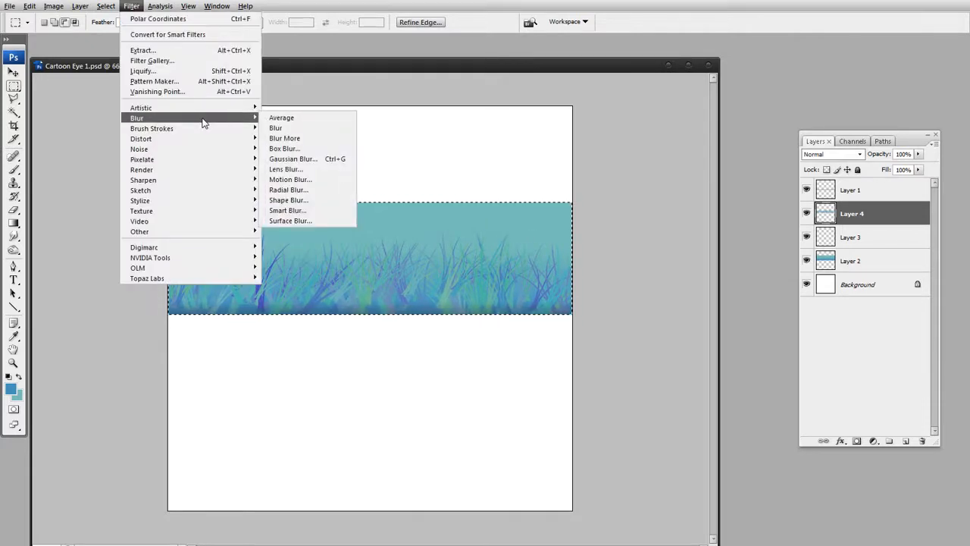
mouse_move(291, 179)
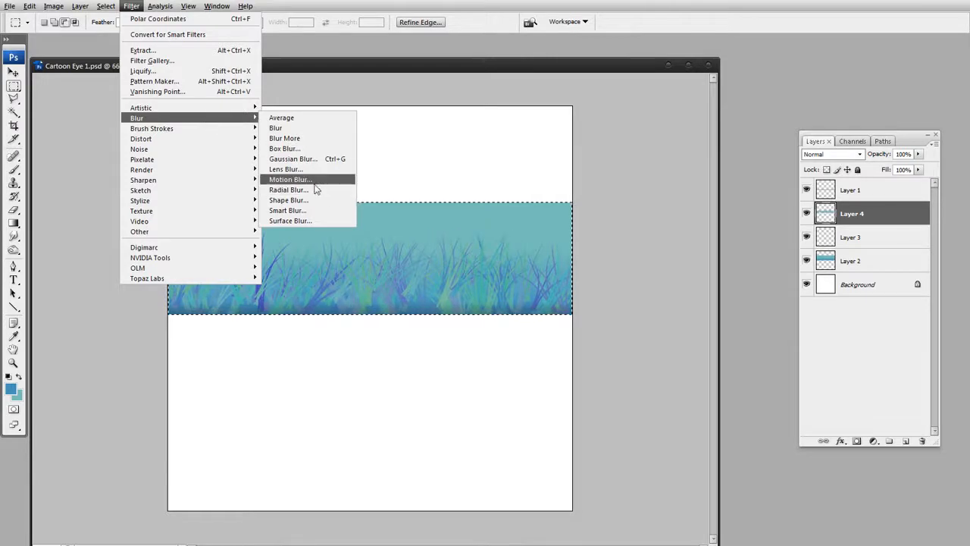
click(290, 180)
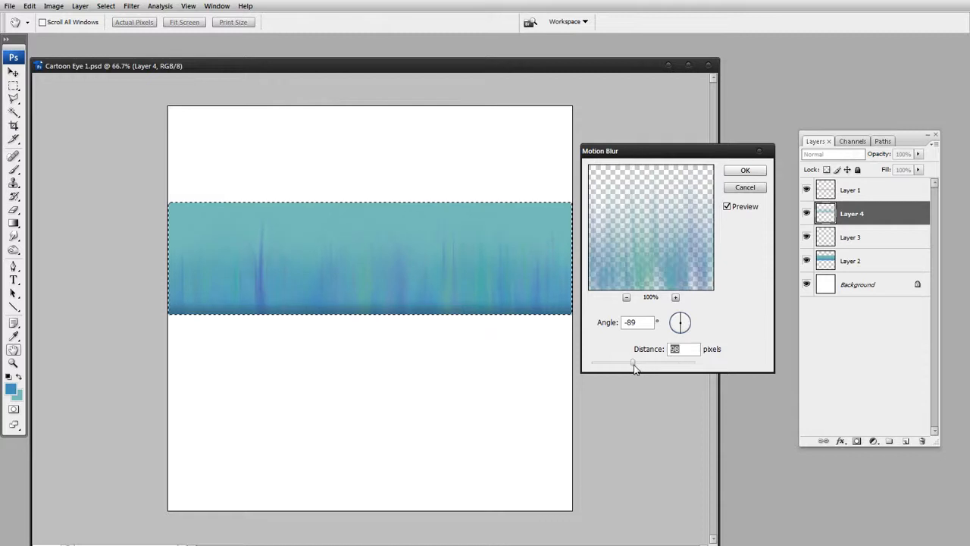
drag(633, 363, 627, 362)
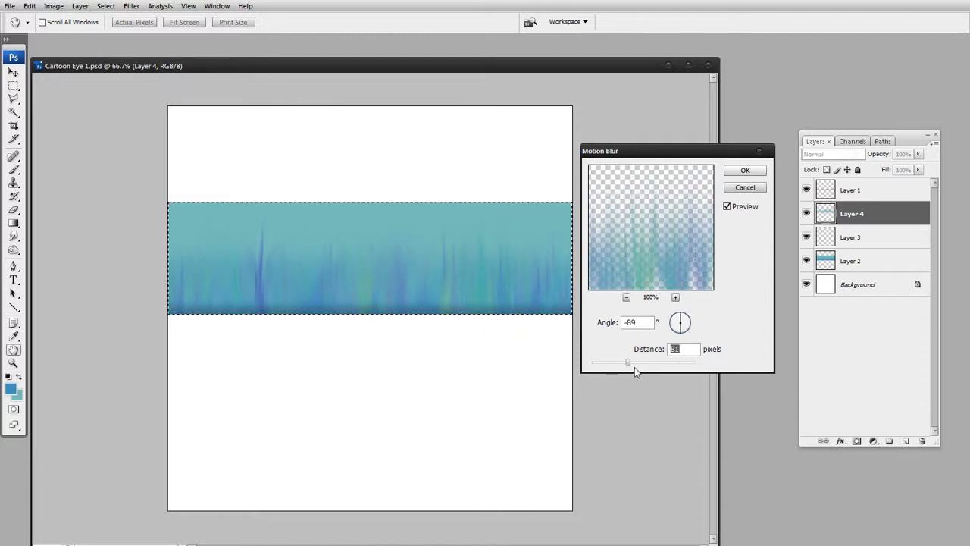
drag(628, 362, 625, 363)
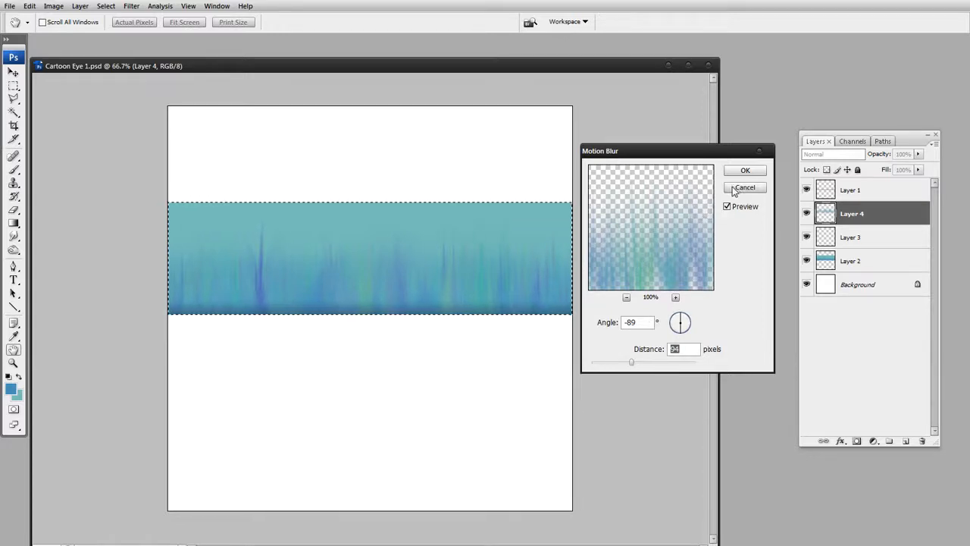
click(745, 170)
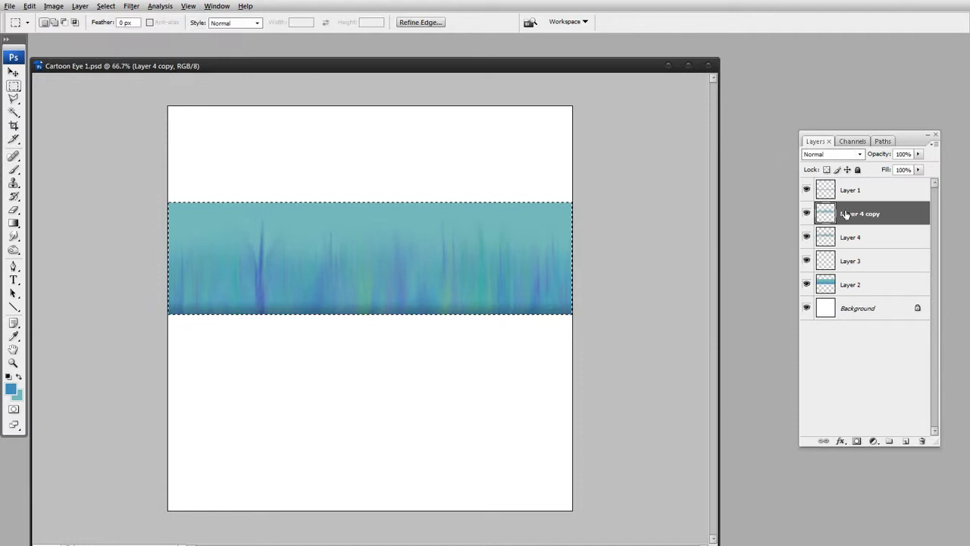
Smudge a streak on Layer 4 copy upward into a tapering grass blade.
click(850, 236)
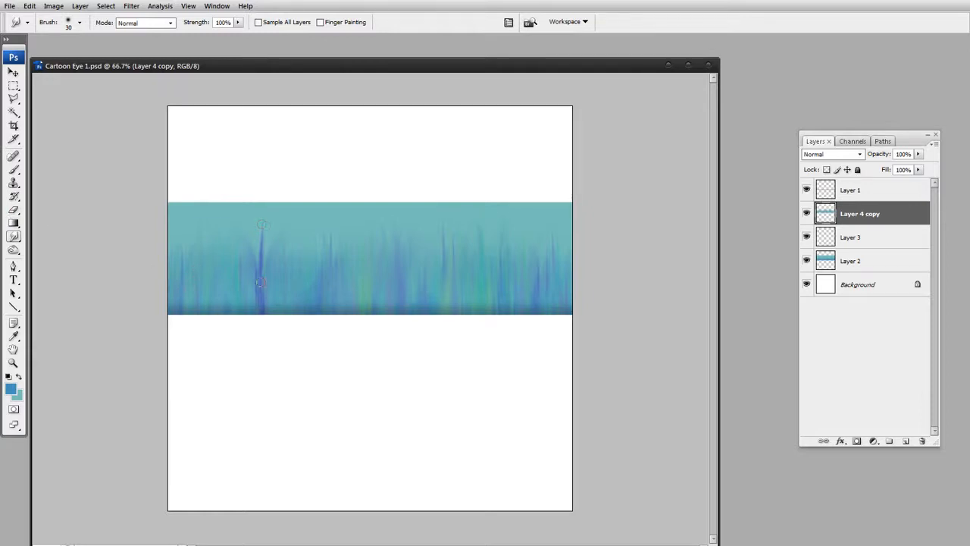
drag(261, 223, 262, 284)
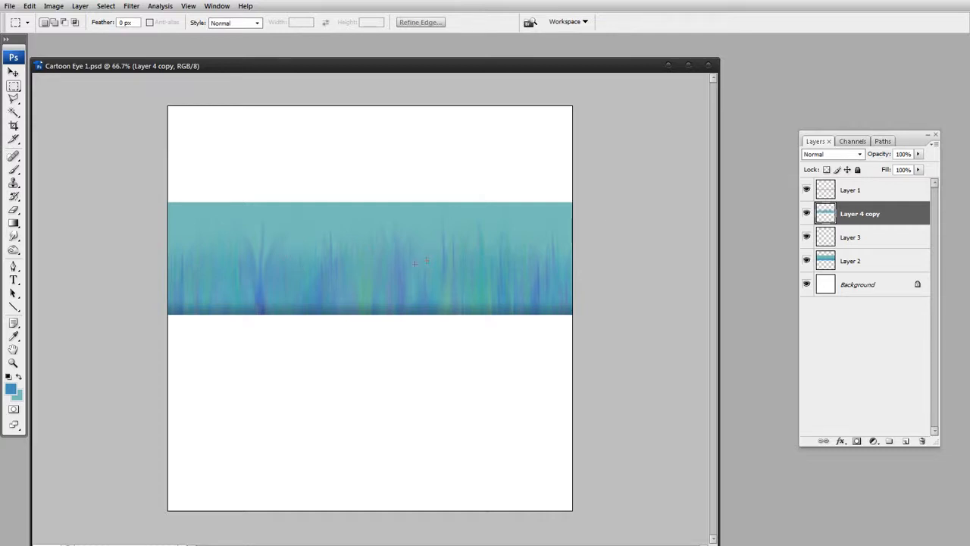
mouse_move(139, 17)
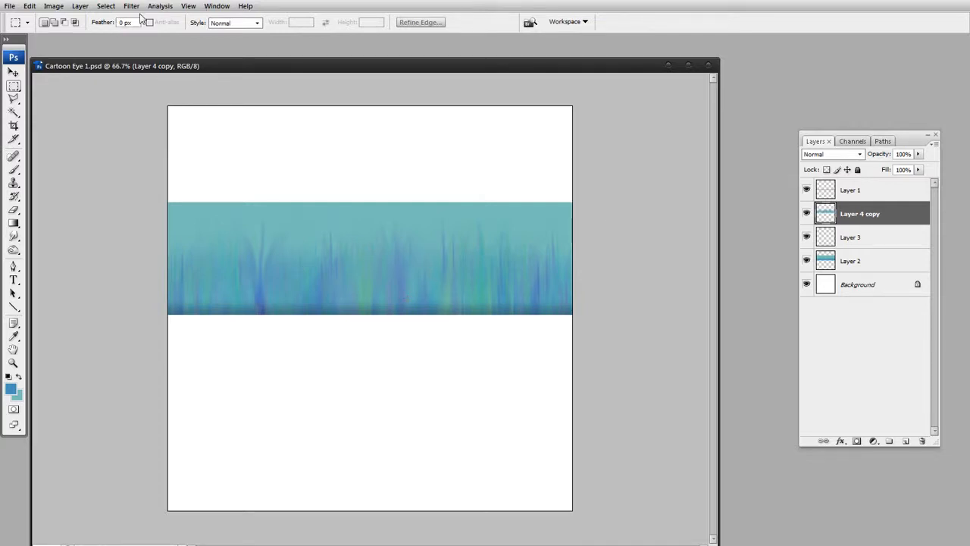
Forward-warp the left, right and central streaks into waves in Liquify and apply.
click(131, 6)
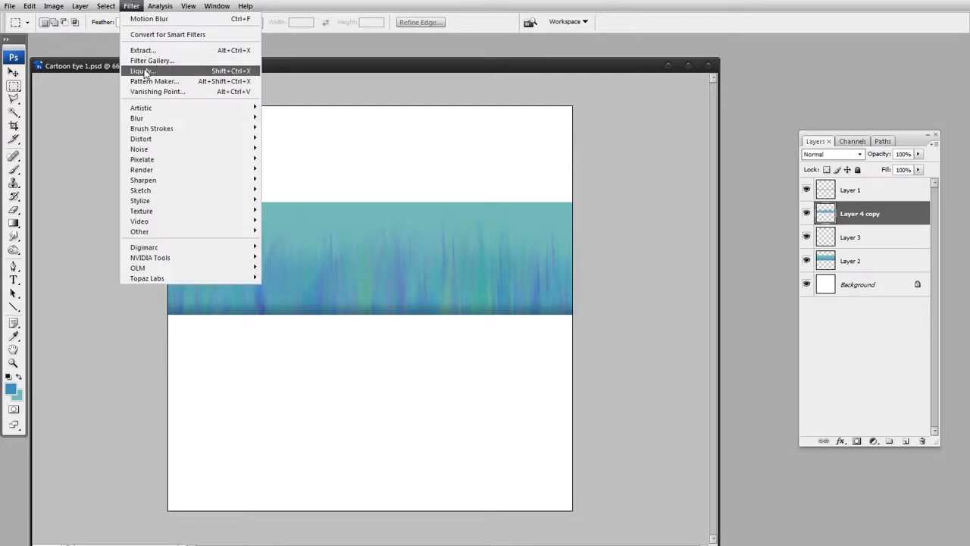
click(142, 70)
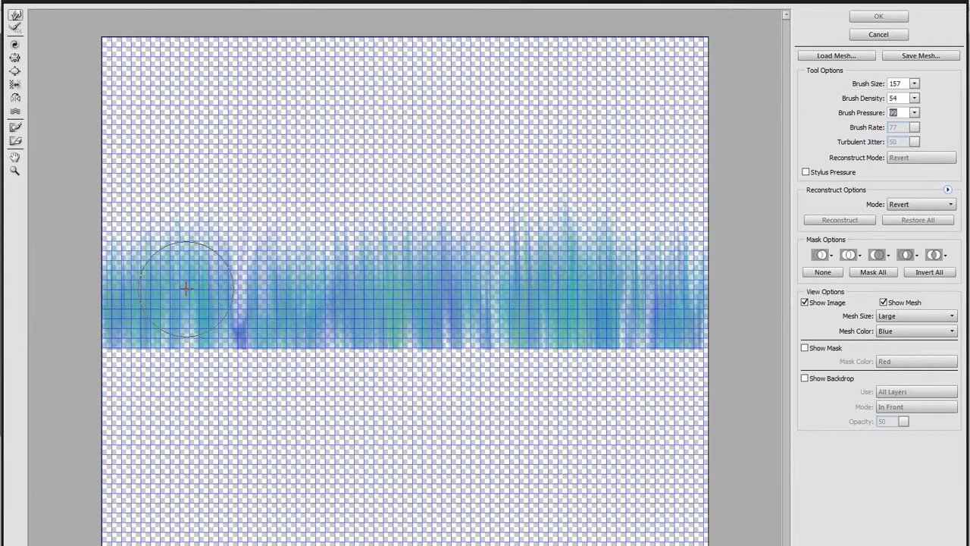
drag(186, 288, 122, 276)
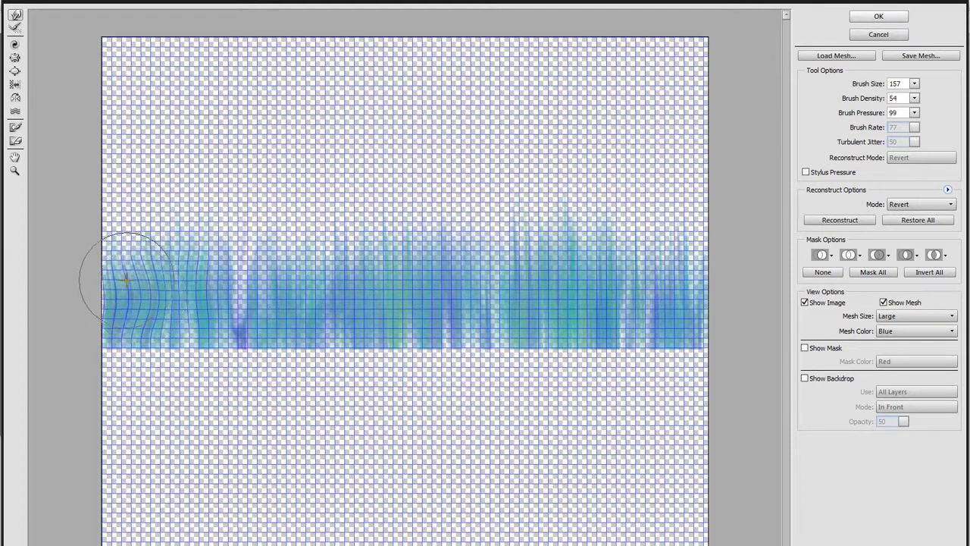
drag(125, 281, 410, 239)
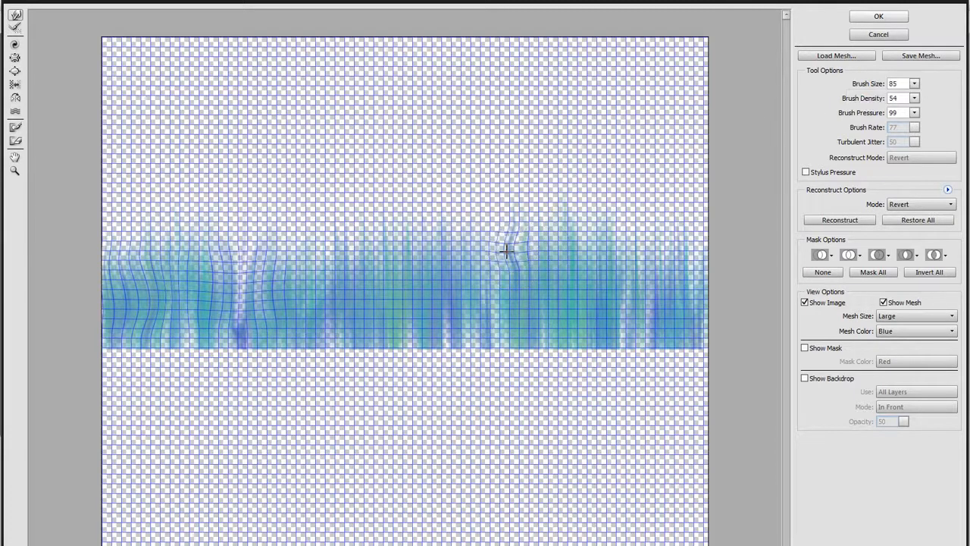
drag(507, 250, 580, 241)
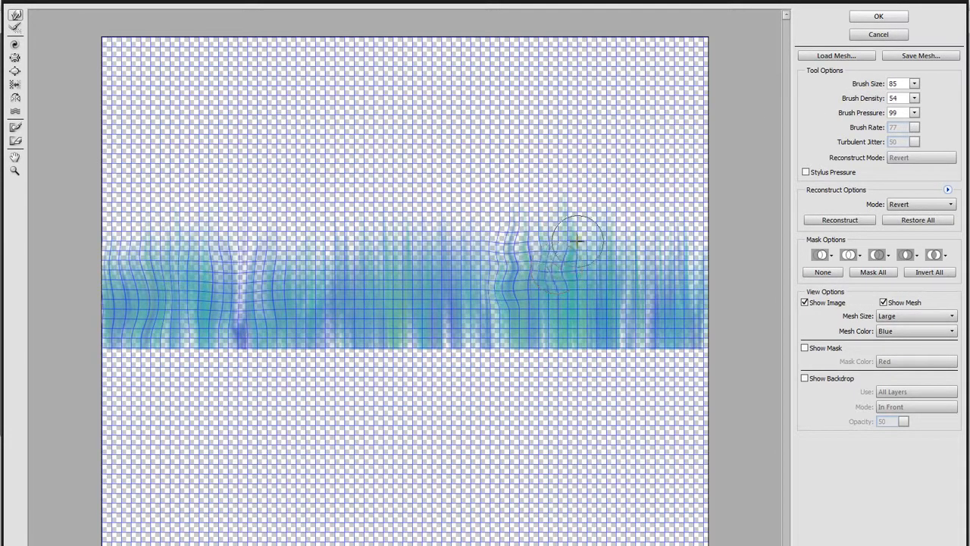
drag(576, 243, 607, 315)
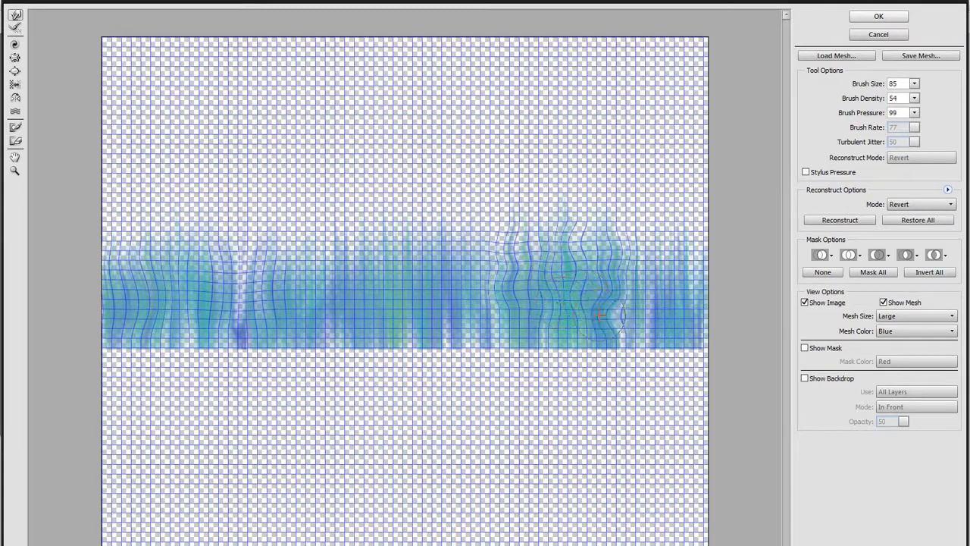
drag(607, 314, 698, 311)
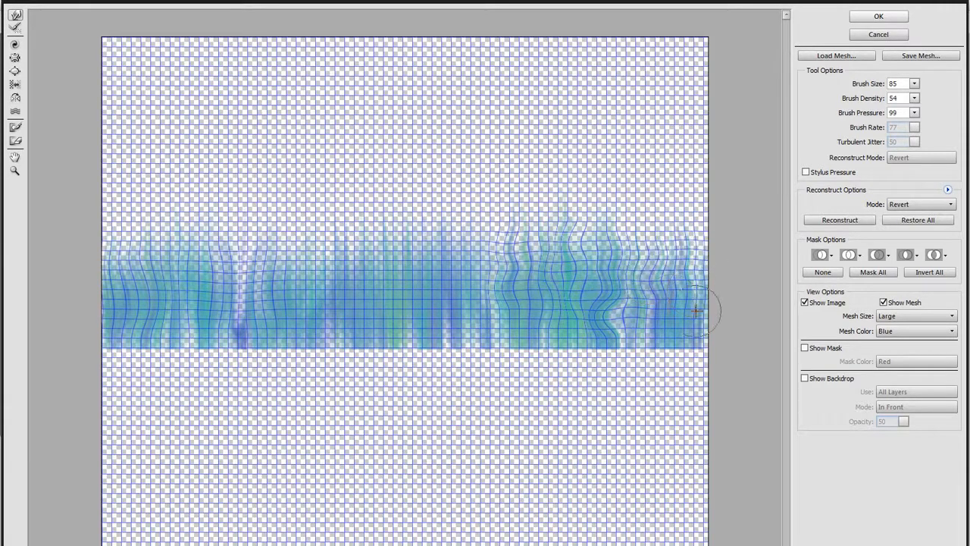
drag(696, 311, 417, 316)
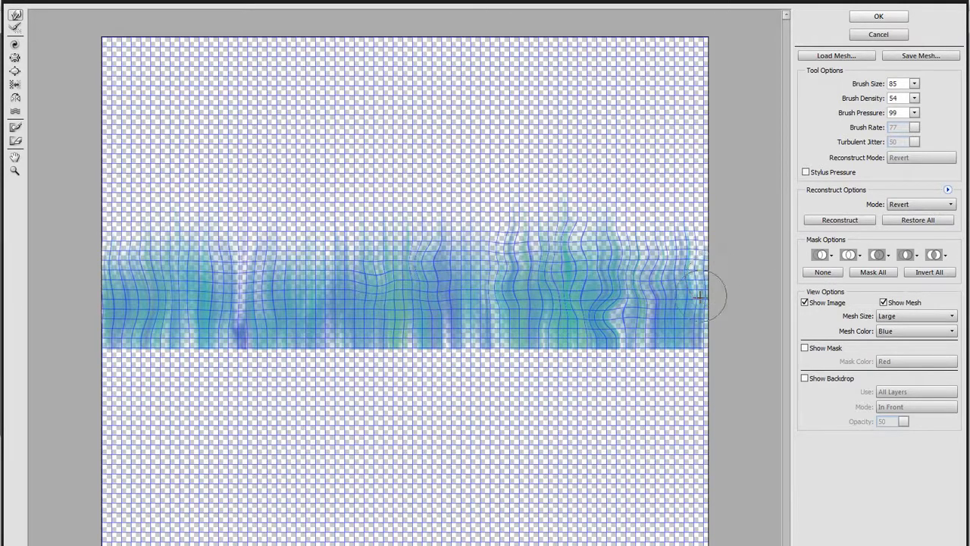
drag(705, 296, 659, 299)
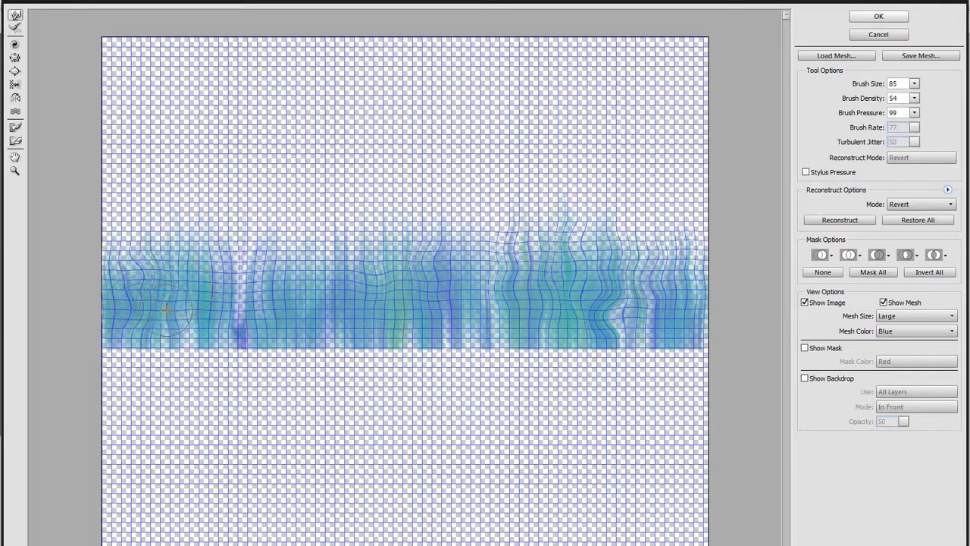
drag(175, 303, 271, 309)
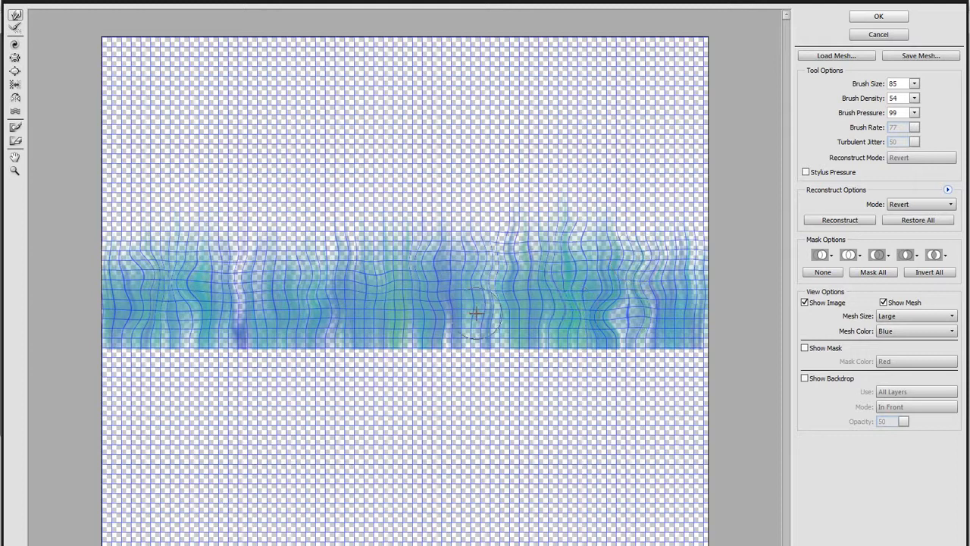
drag(478, 313, 368, 232)
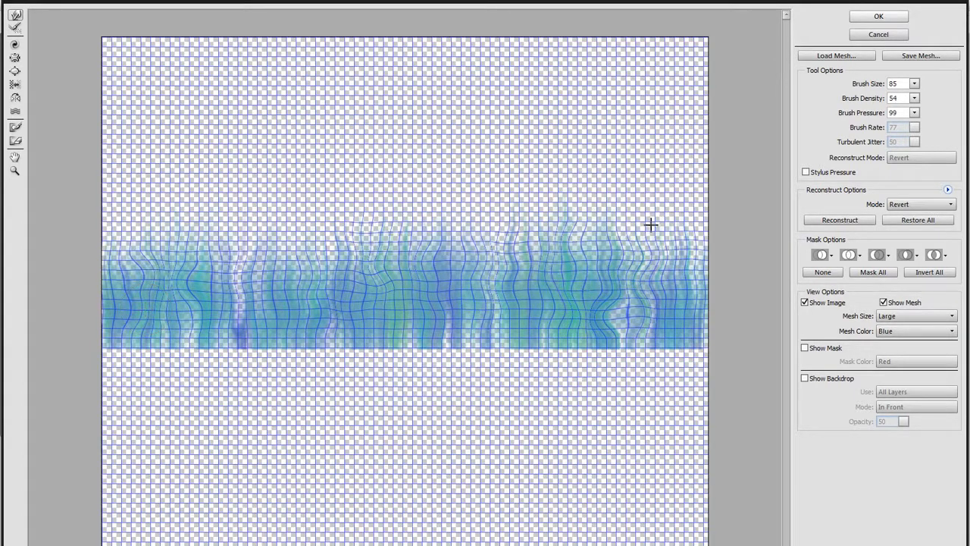
click(879, 16)
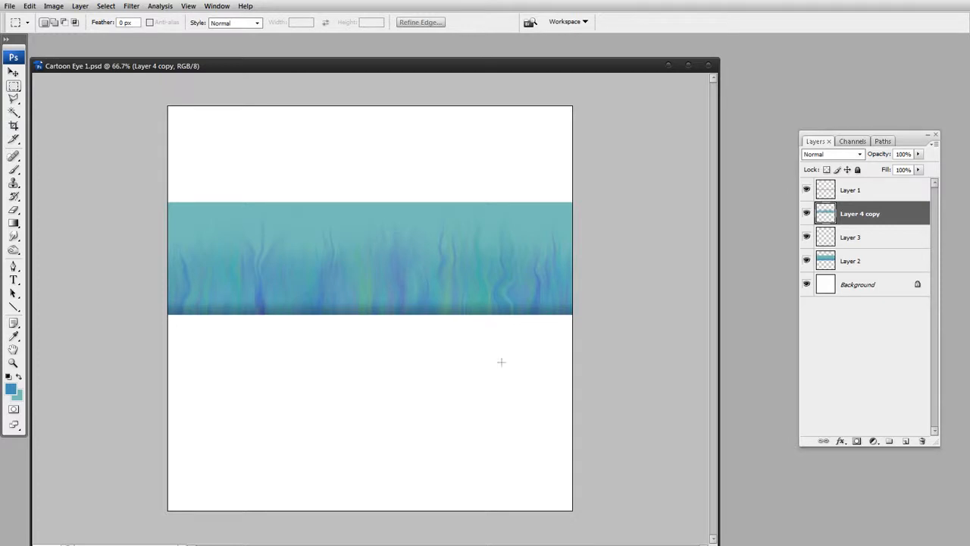
mouse_move(612, 314)
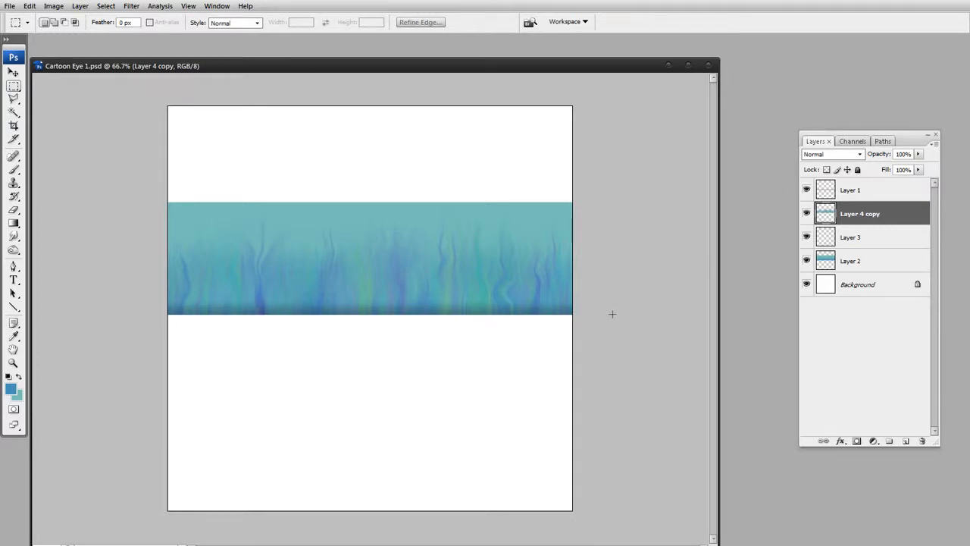
mouse_move(587, 307)
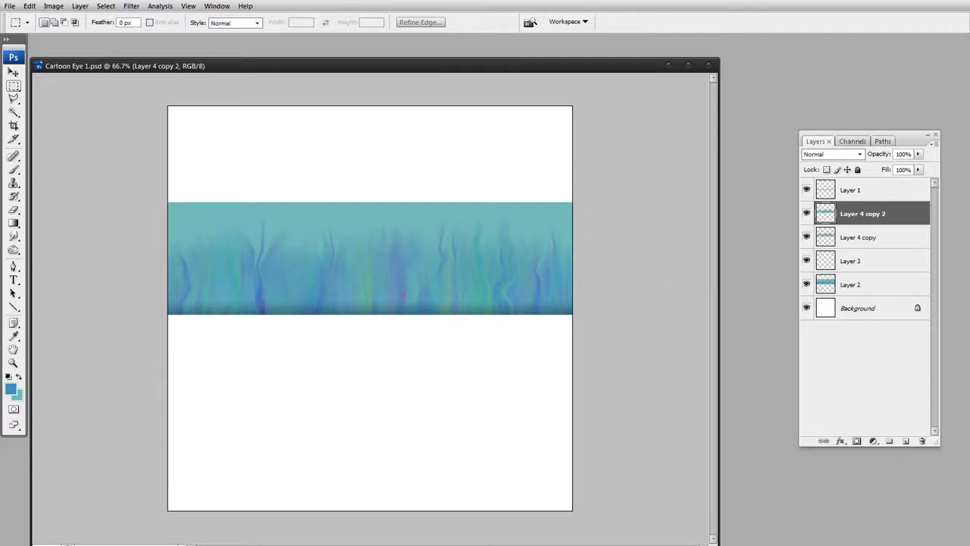
Add a layer mask to Layer 4 copy 2 and paint grass blades into it.
click(30, 6)
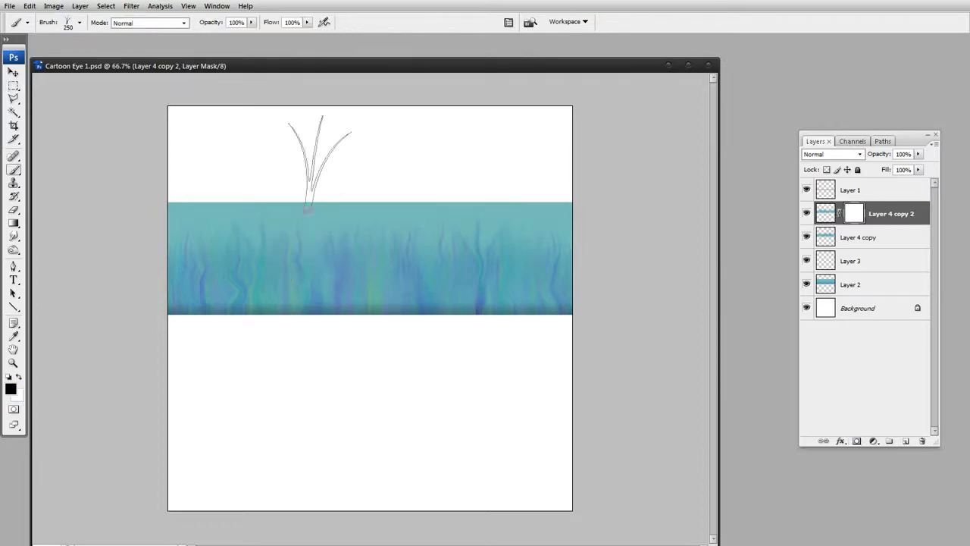
click(79, 22)
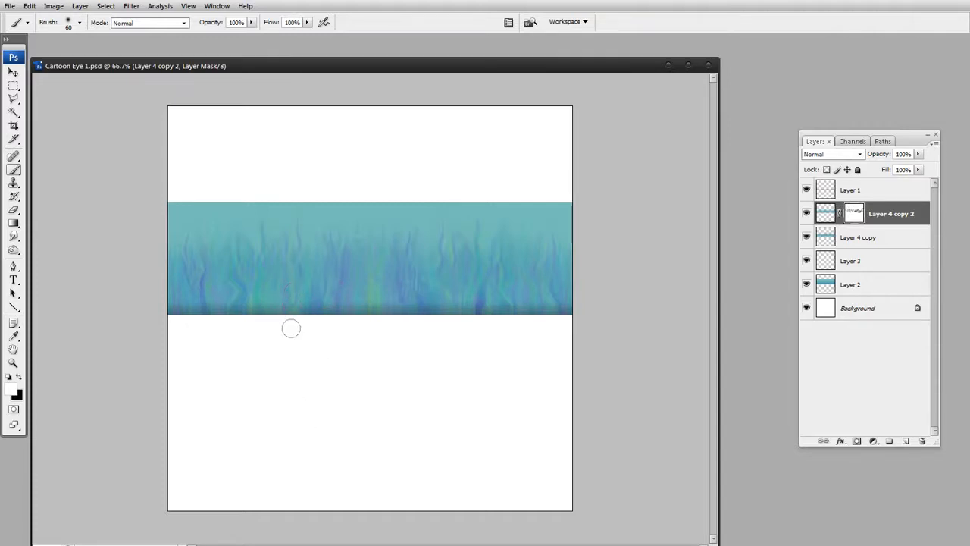
mouse_move(280, 381)
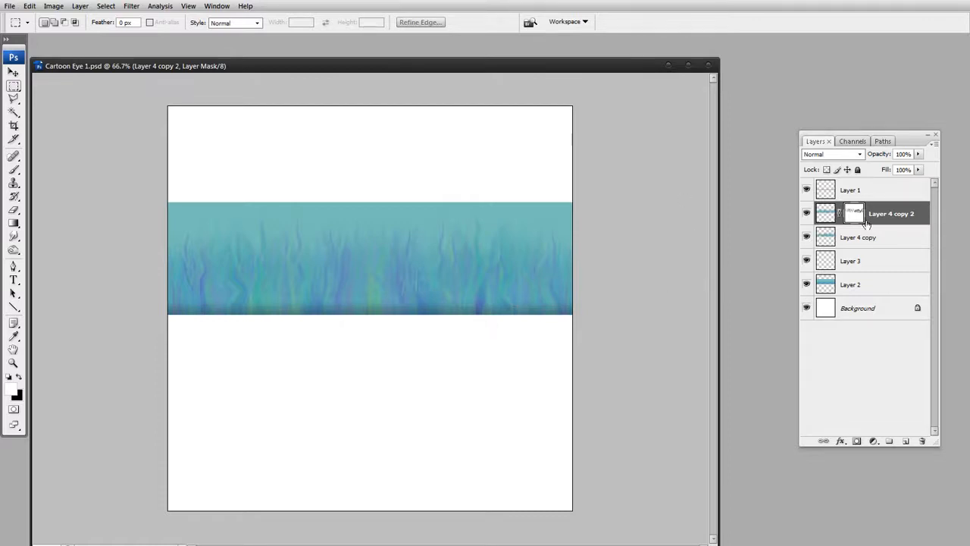
Select both Layer 4 copy layers and hide layers so only Layer 1 copy shows.
click(858, 237)
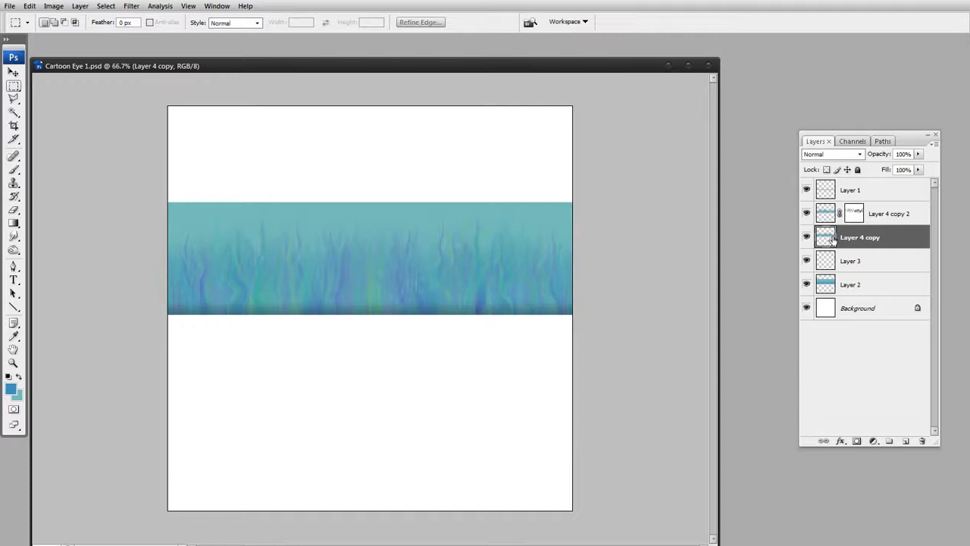
click(888, 213)
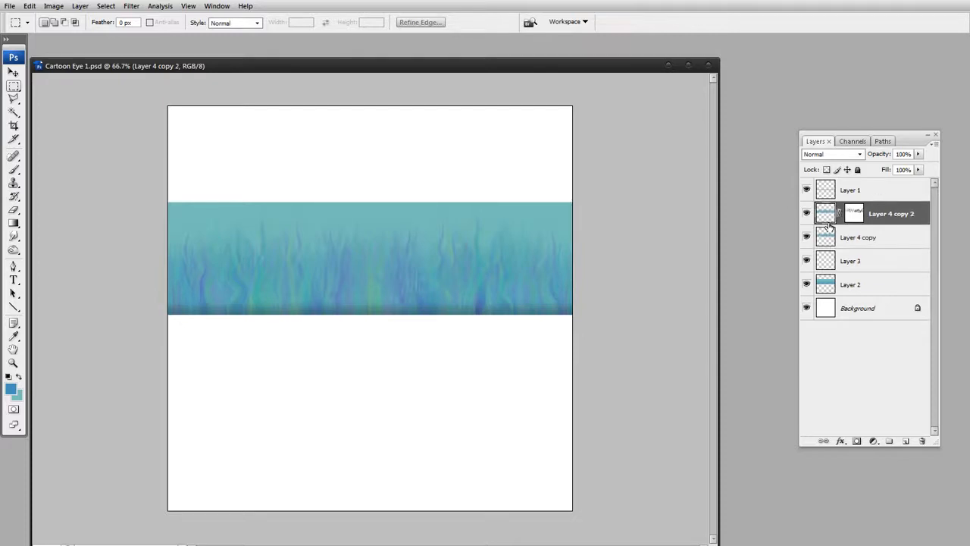
click(858, 237)
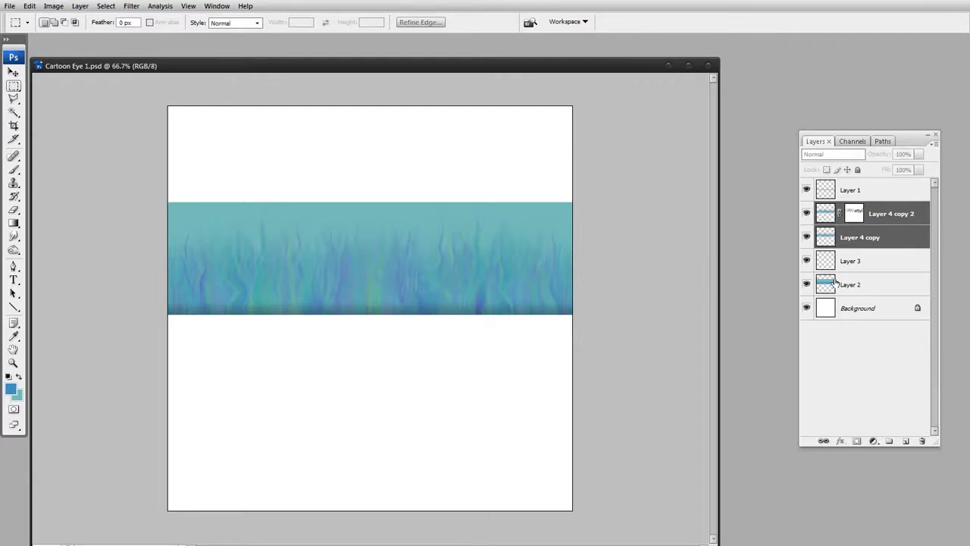
click(850, 190)
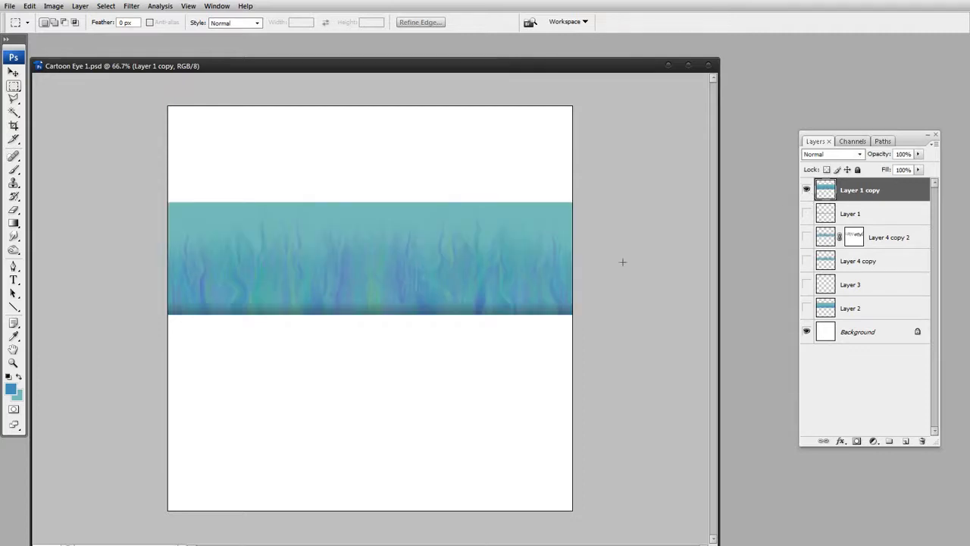
mouse_move(639, 272)
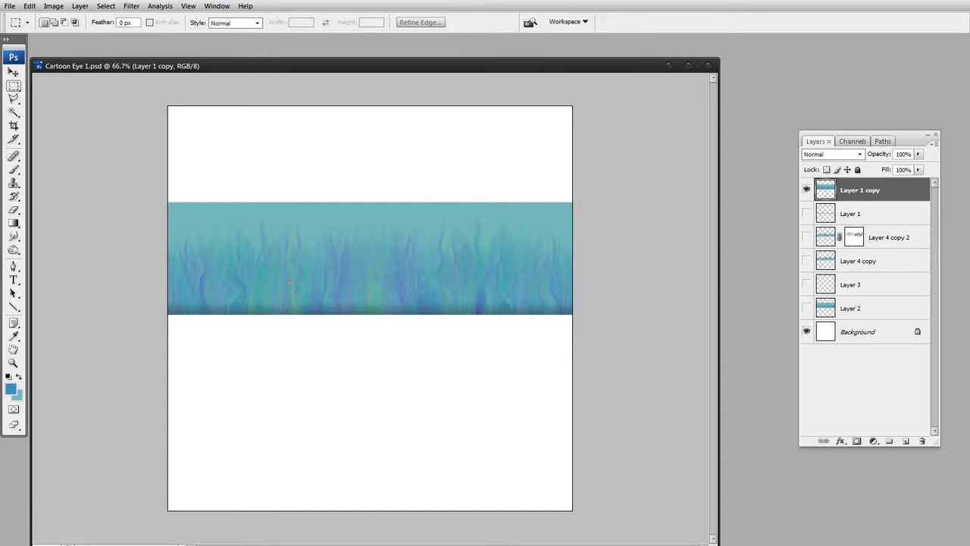
mouse_move(479, 242)
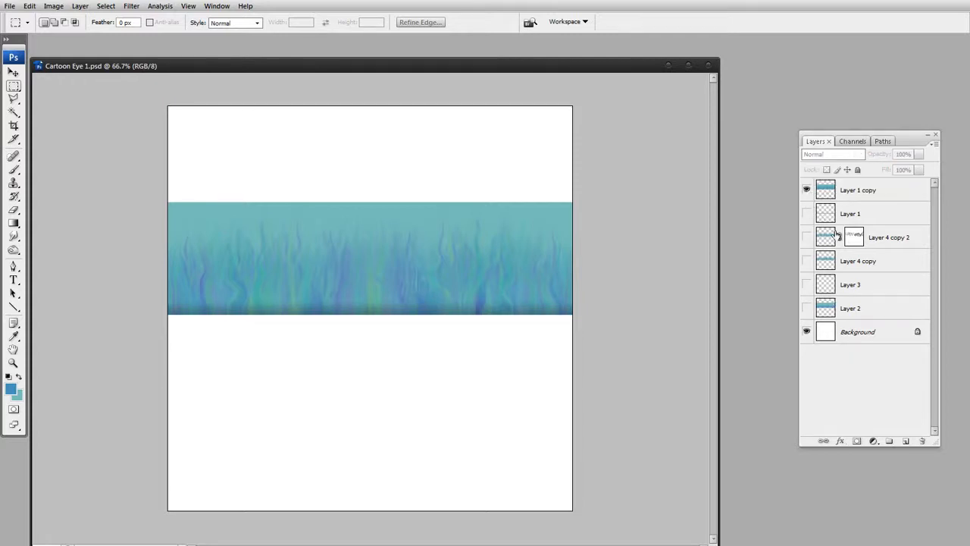
click(860, 189)
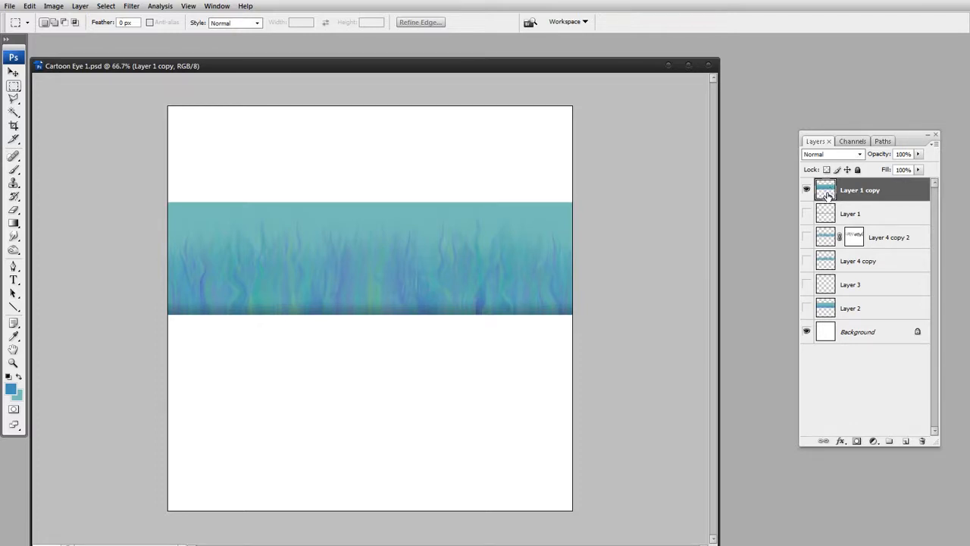
Browse the menu bar to the Filter list with Layer 1 copy active.
click(160, 6)
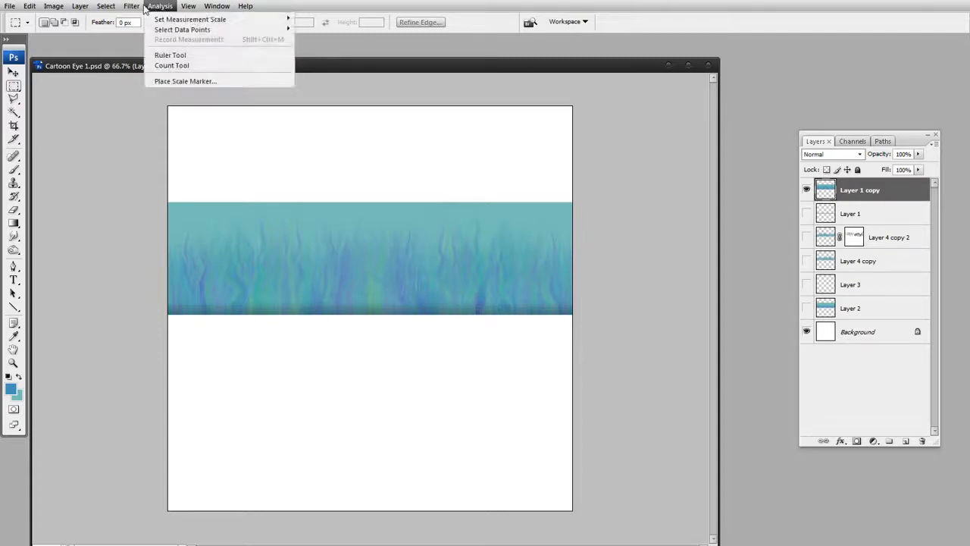
click(131, 6)
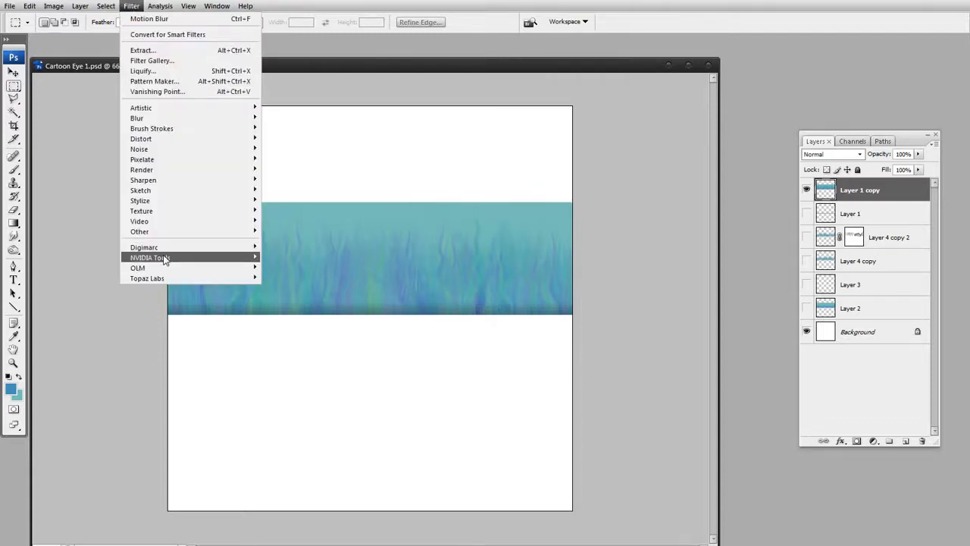
mouse_move(150, 257)
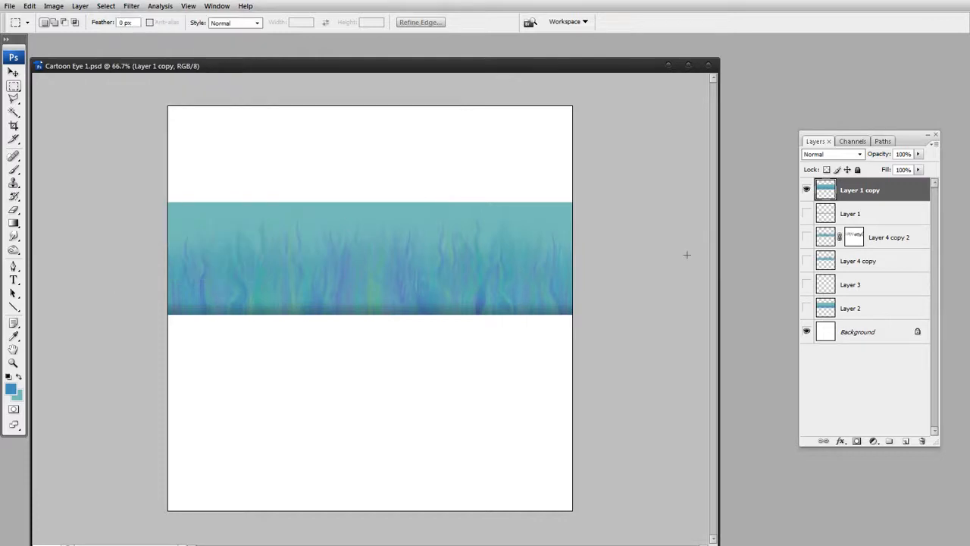
mouse_move(610, 270)
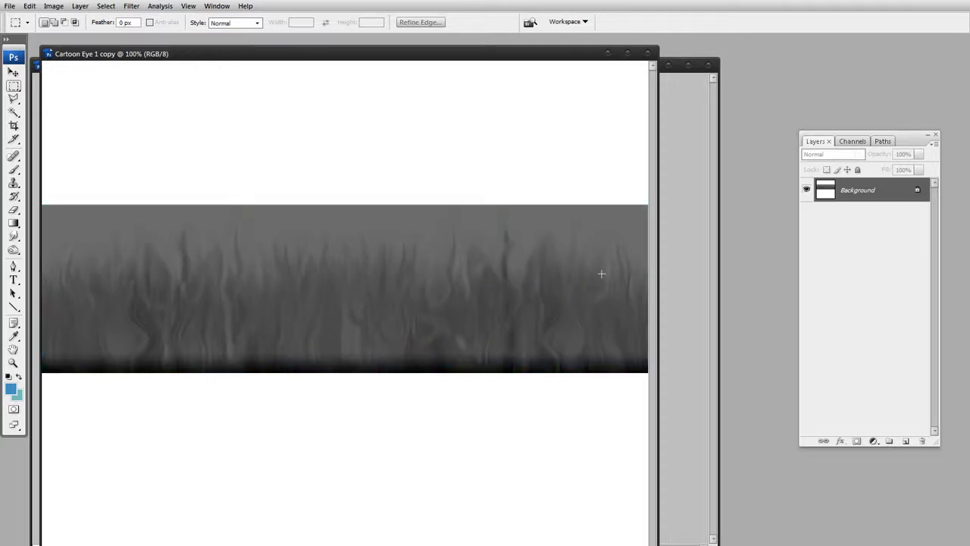
mouse_move(188, 187)
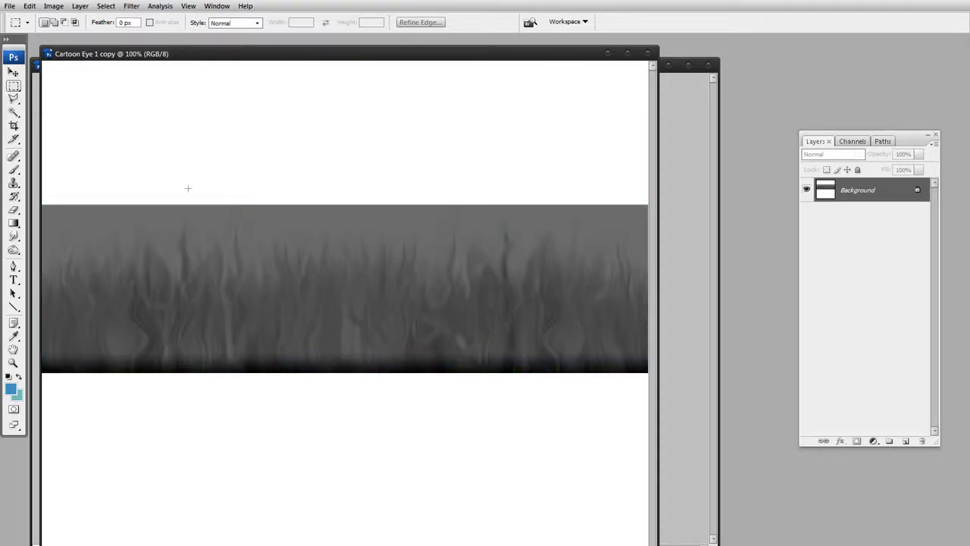
click(131, 6)
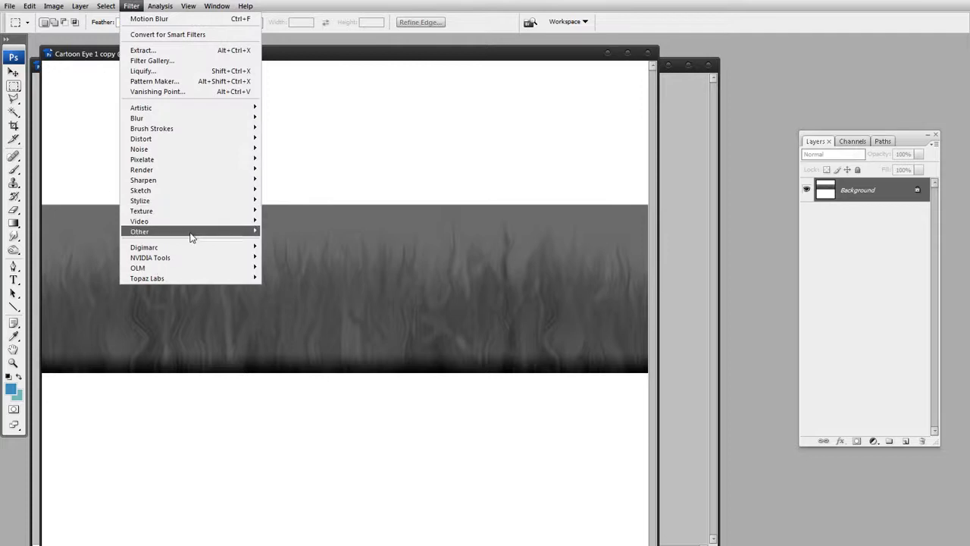
click(150, 258)
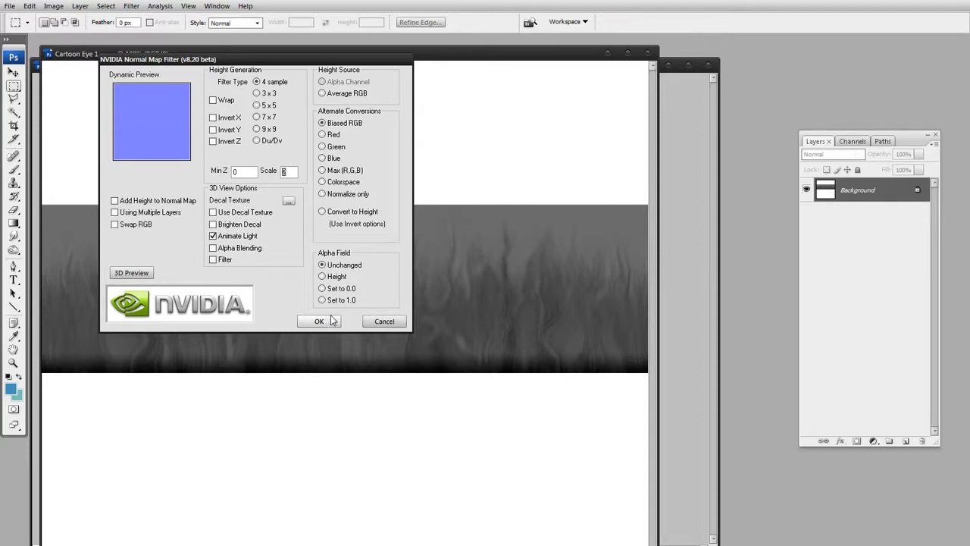
click(322, 211)
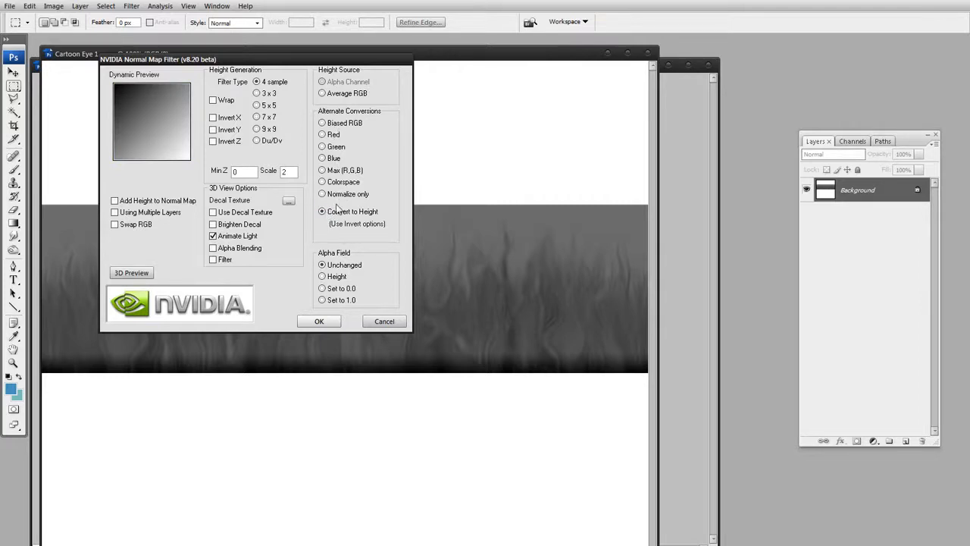
click(322, 194)
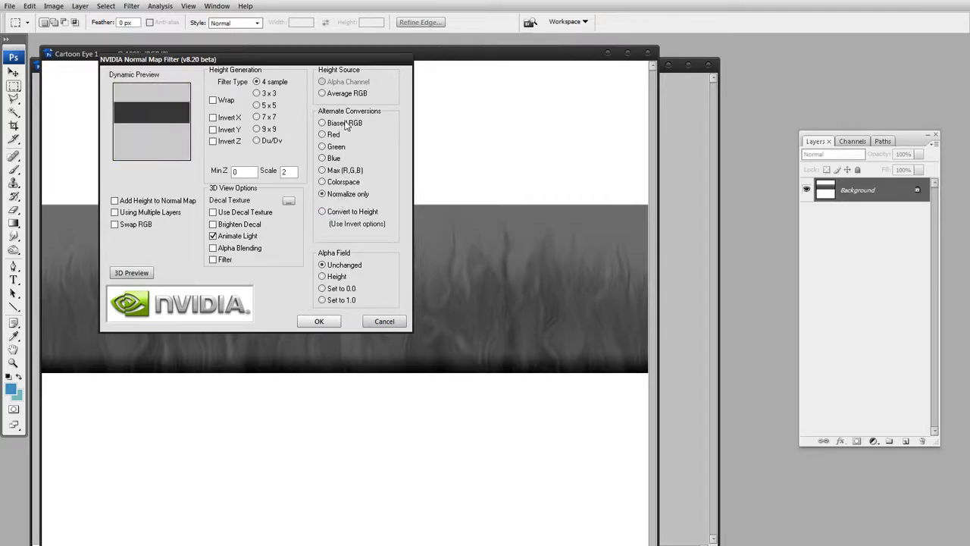
click(322, 123)
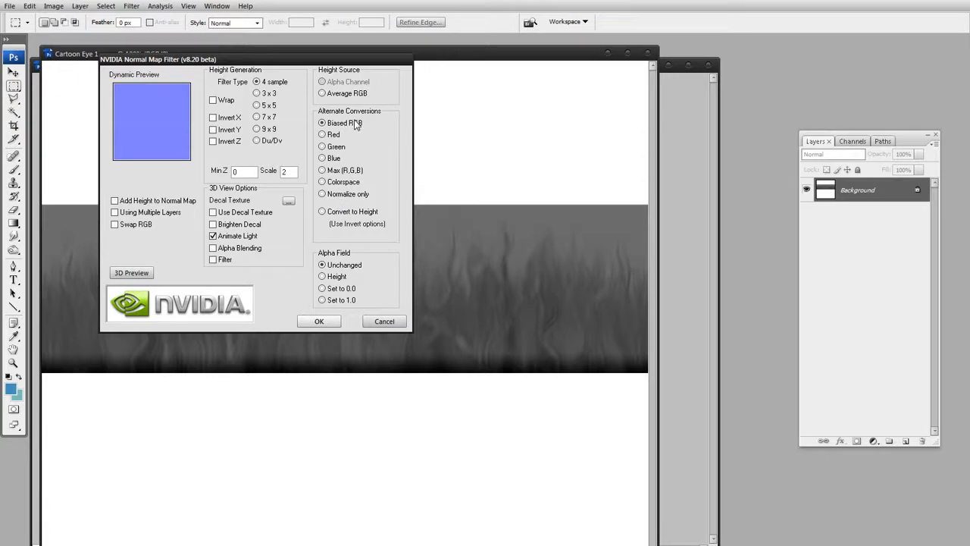
click(322, 182)
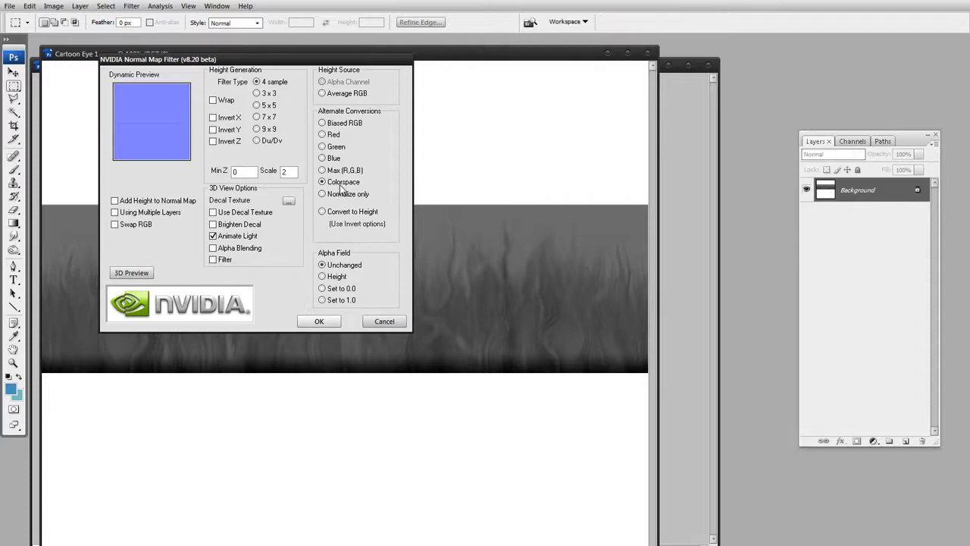
click(318, 320)
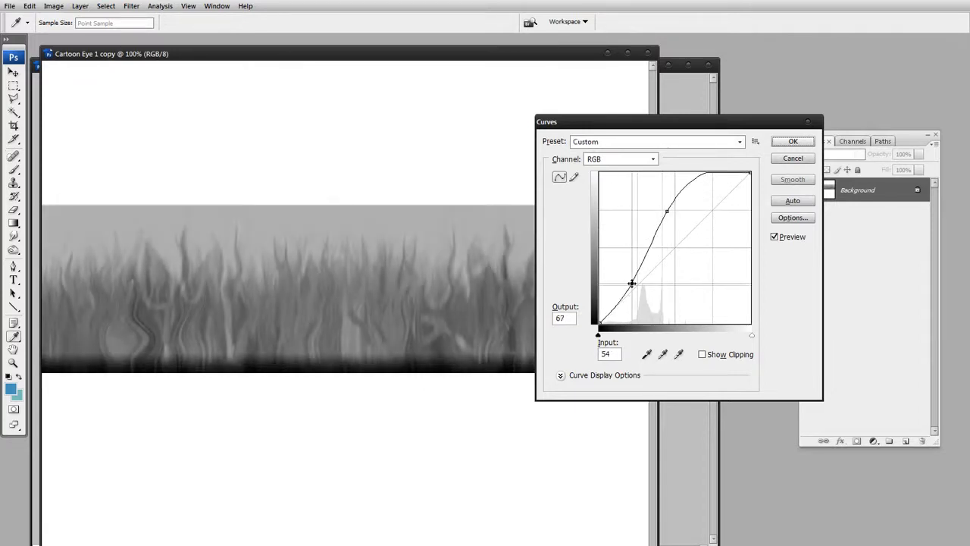
click(793, 141)
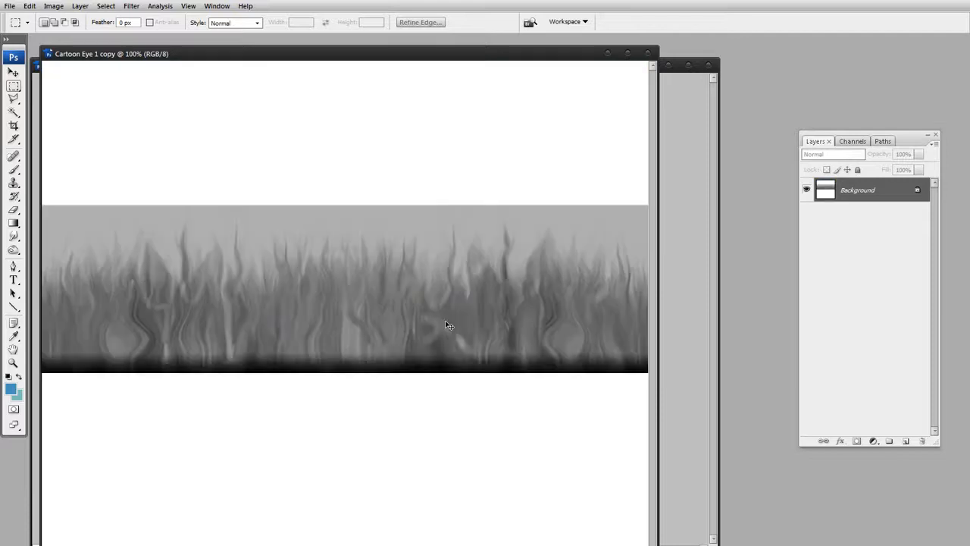
mouse_move(476, 314)
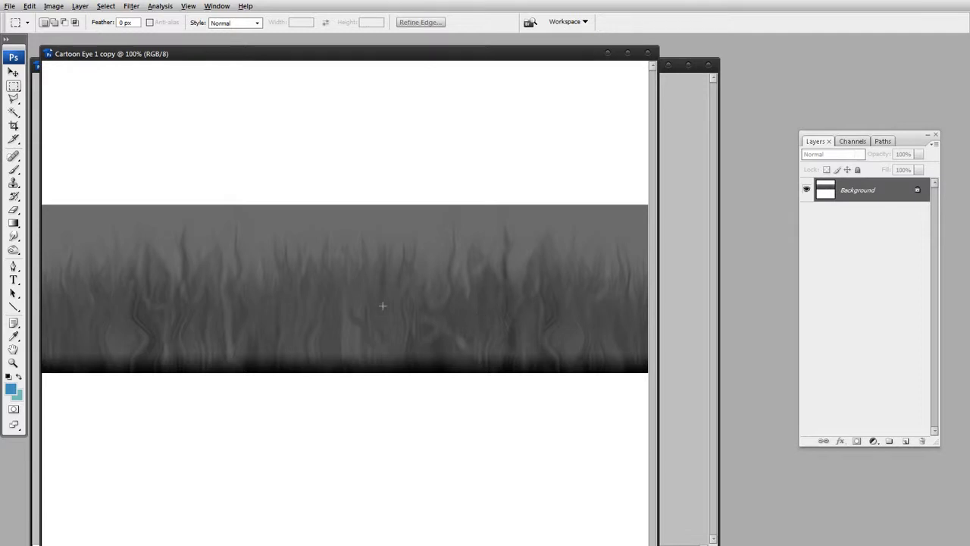
mouse_move(453, 383)
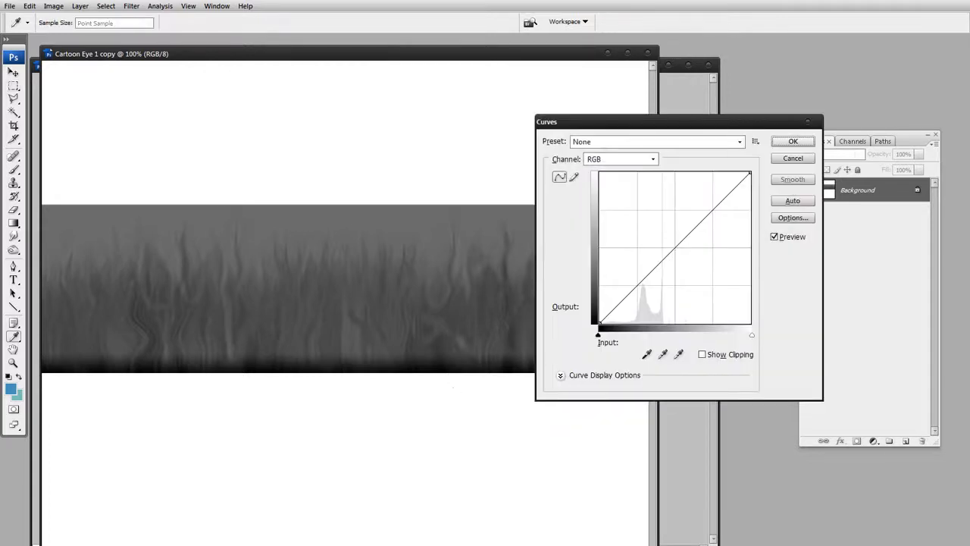
drag(599, 322, 616, 305)
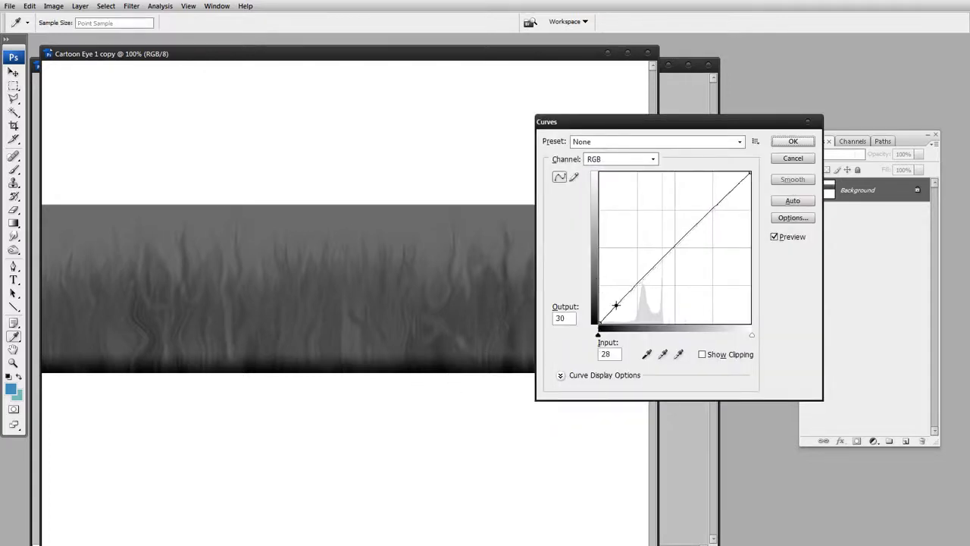
drag(616, 305, 643, 286)
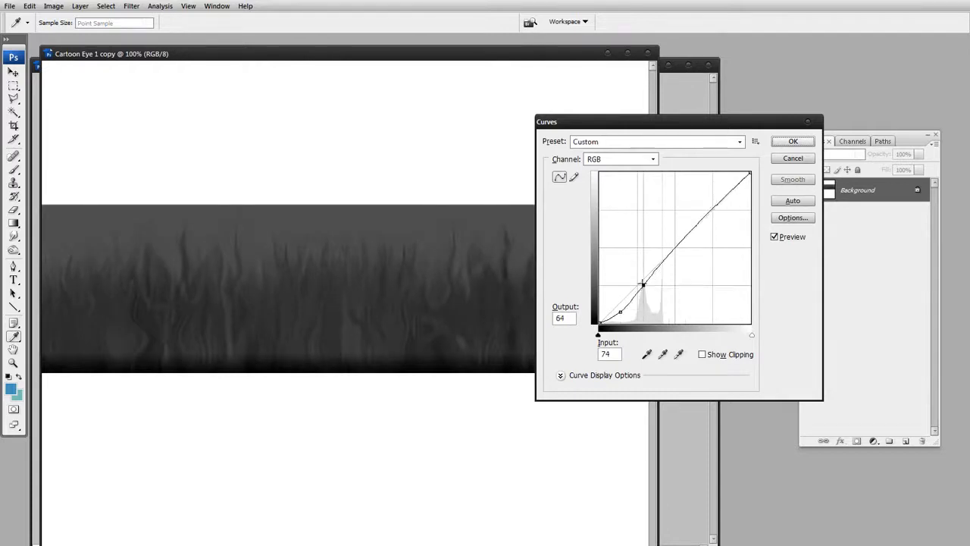
drag(643, 285, 613, 300)
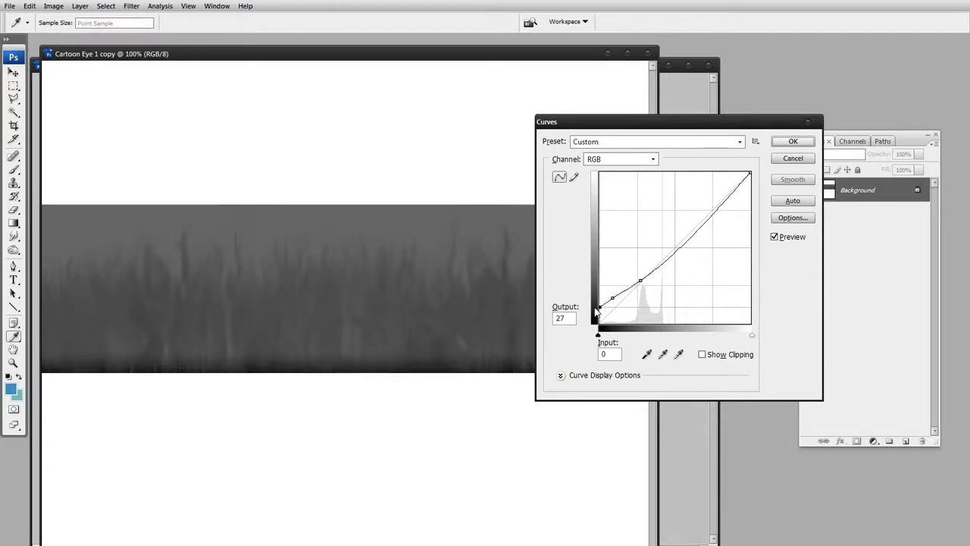
drag(597, 312, 609, 333)
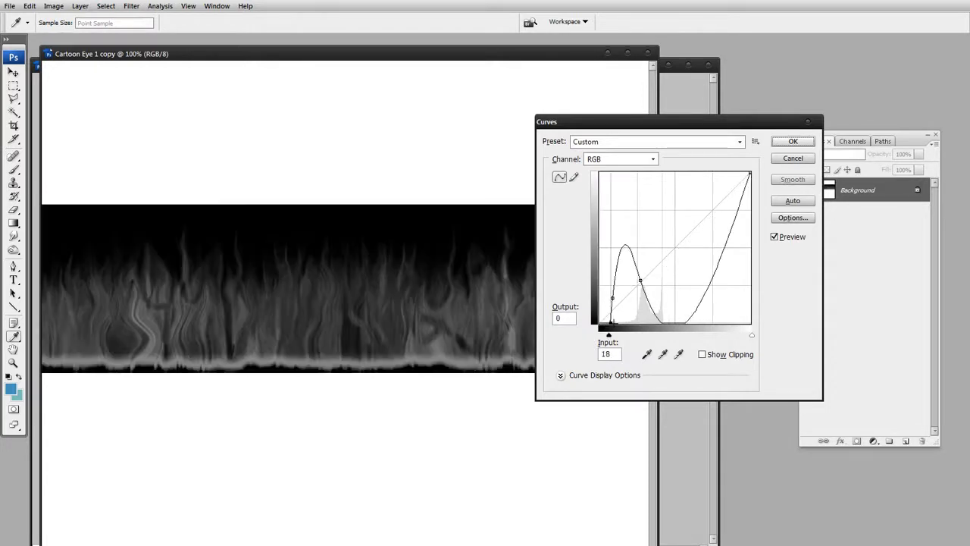
drag(612, 298, 618, 303)
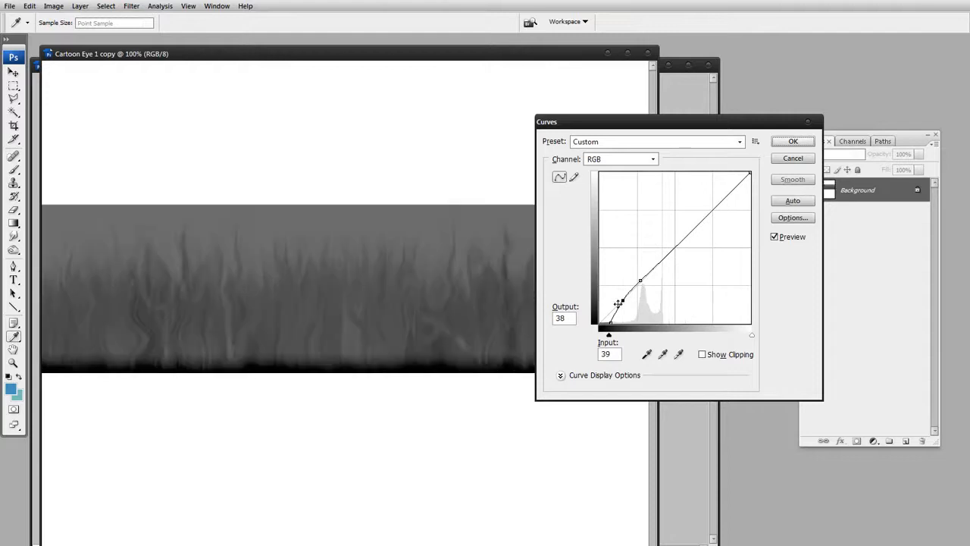
drag(617, 304, 616, 321)
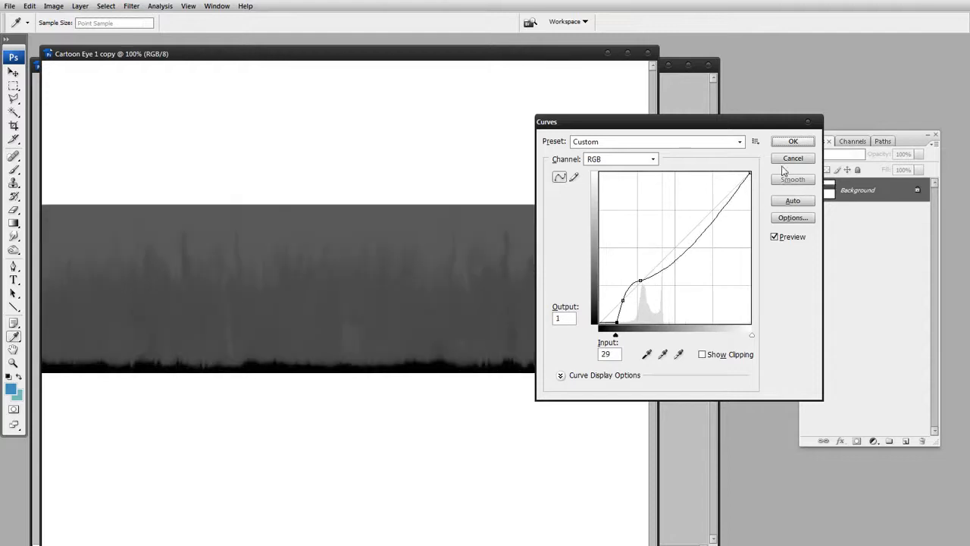
click(793, 141)
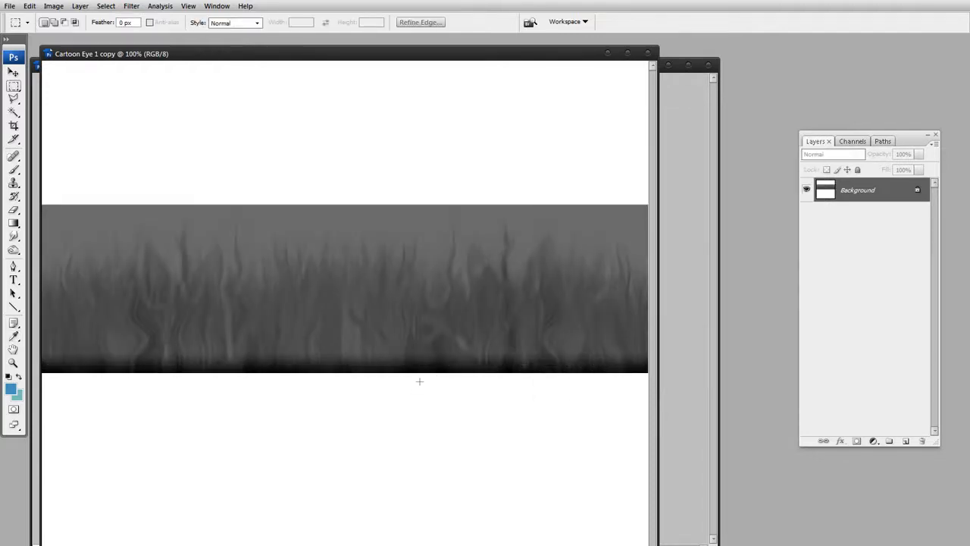
mouse_move(499, 380)
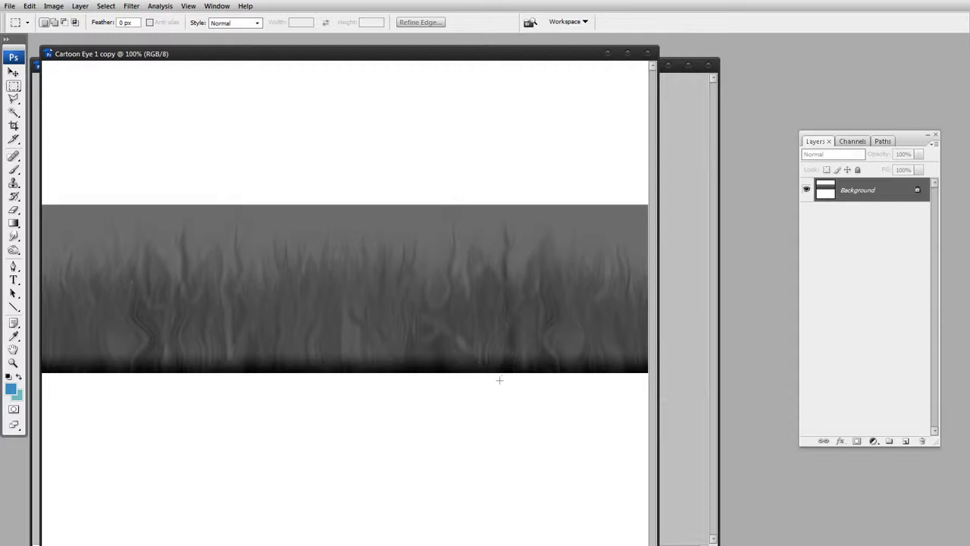
mouse_move(487, 382)
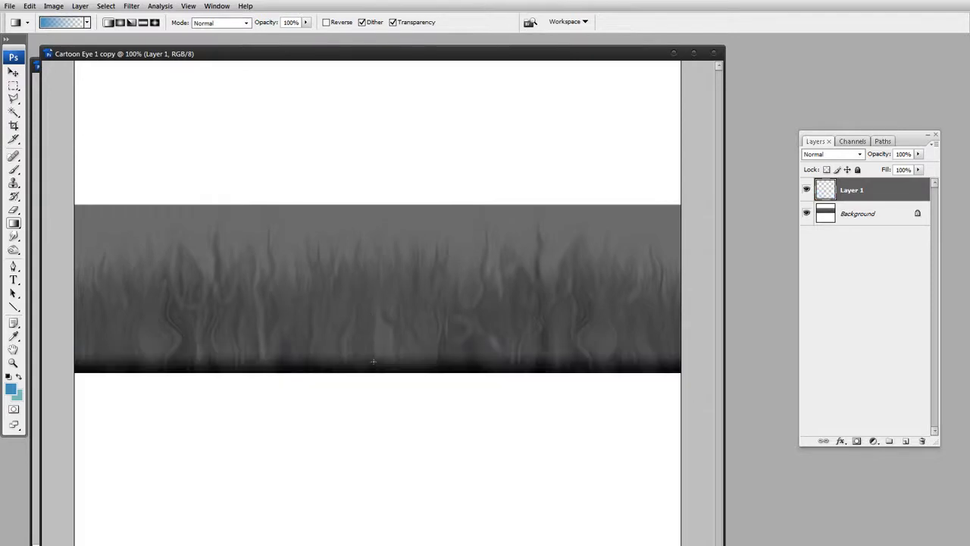
mouse_move(364, 349)
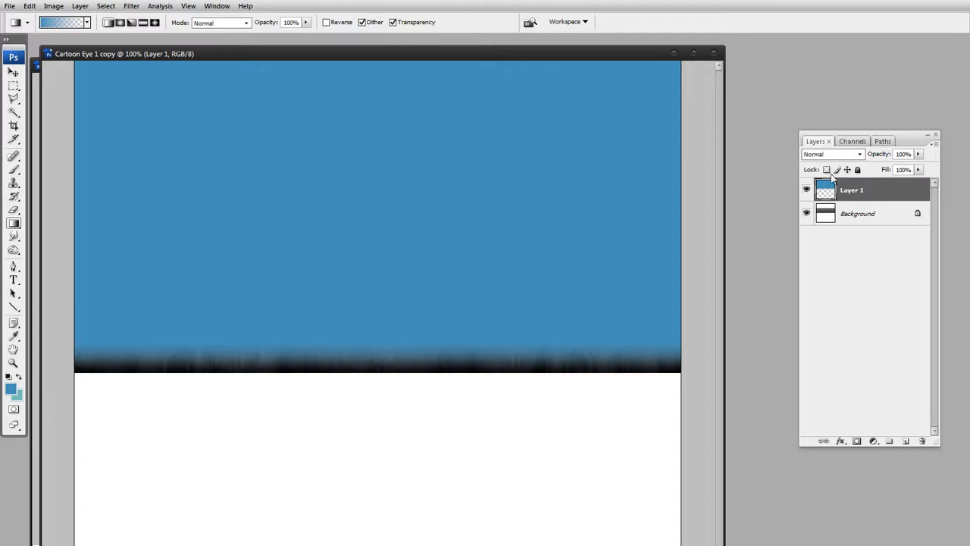
Switch the blue layer's blend mode to Screen to lighten the grass band.
click(831, 154)
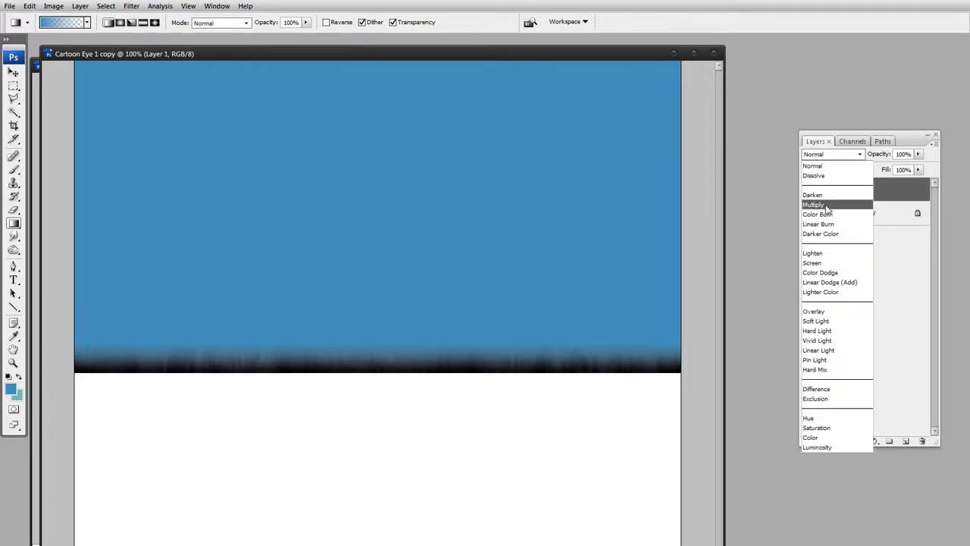
click(811, 263)
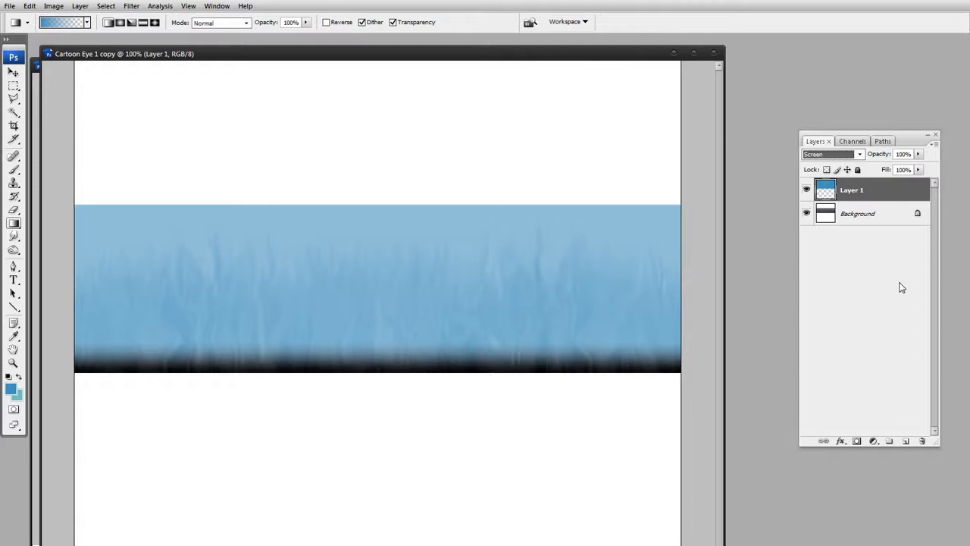
click(831, 154)
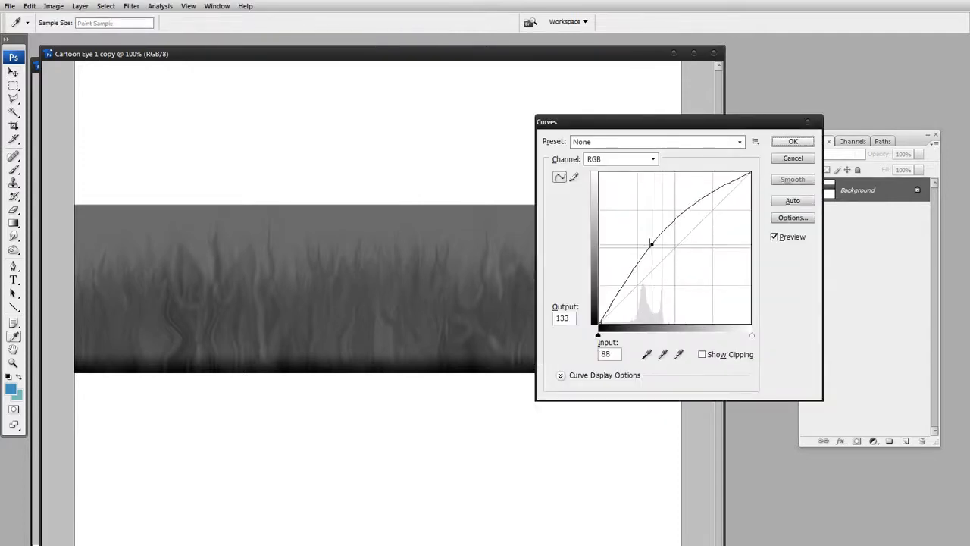
Shape the tone curve into a multi-point S-curve with deeper shadows and brighter highlights.
drag(651, 243, 630, 309)
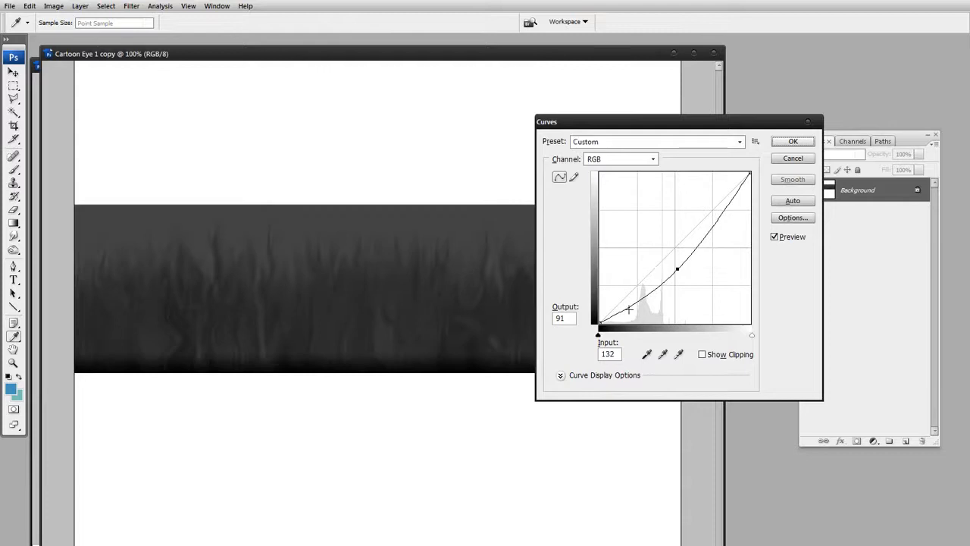
drag(677, 270, 669, 232)
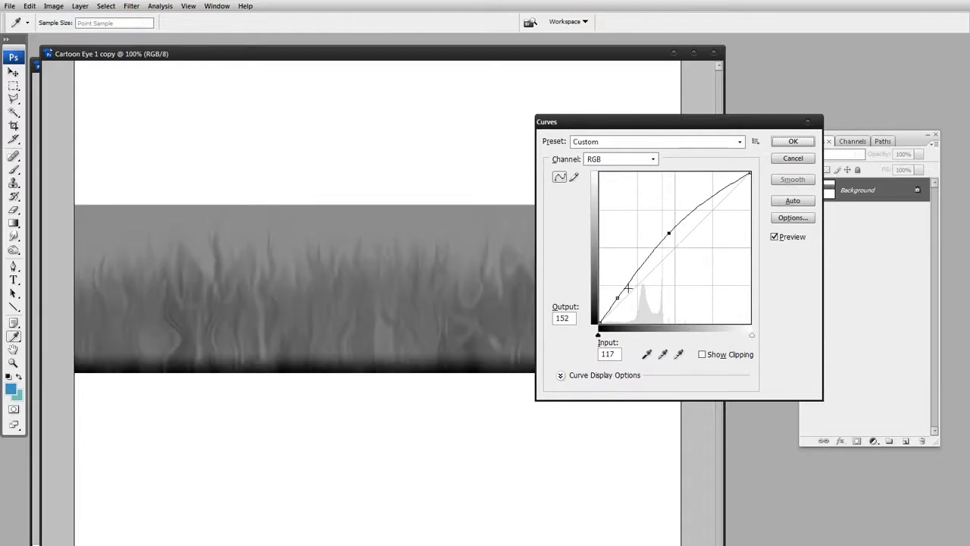
drag(630, 288, 620, 309)
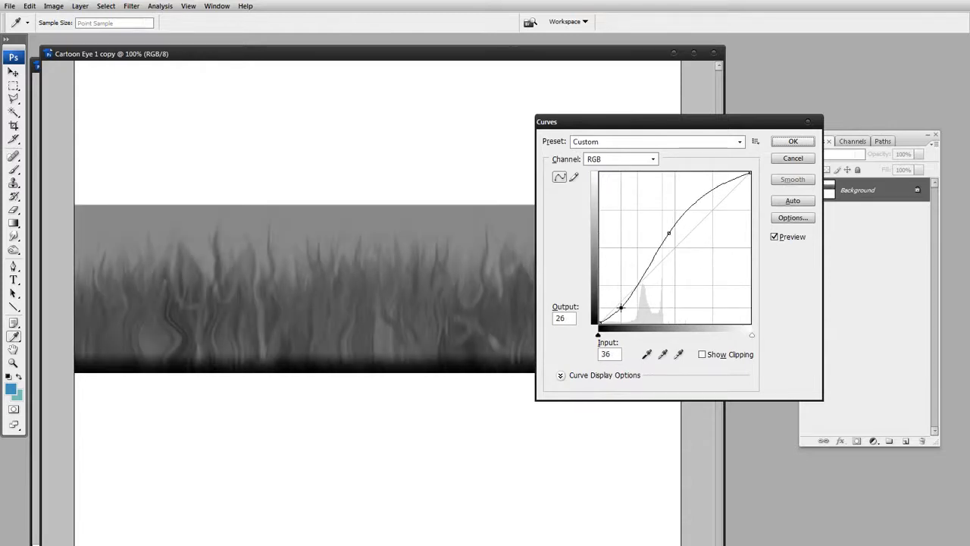
drag(621, 307, 622, 310)
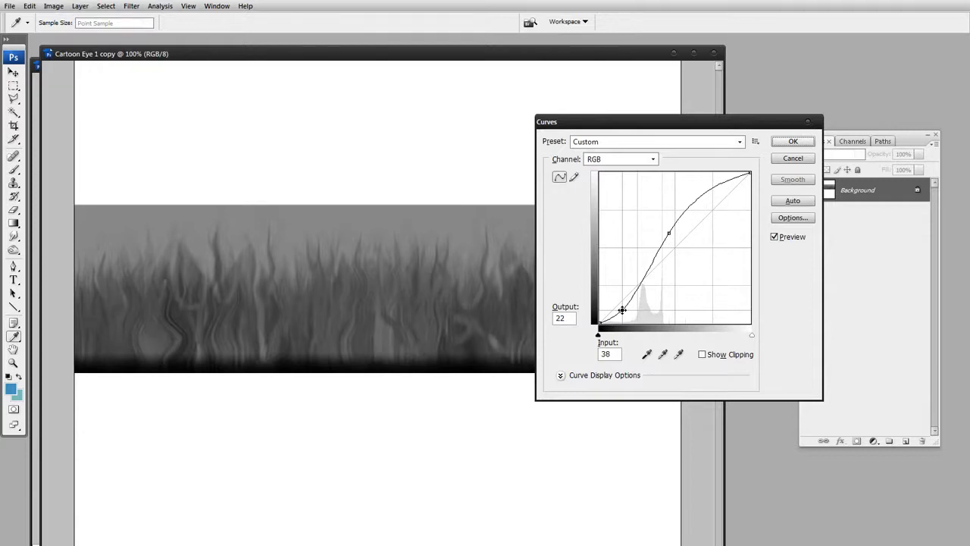
drag(622, 309, 623, 312)
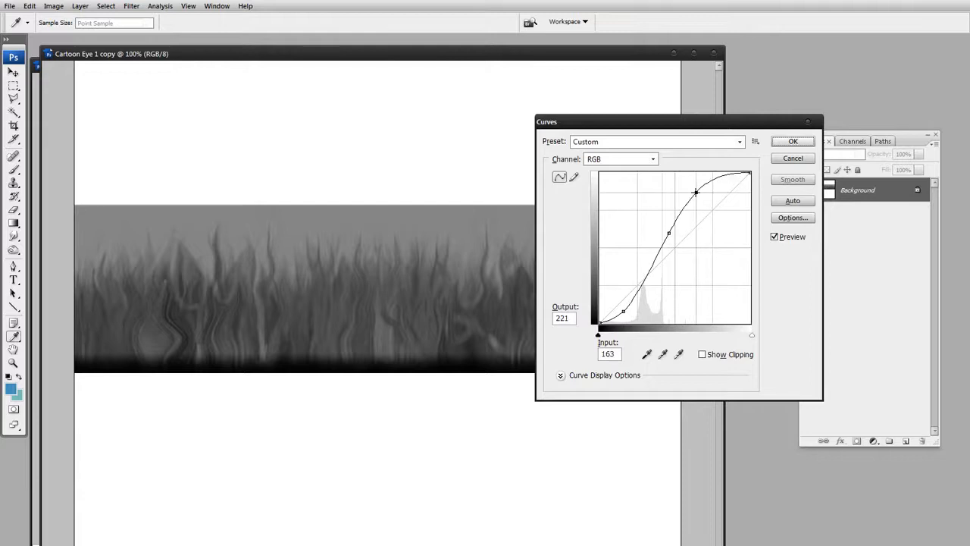
drag(696, 192, 705, 199)
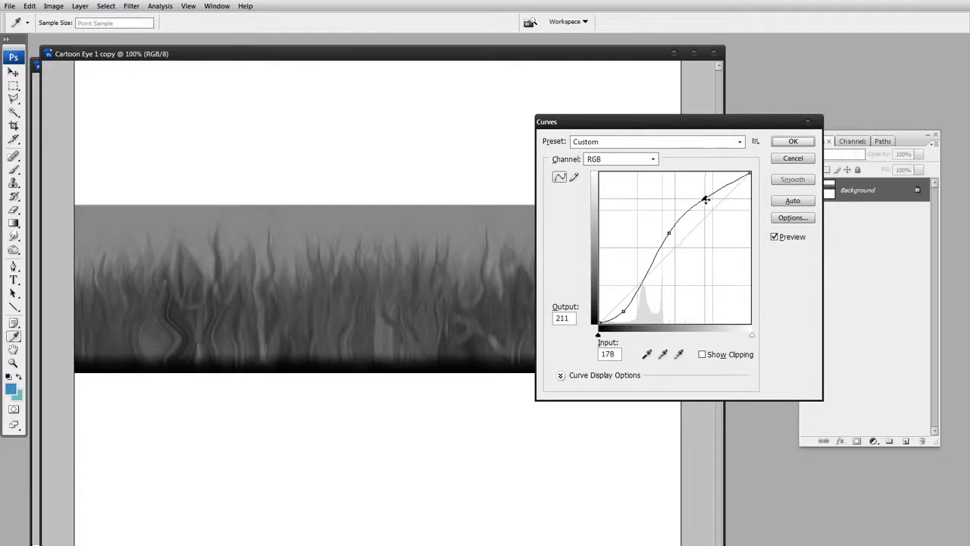
drag(706, 199, 703, 206)
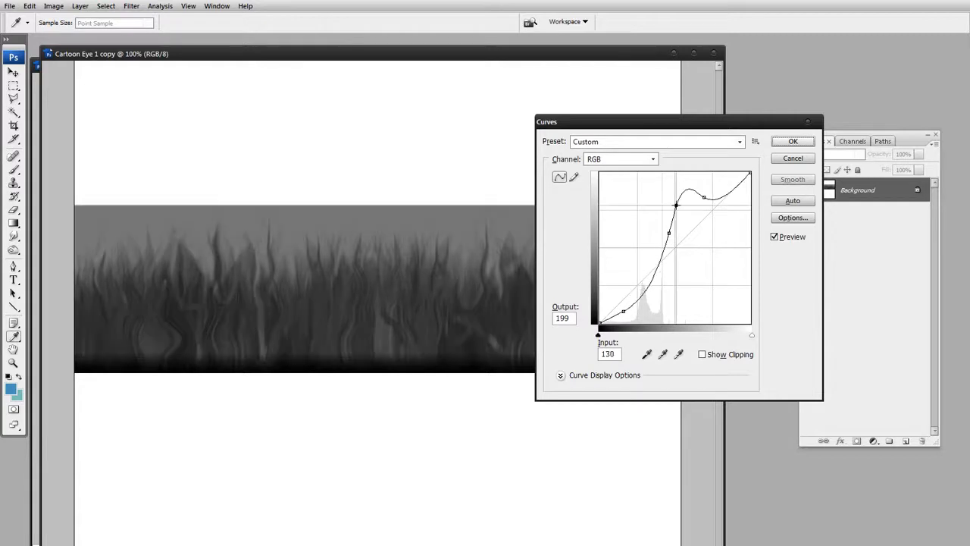
drag(676, 196, 711, 188)
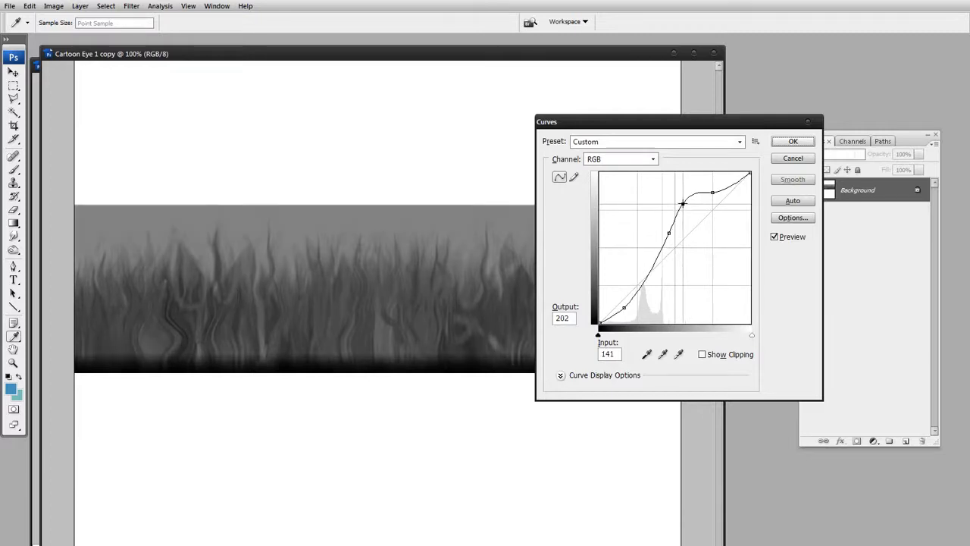
drag(683, 202, 711, 203)
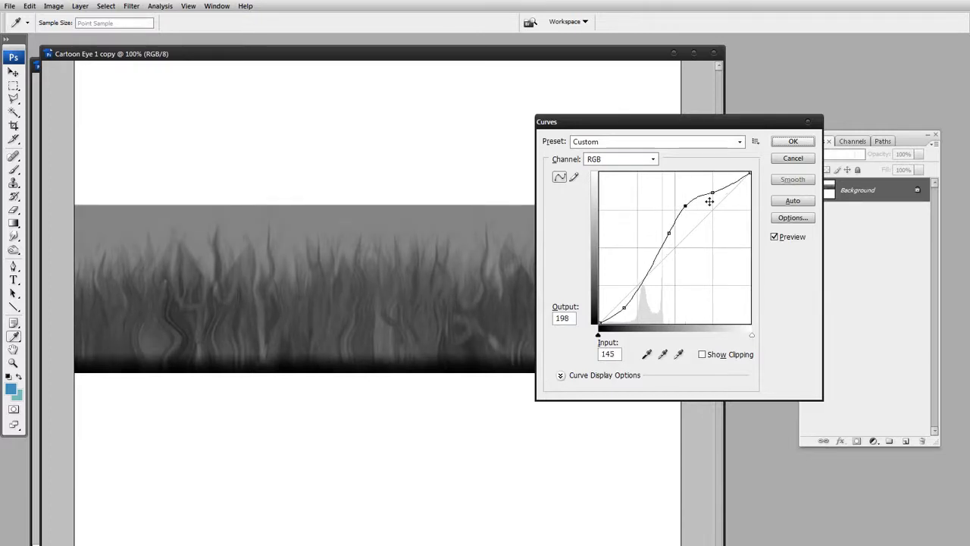
drag(711, 193, 713, 182)
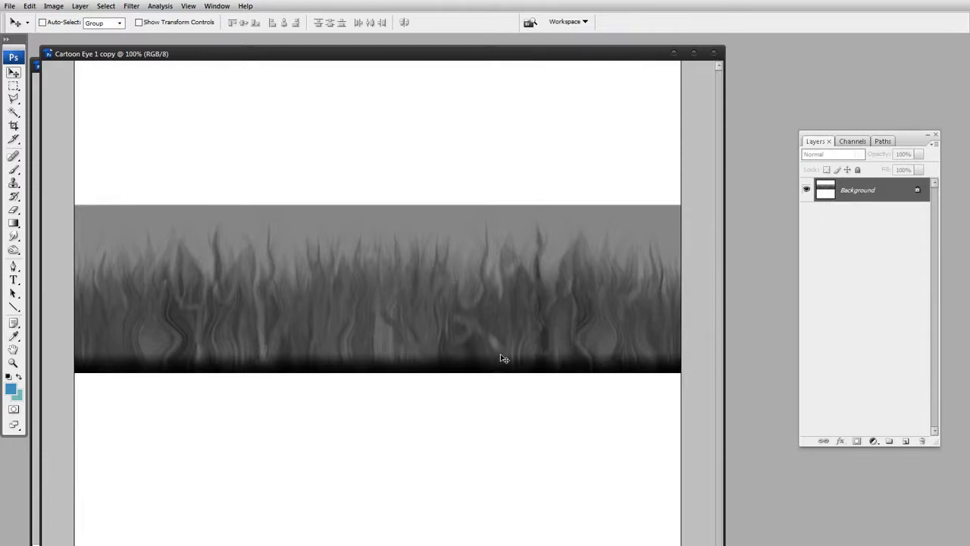
mouse_move(504, 360)
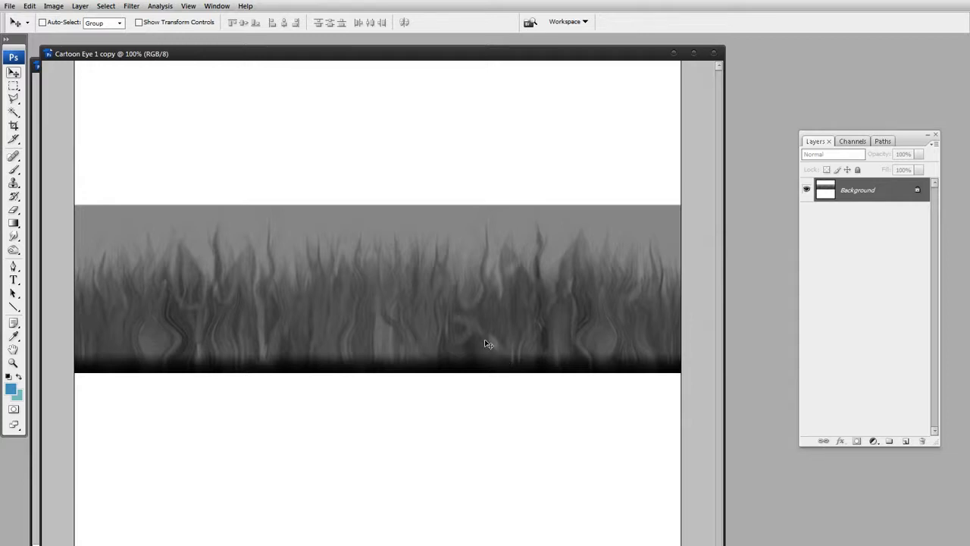
mouse_move(490, 326)
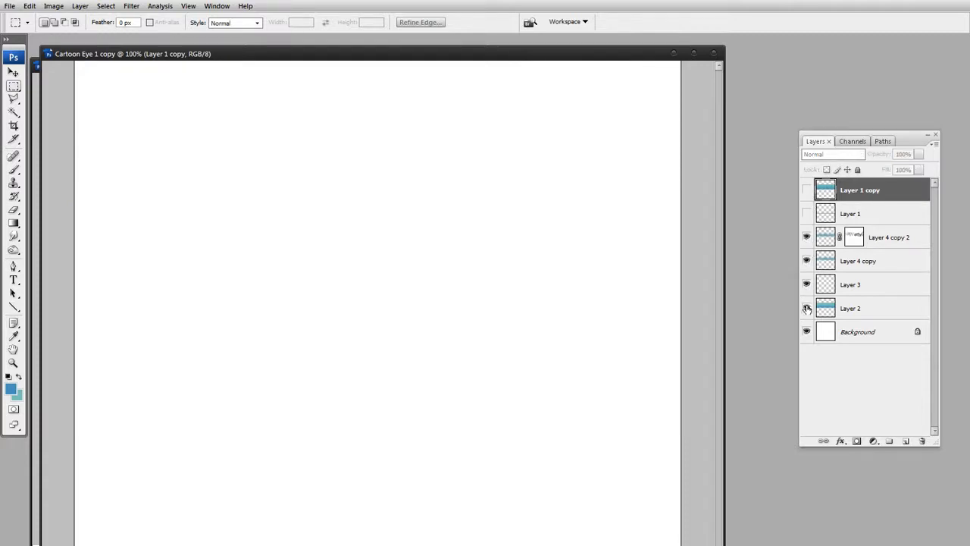
Deselect, then adjust layer visibility so Layer 1 copy 2 shows and the teal copy is hidden.
click(807, 308)
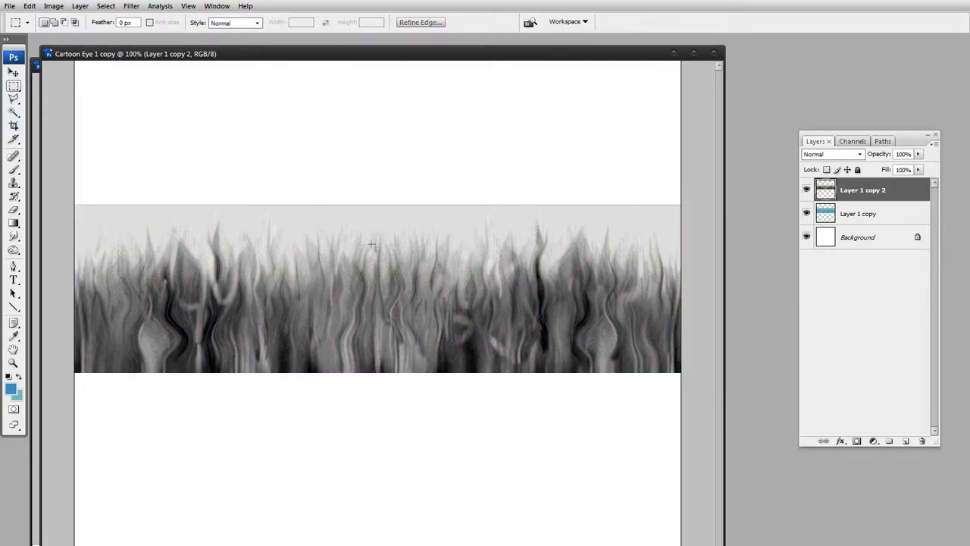
mouse_move(362, 318)
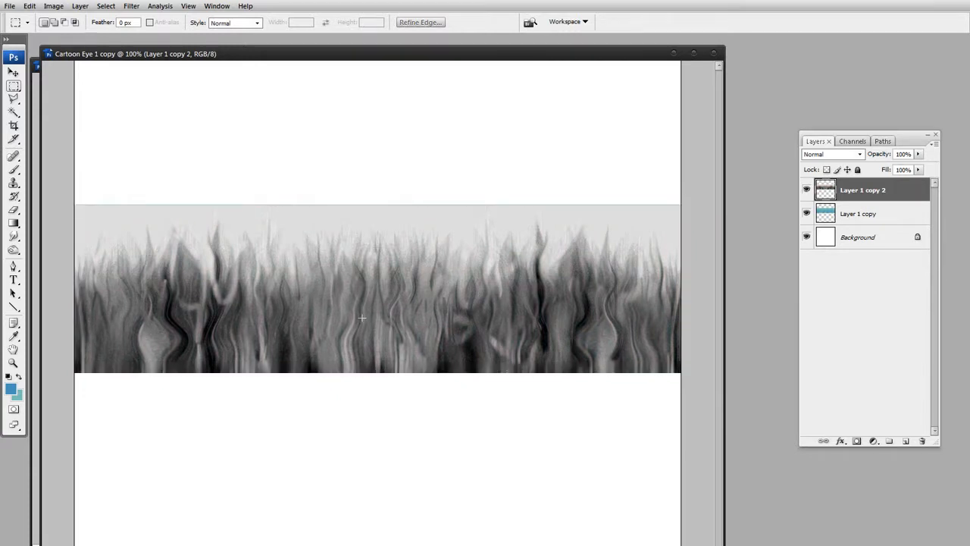
click(131, 6)
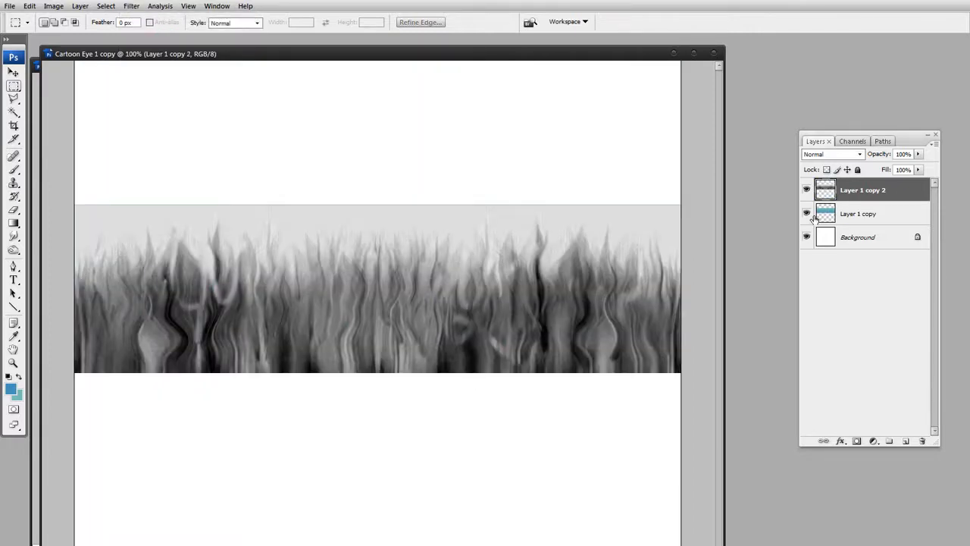
click(807, 213)
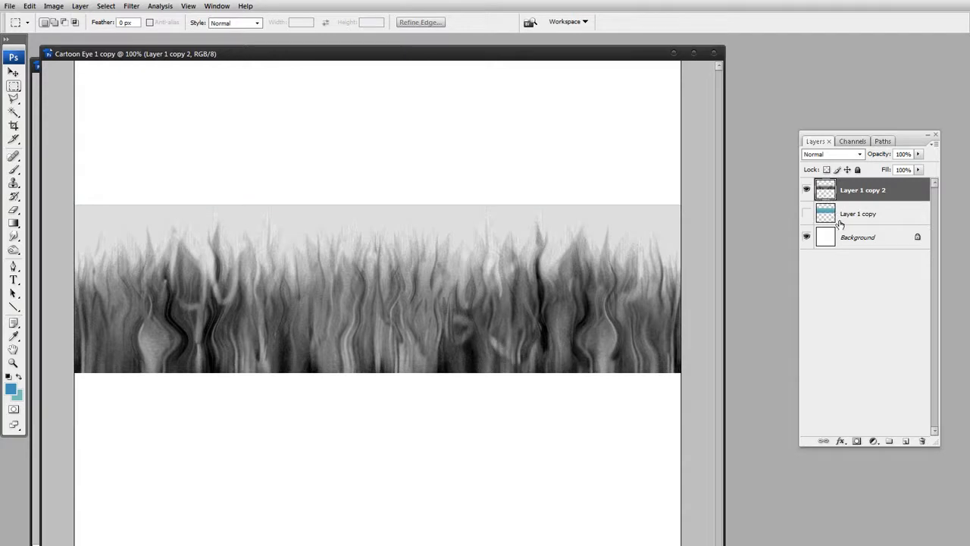
click(807, 213)
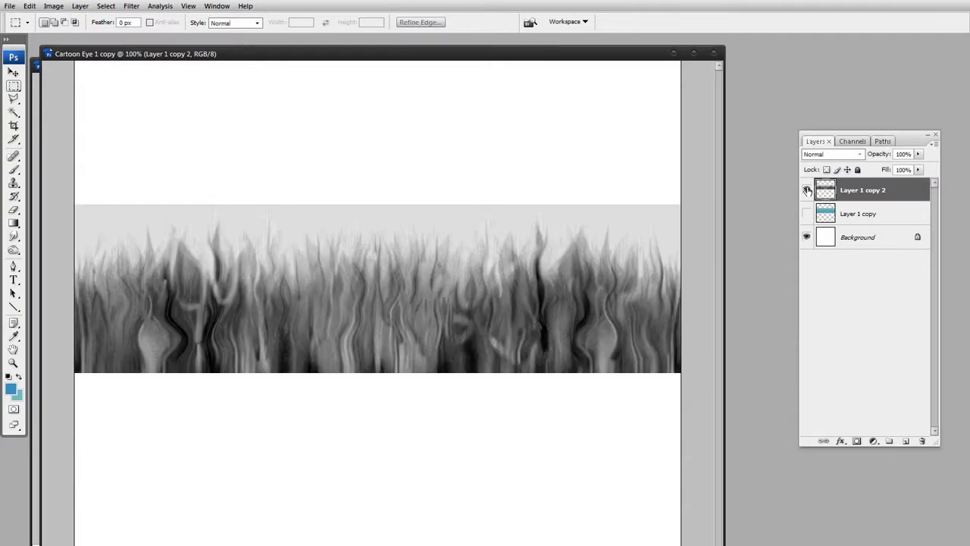
click(806, 191)
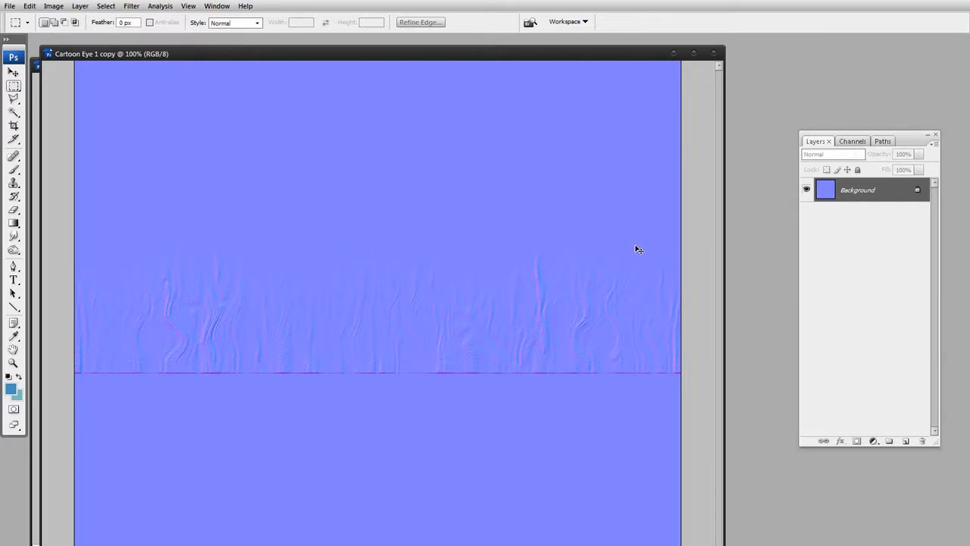
mouse_move(269, 347)
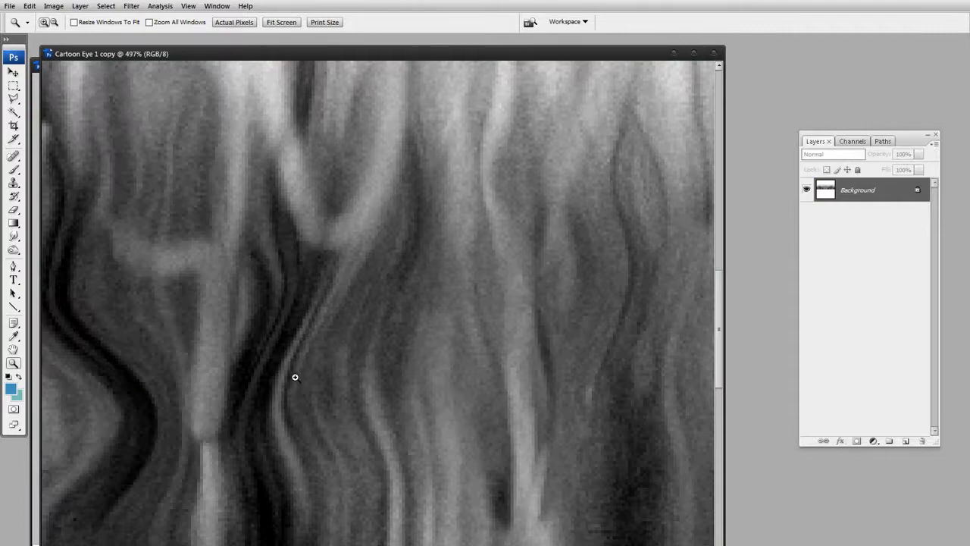
mouse_move(294, 381)
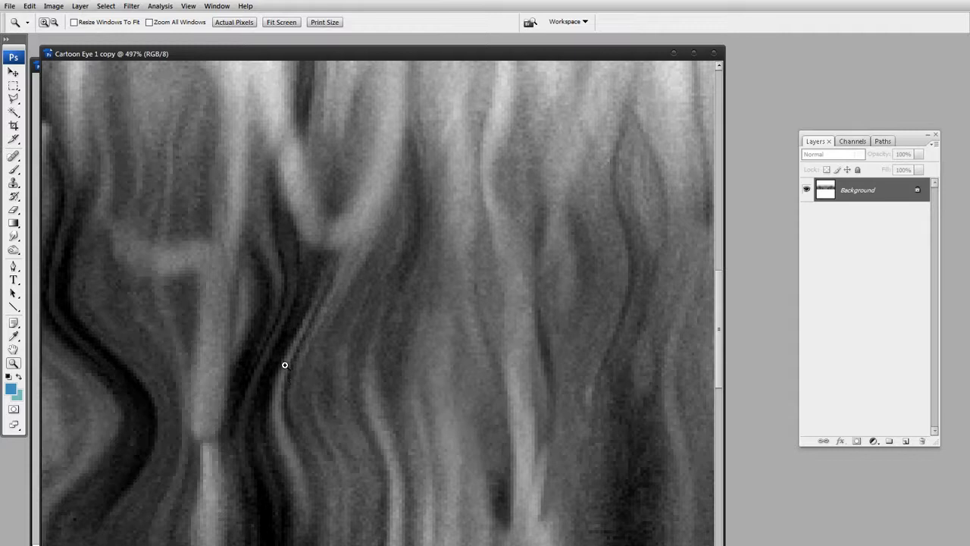
click(53, 6)
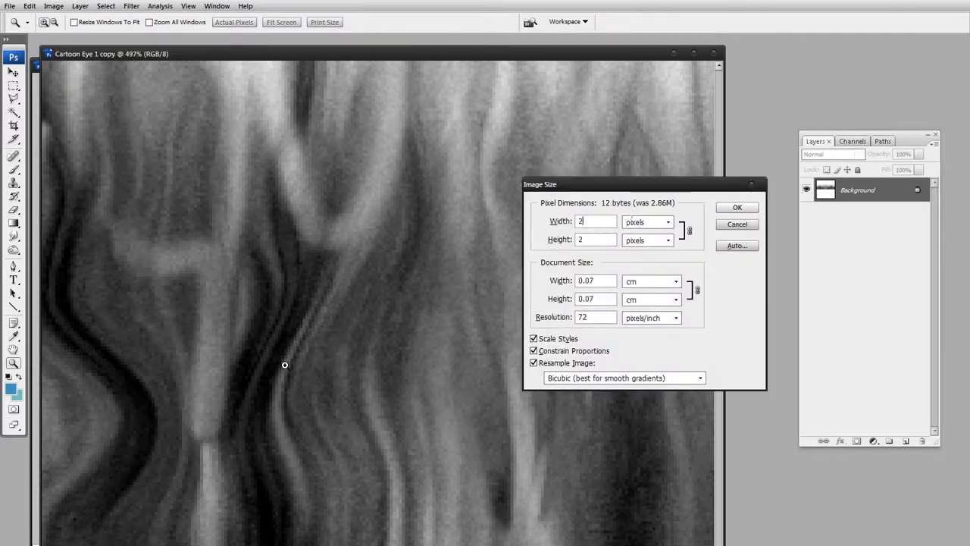
click(736, 207)
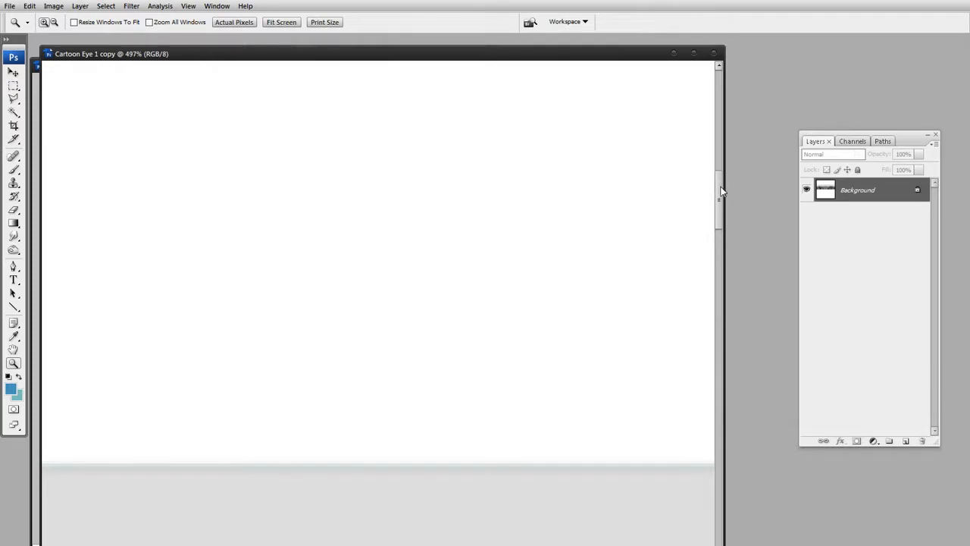
drag(718, 194, 718, 345)
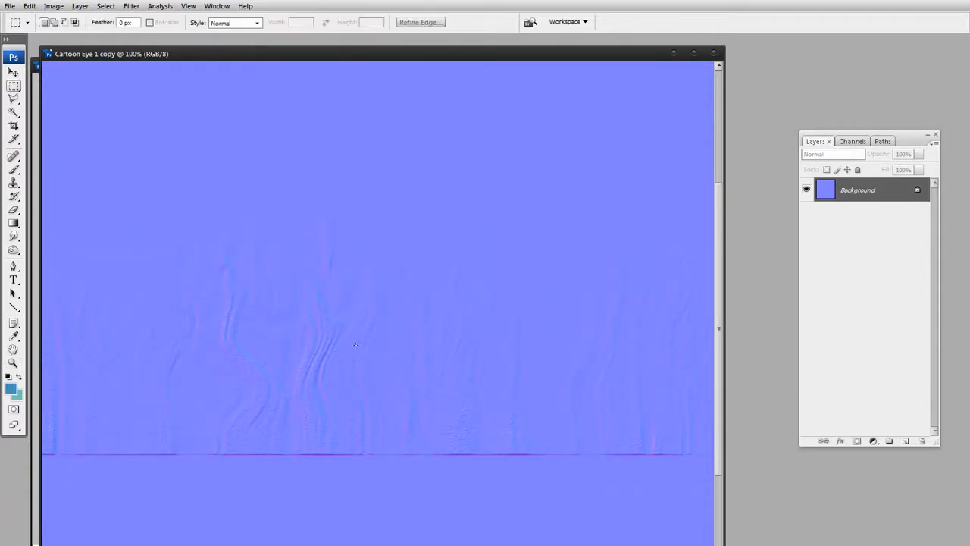
mouse_move(418, 296)
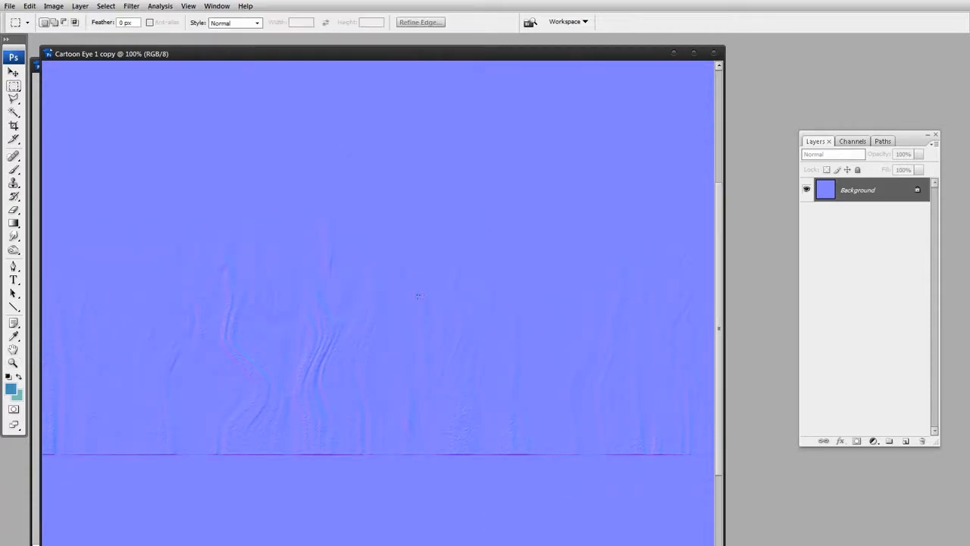
mouse_move(409, 306)
text(Cartoon Eye 1 Nor)
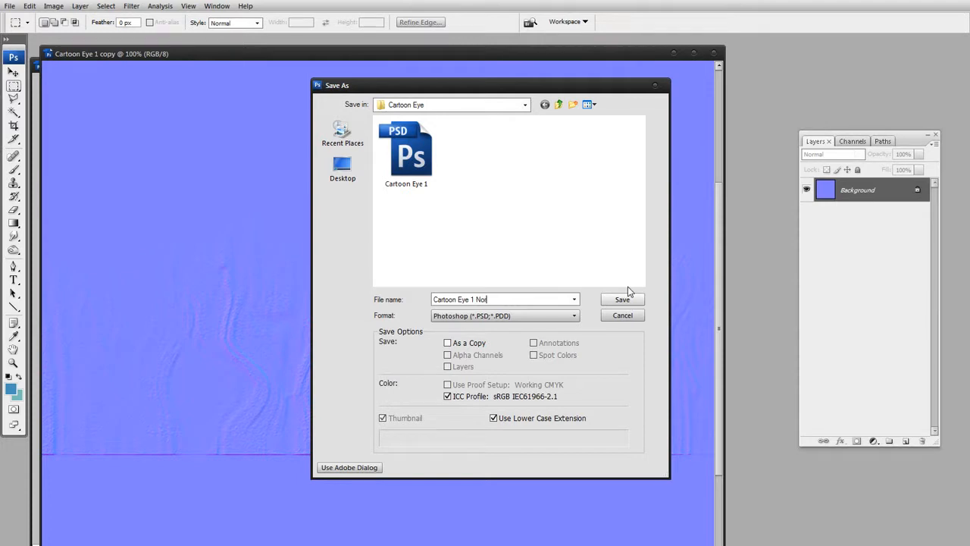
Save the normal map as 'Cartoon Eye 1 Normal' in the Cartoon Eye folder.
click(622, 298)
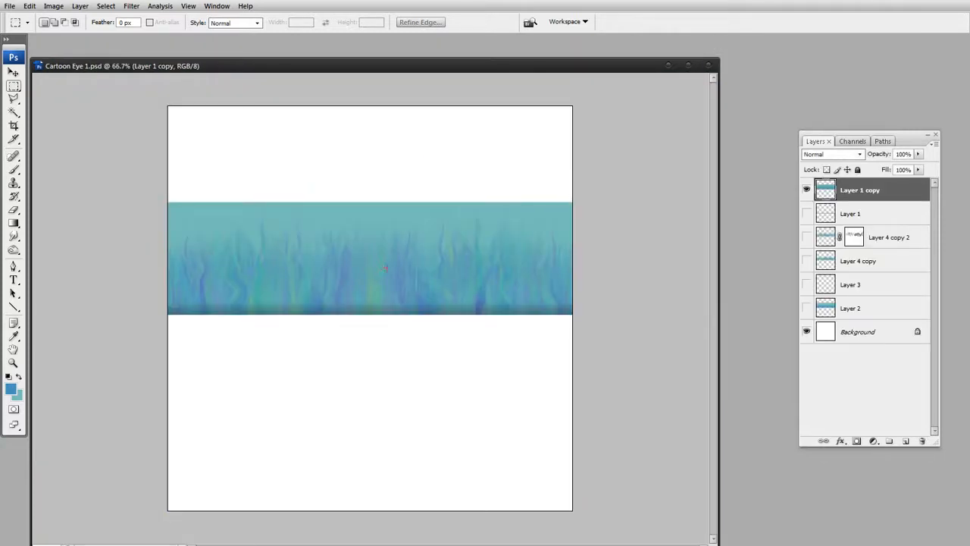
Reopen the saved Cartoon Eye 1 Normal file, then close it through the save prompt.
click(10, 5)
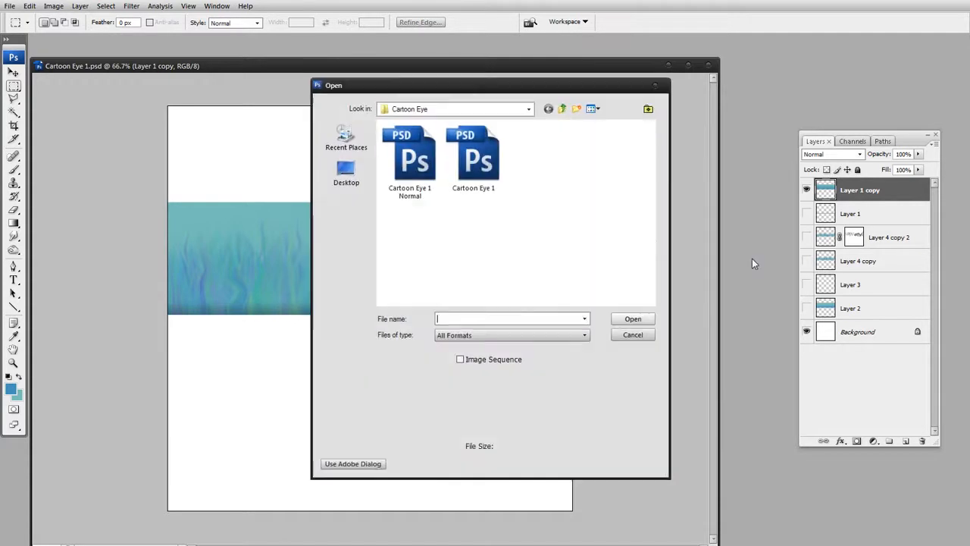
double_click(409, 159)
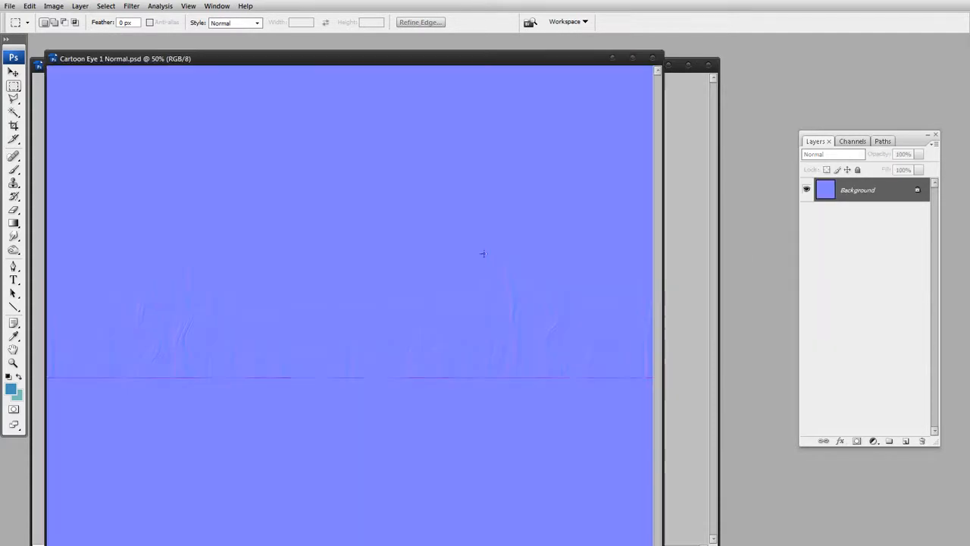
click(131, 6)
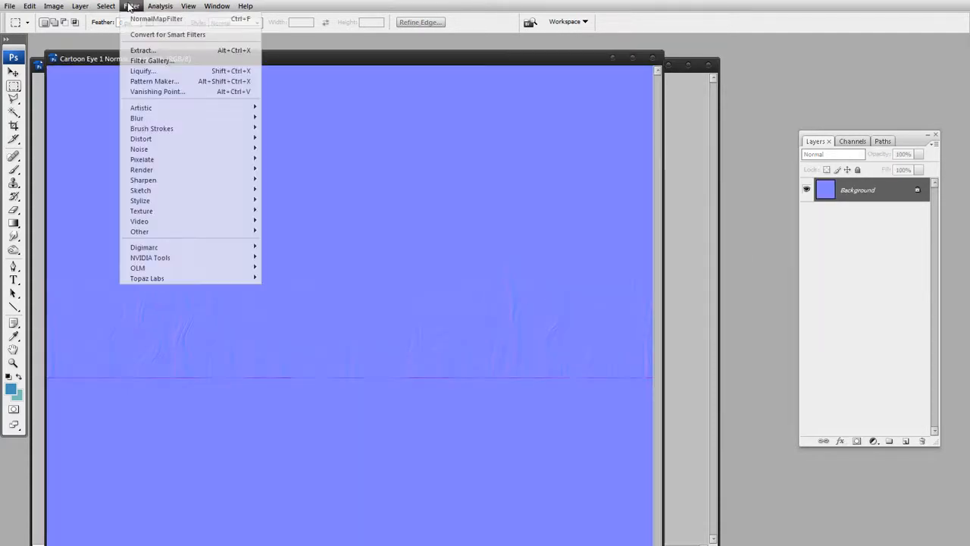
mouse_move(139, 149)
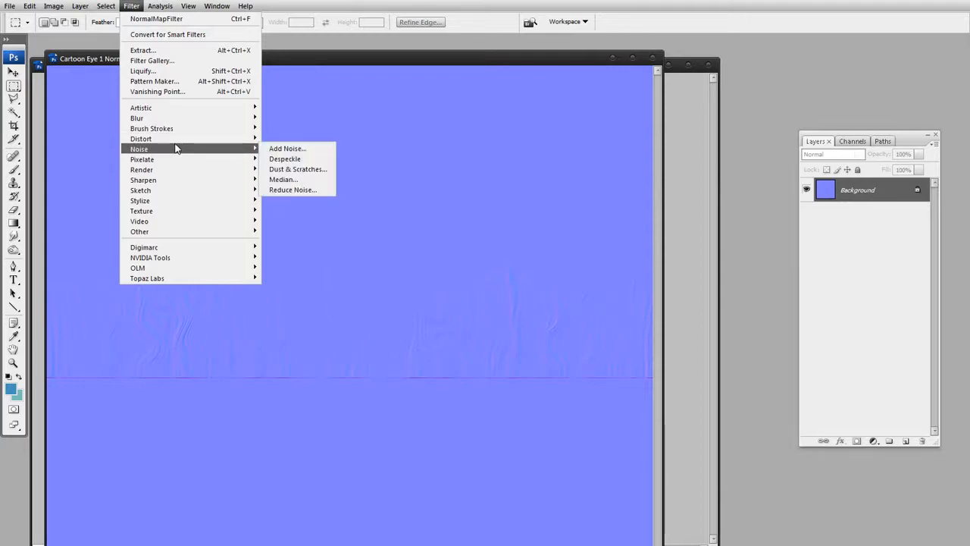
mouse_move(140, 139)
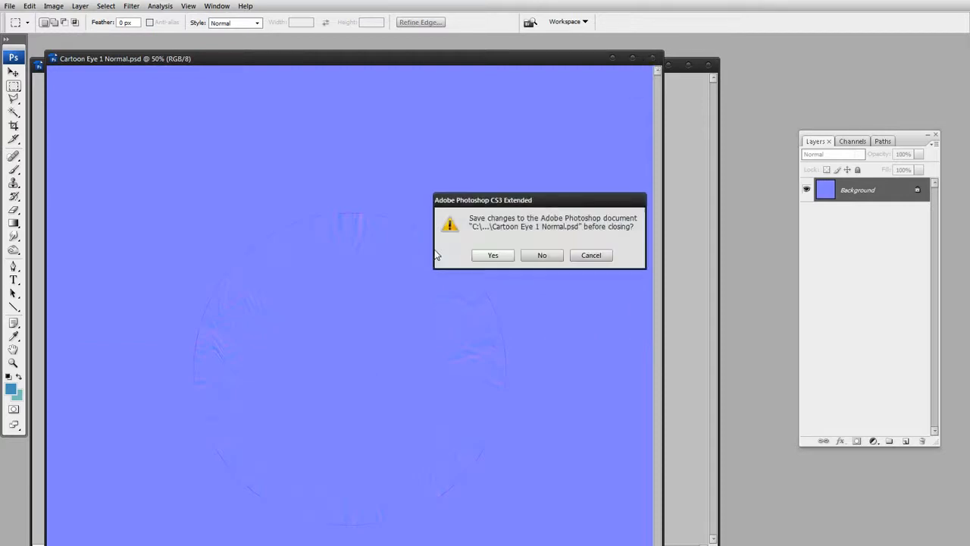
click(542, 255)
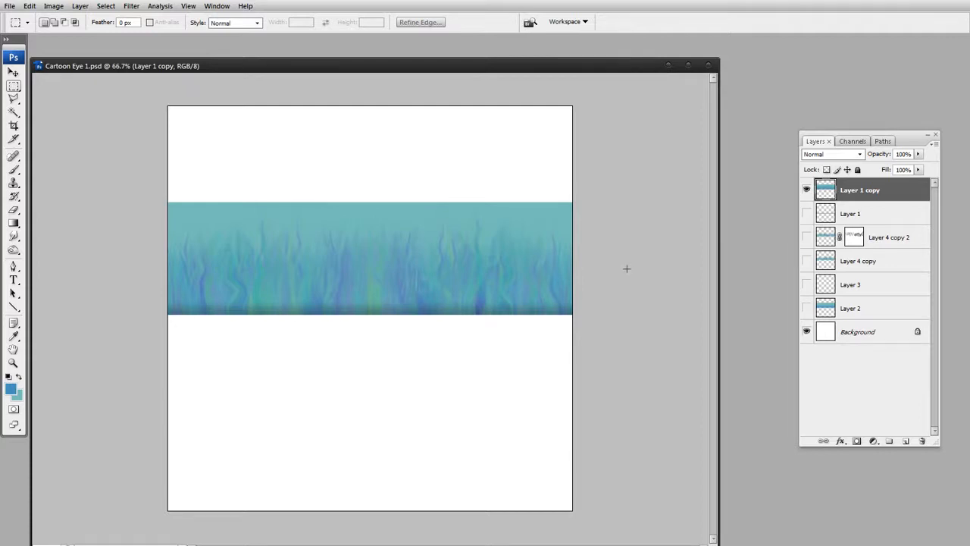
mouse_move(670, 232)
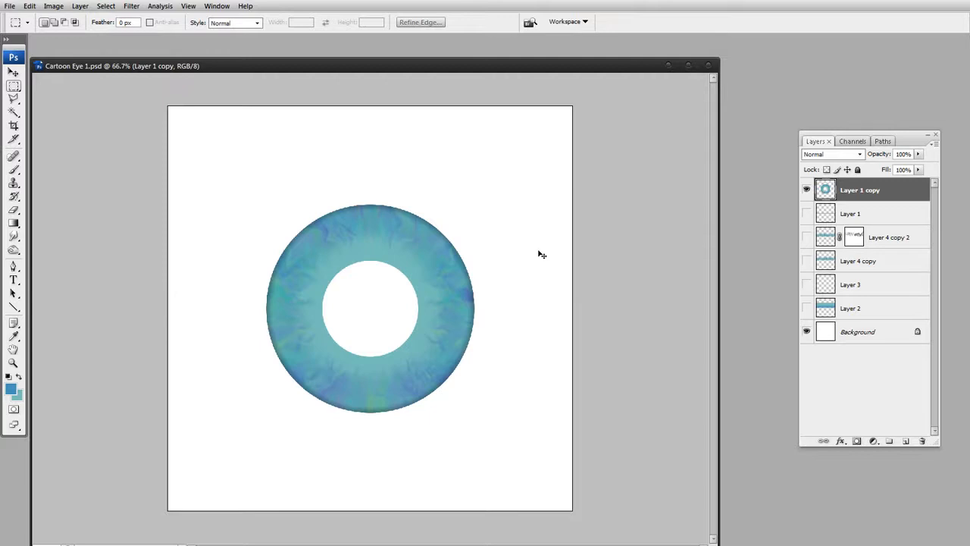
mouse_move(538, 257)
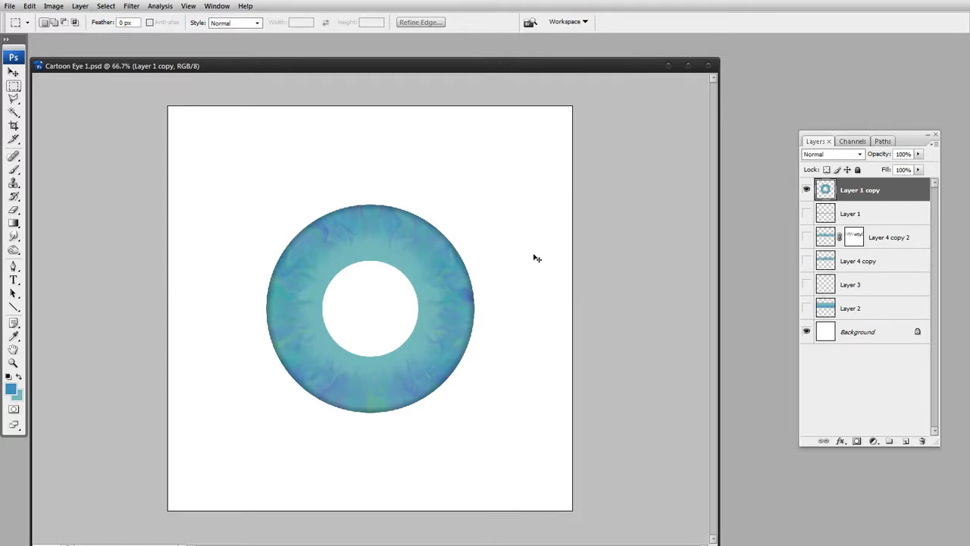
mouse_move(470, 298)
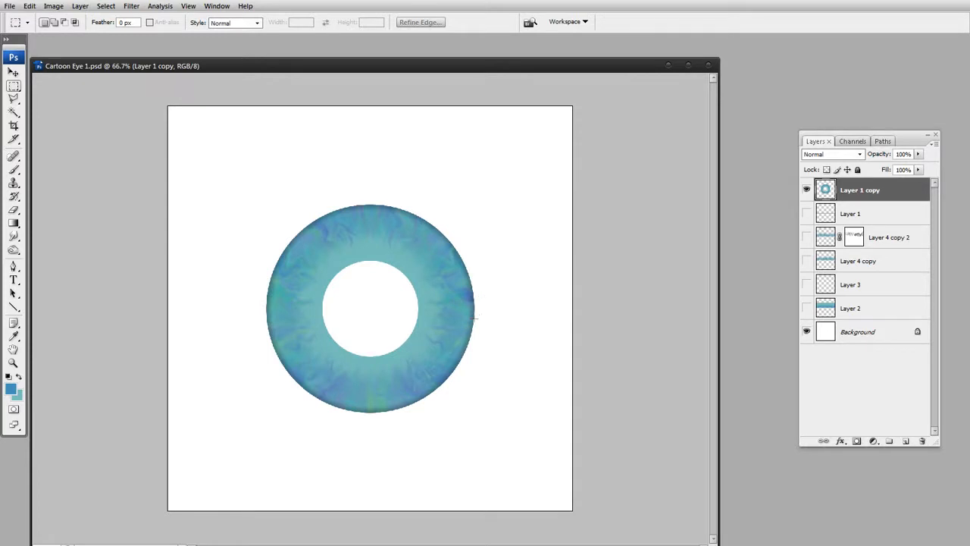
mouse_move(789, 232)
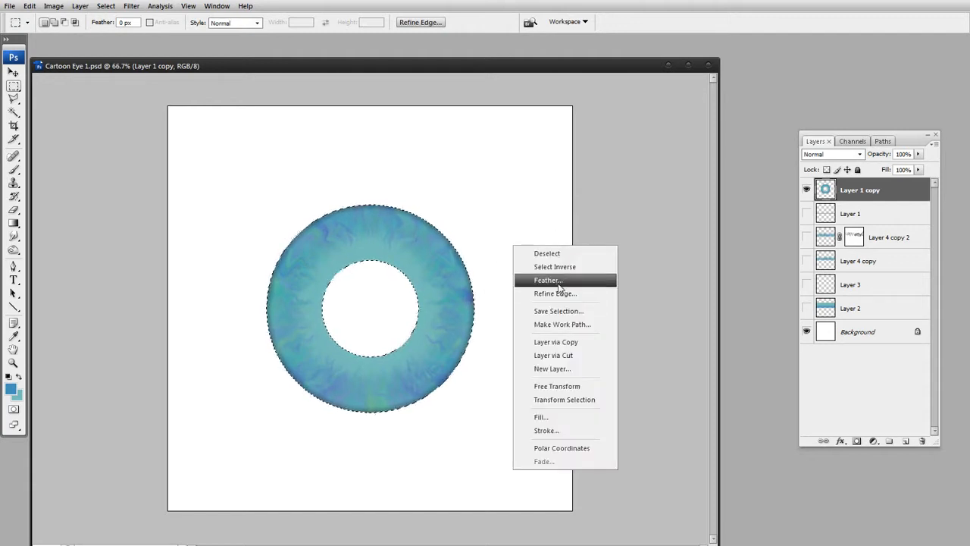
Open the Feather Selection dialog for the iris ring selection, then dismiss it.
click(547, 280)
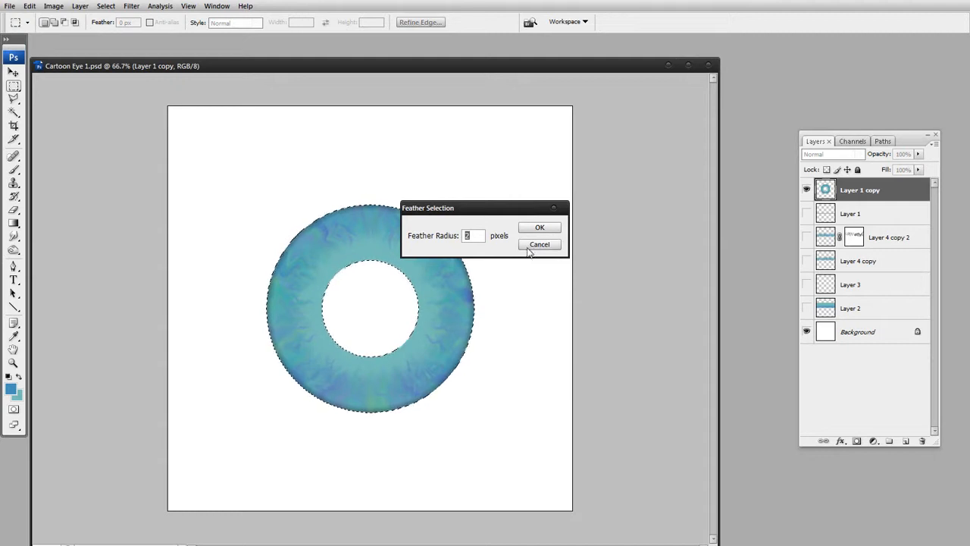
mouse_move(536, 285)
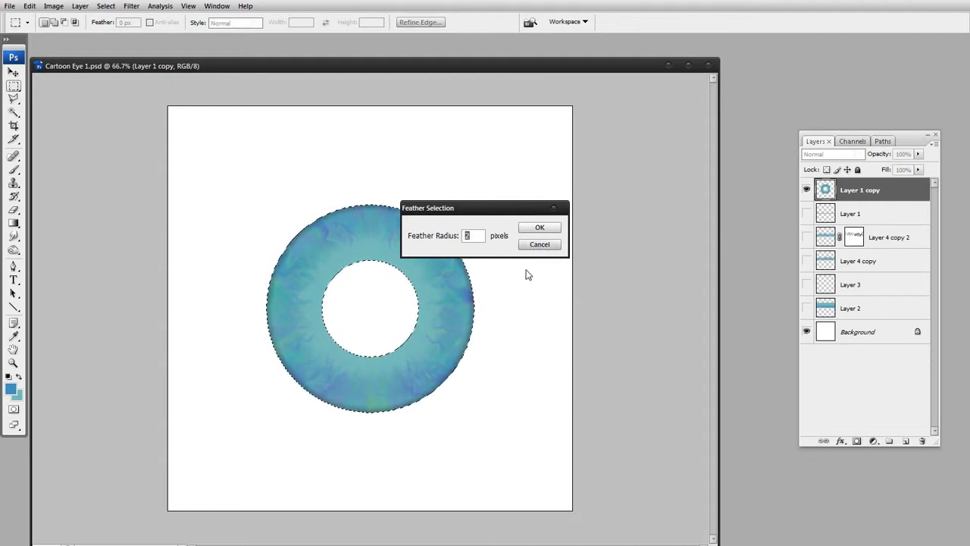
click(540, 227)
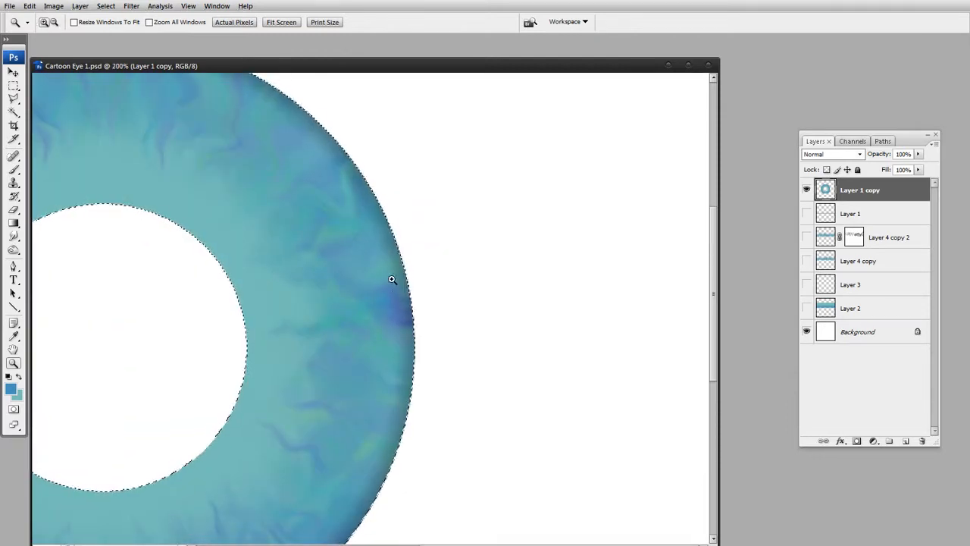
click(130, 6)
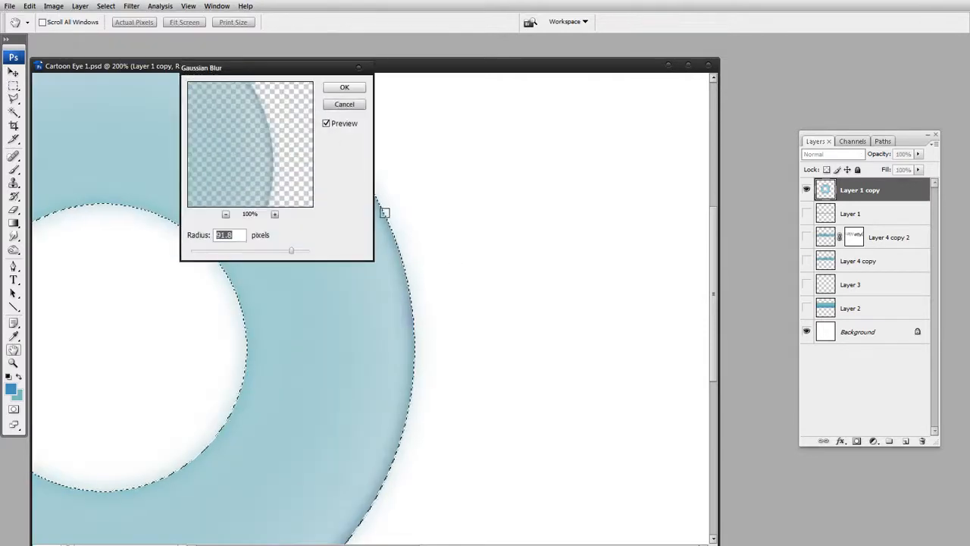
click(345, 86)
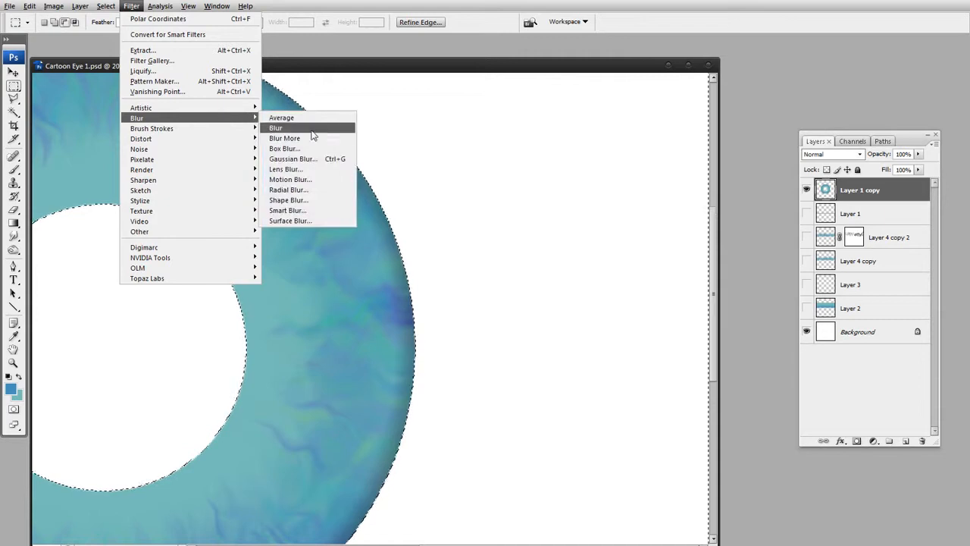
click(293, 158)
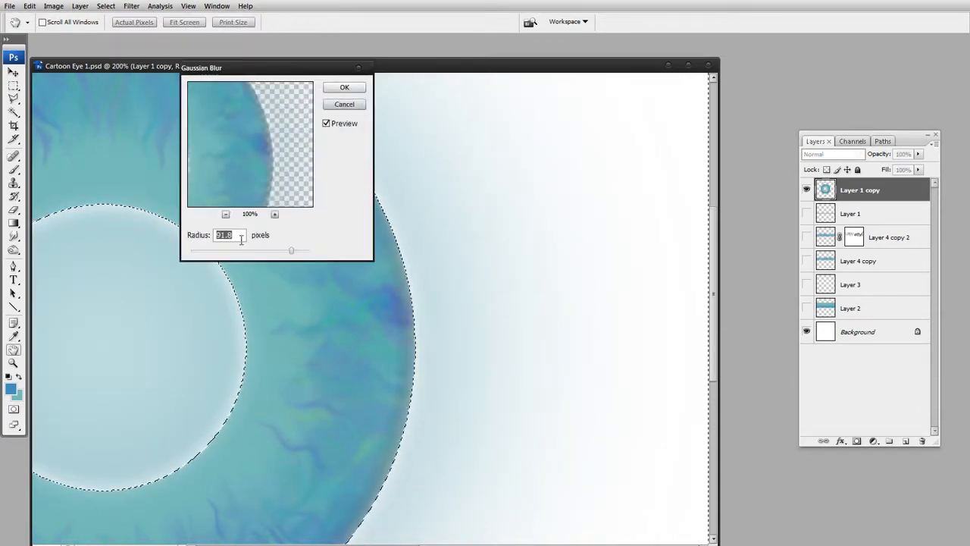
drag(290, 250, 205, 250)
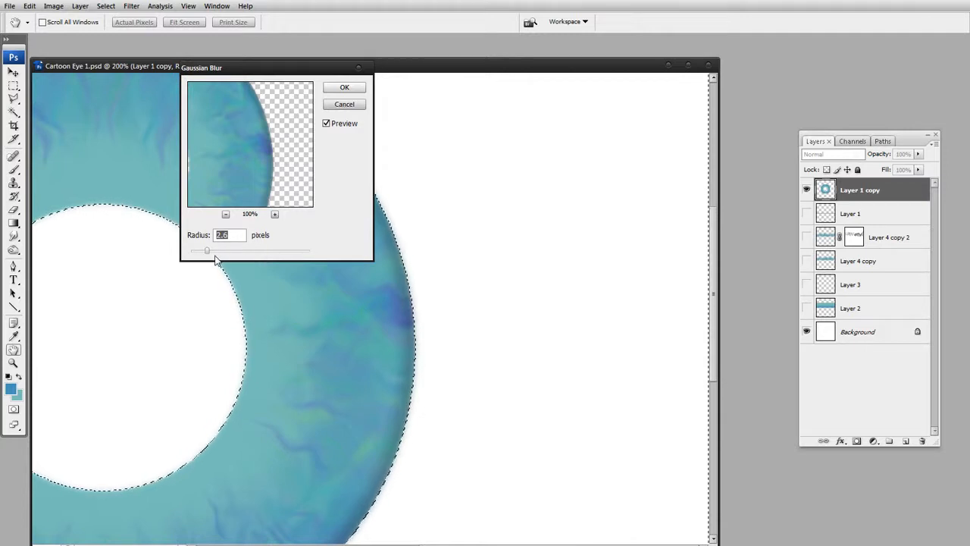
drag(206, 250, 213, 250)
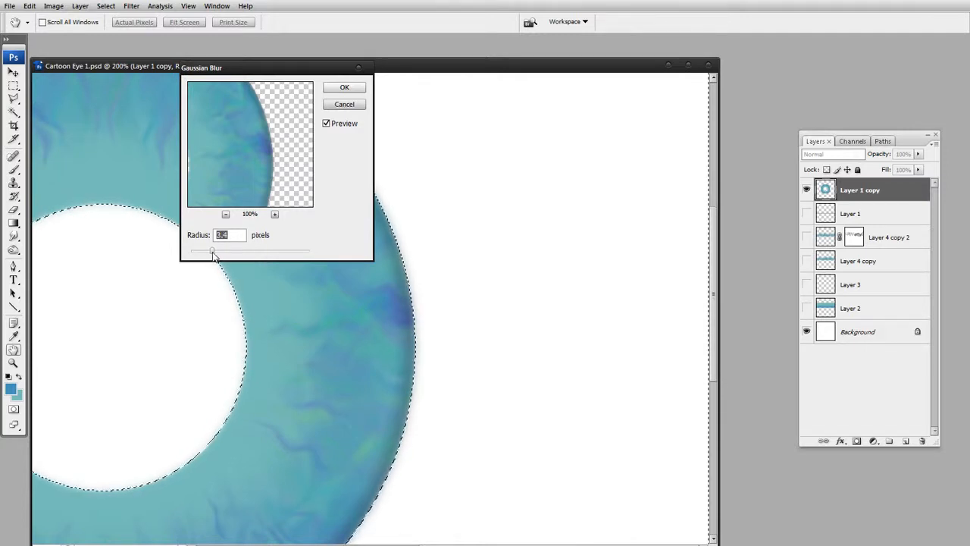
drag(212, 251, 215, 251)
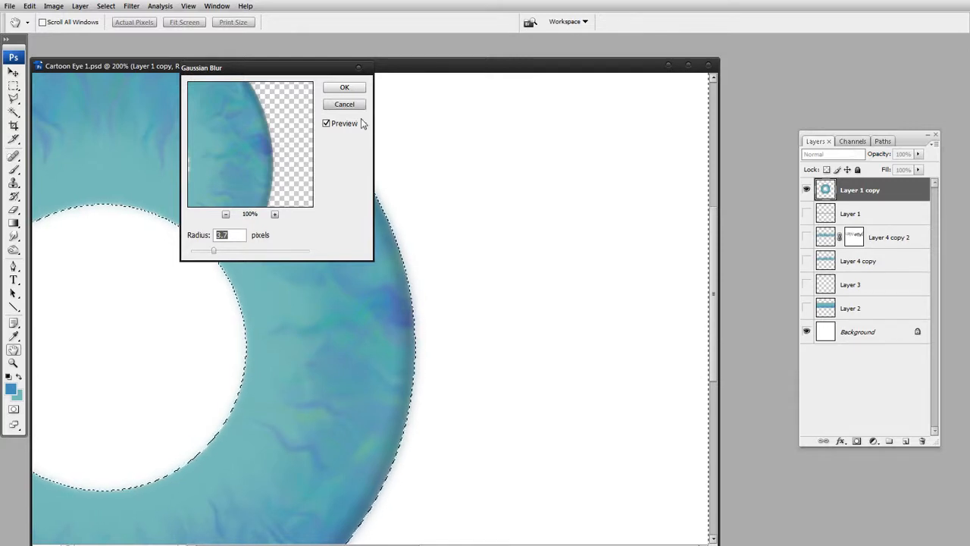
click(345, 87)
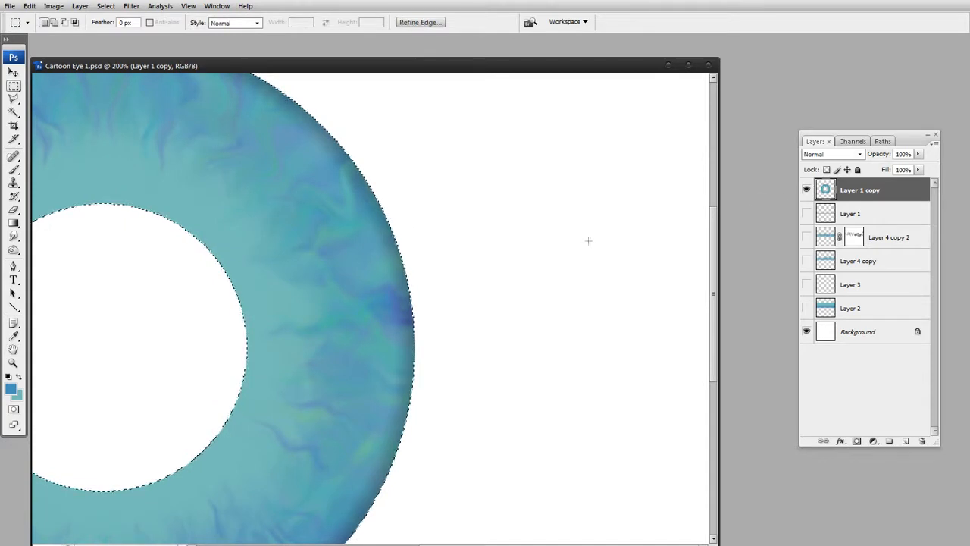
Feather the iris ring selection.
right_click(588, 241)
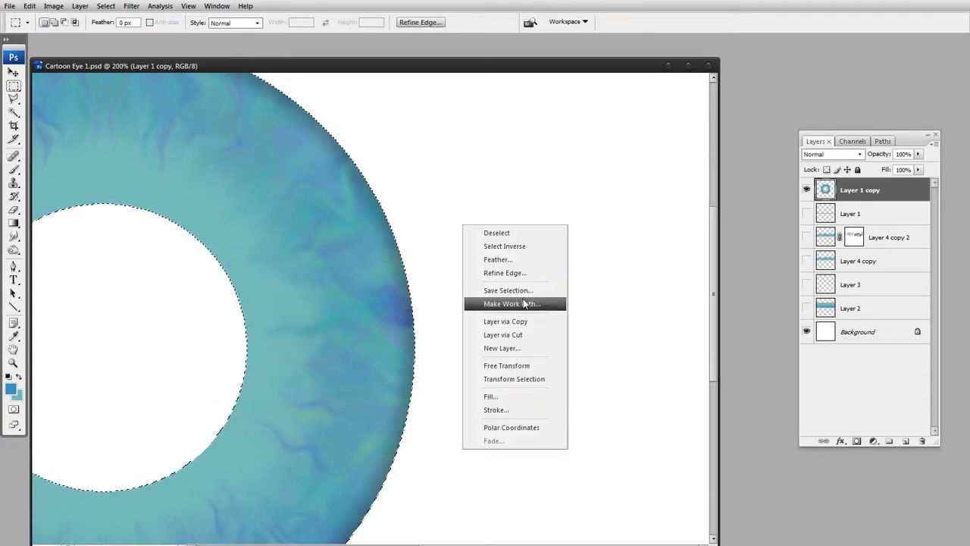
click(497, 259)
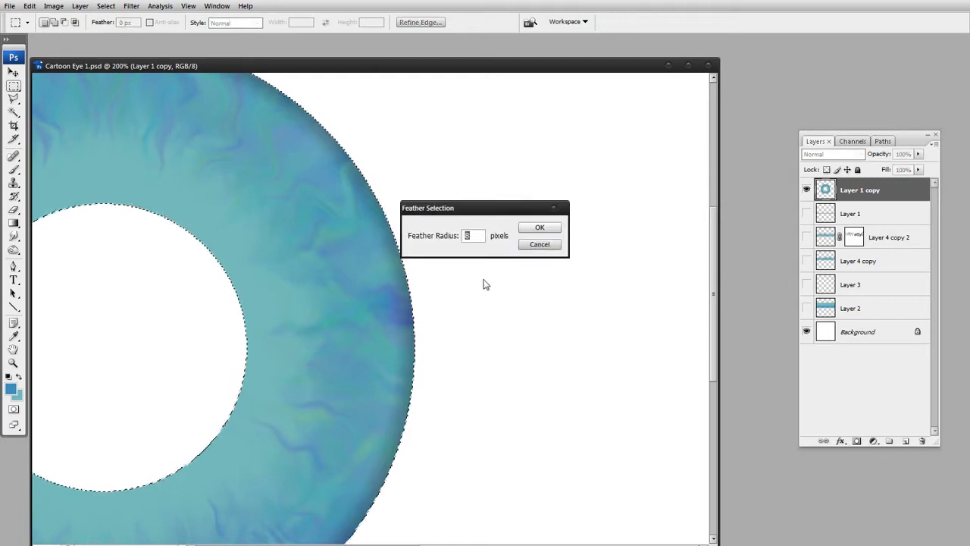
click(540, 227)
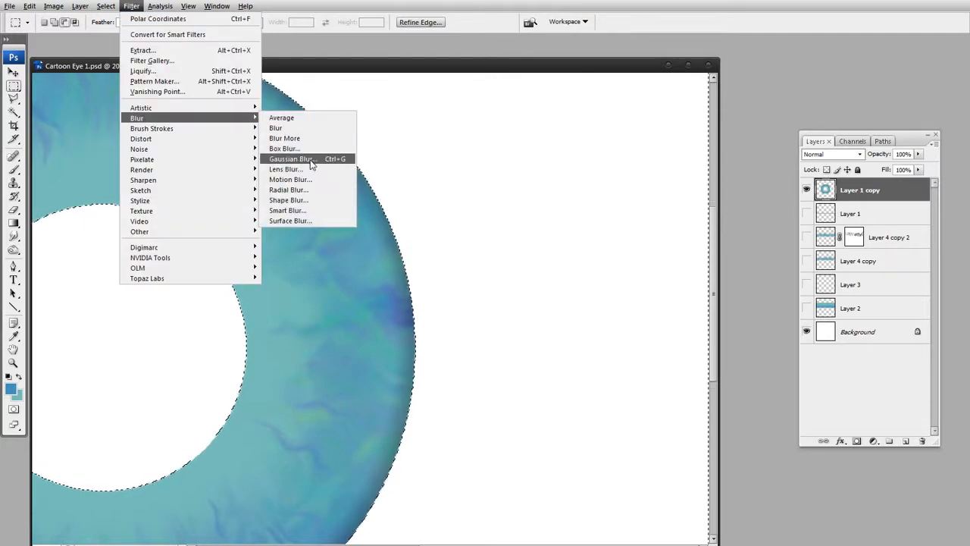
Apply a 3-pixel Gaussian blur to soften the ring's edges.
click(291, 158)
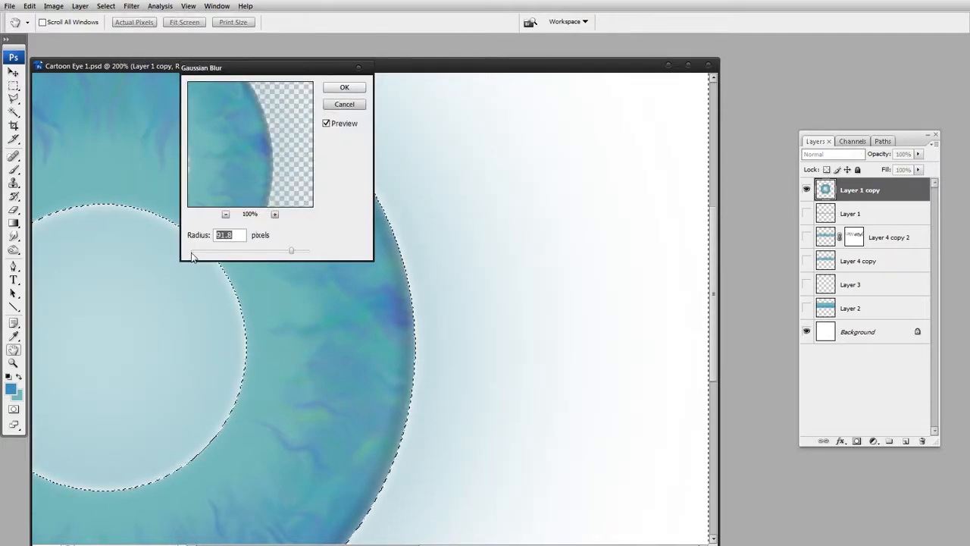
drag(292, 250, 210, 250)
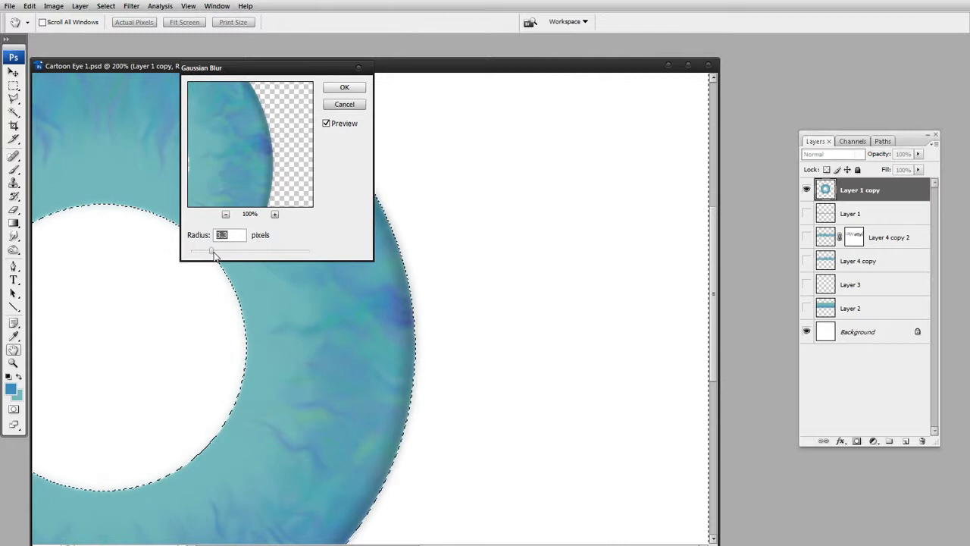
drag(212, 251, 210, 251)
text(3)
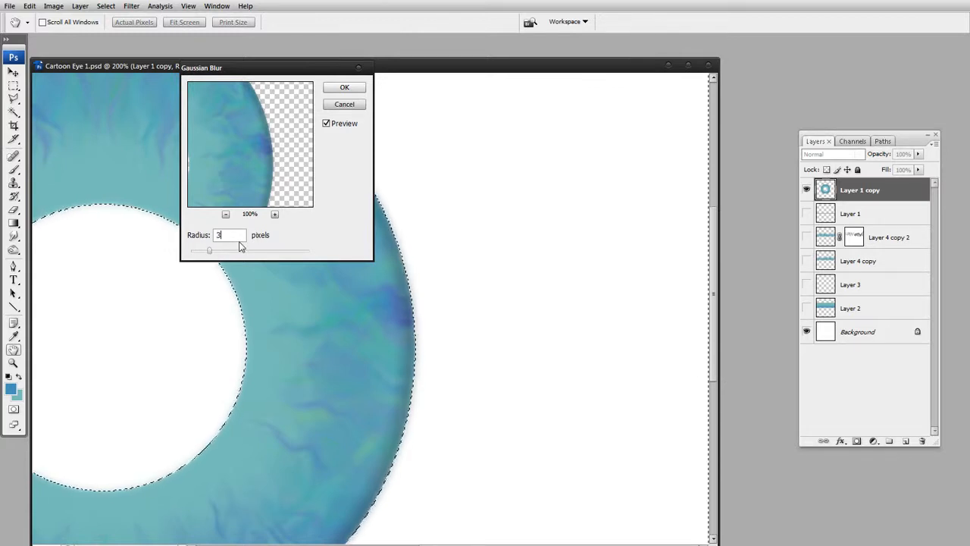
click(344, 86)
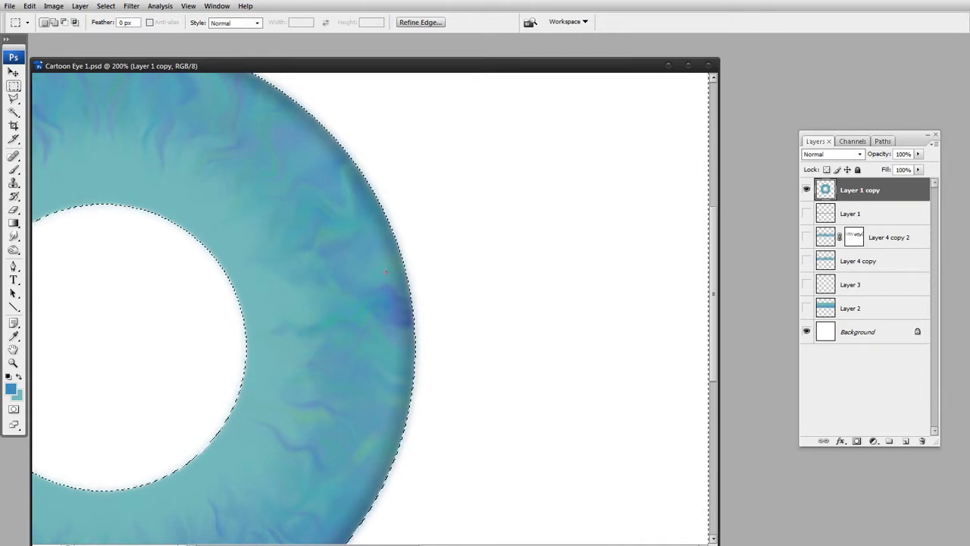
click(13, 363)
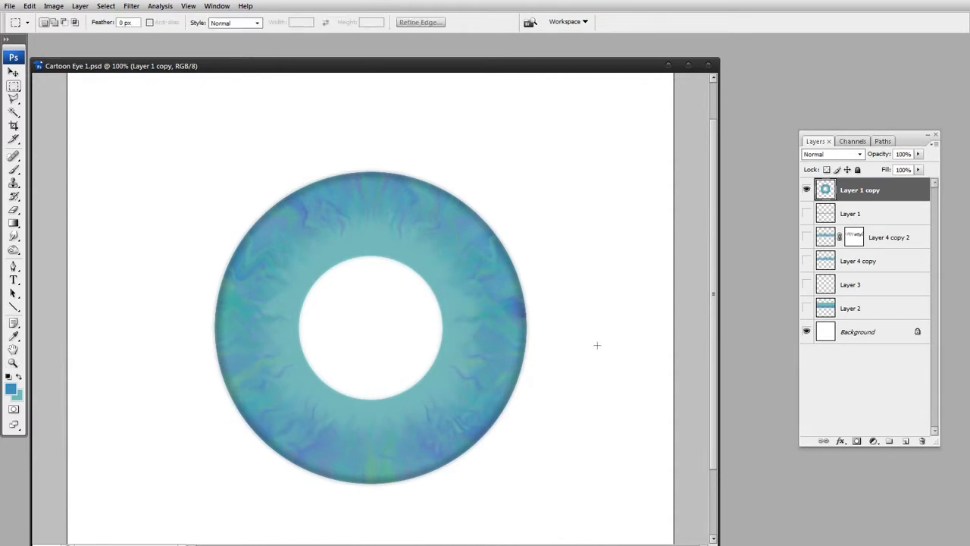
mouse_move(582, 359)
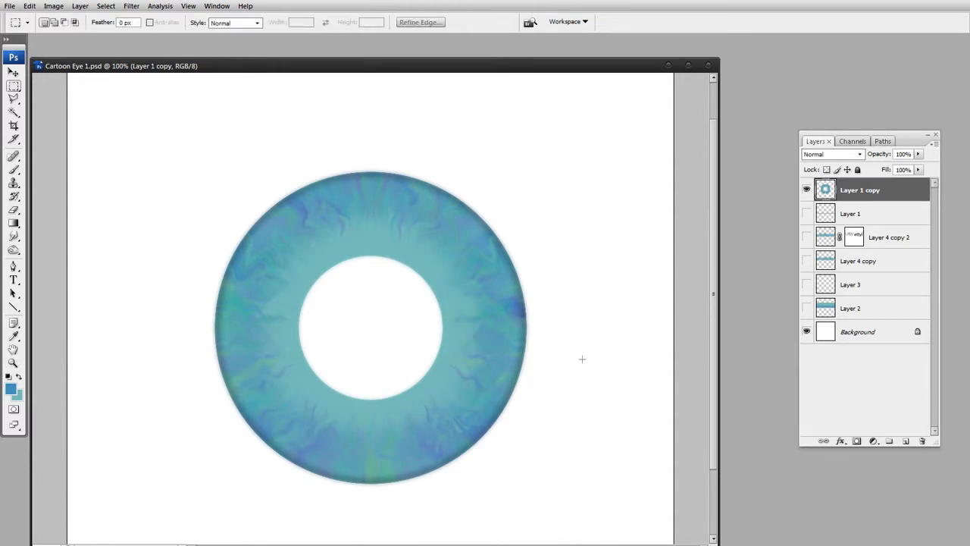